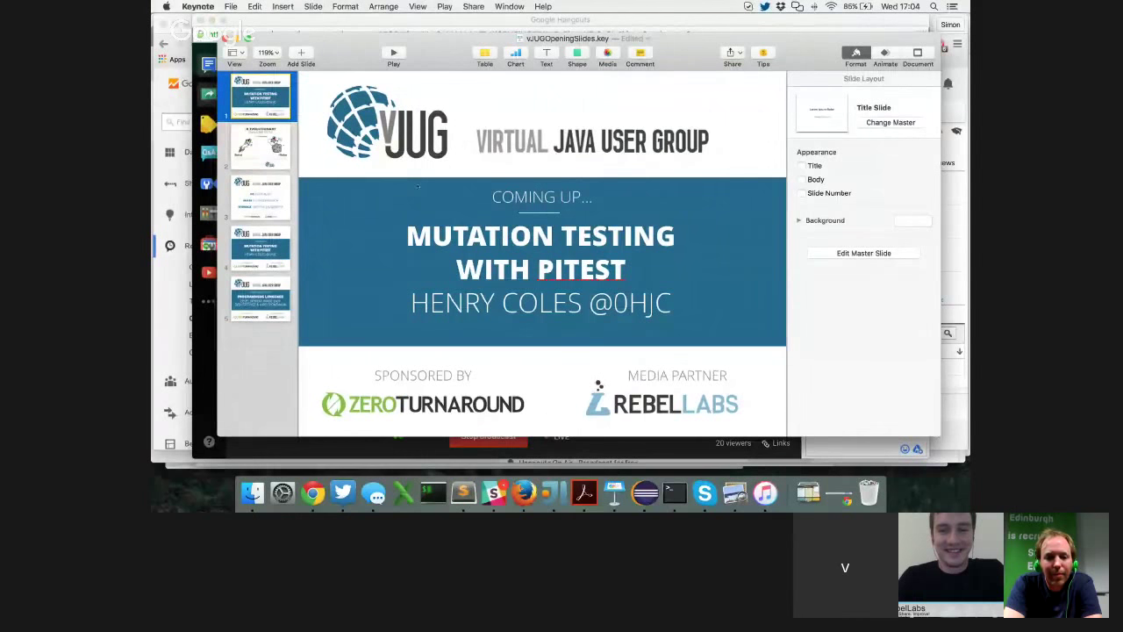
- Show the vJUG opening title slide announcing Mutation Testing with PITest
click(393, 53)
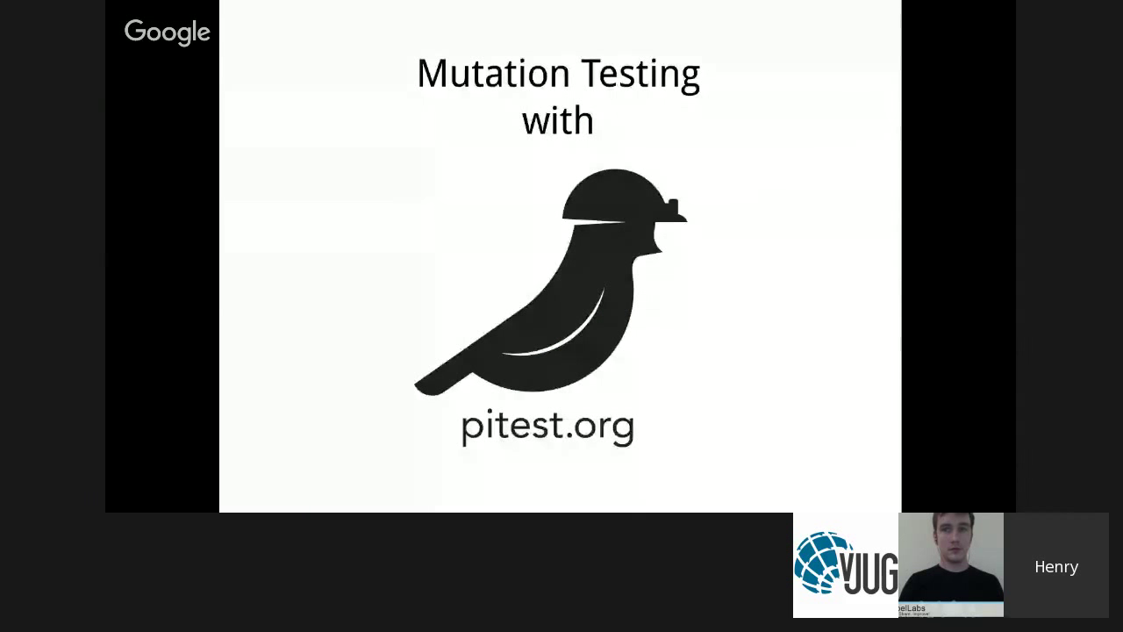
mouse_move(728, 345)
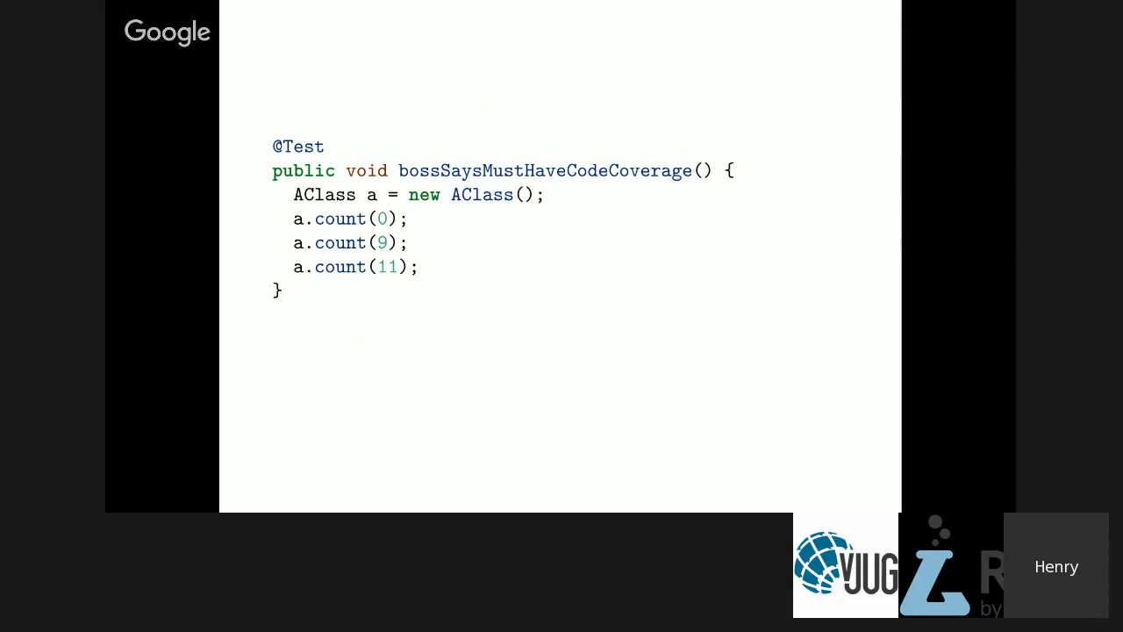
mouse_move(421, 167)
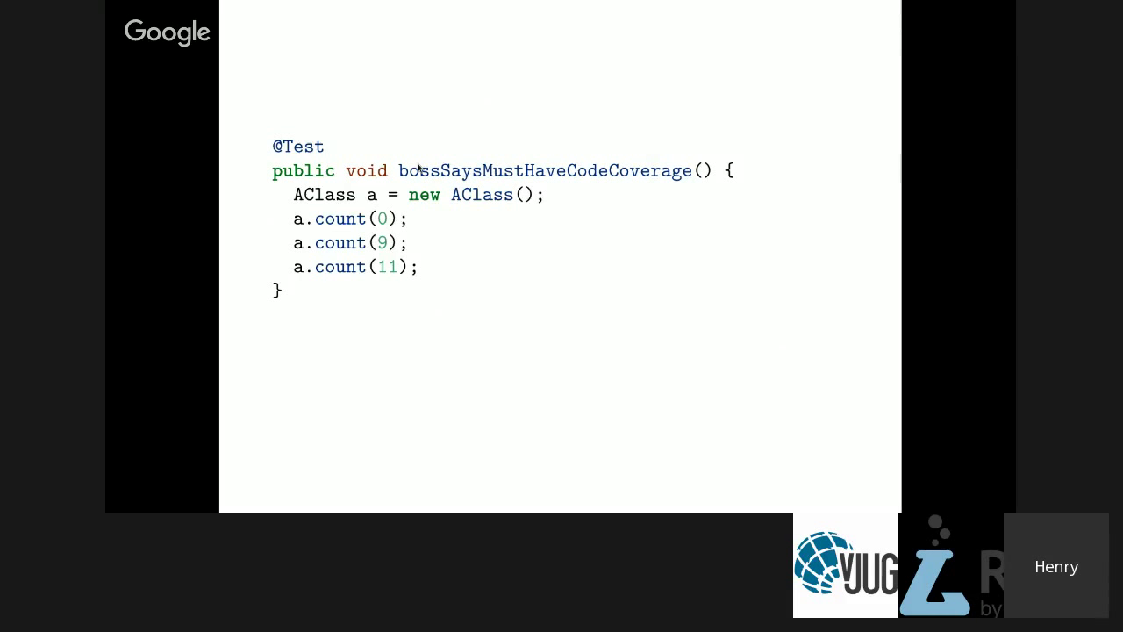
mouse_move(687, 200)
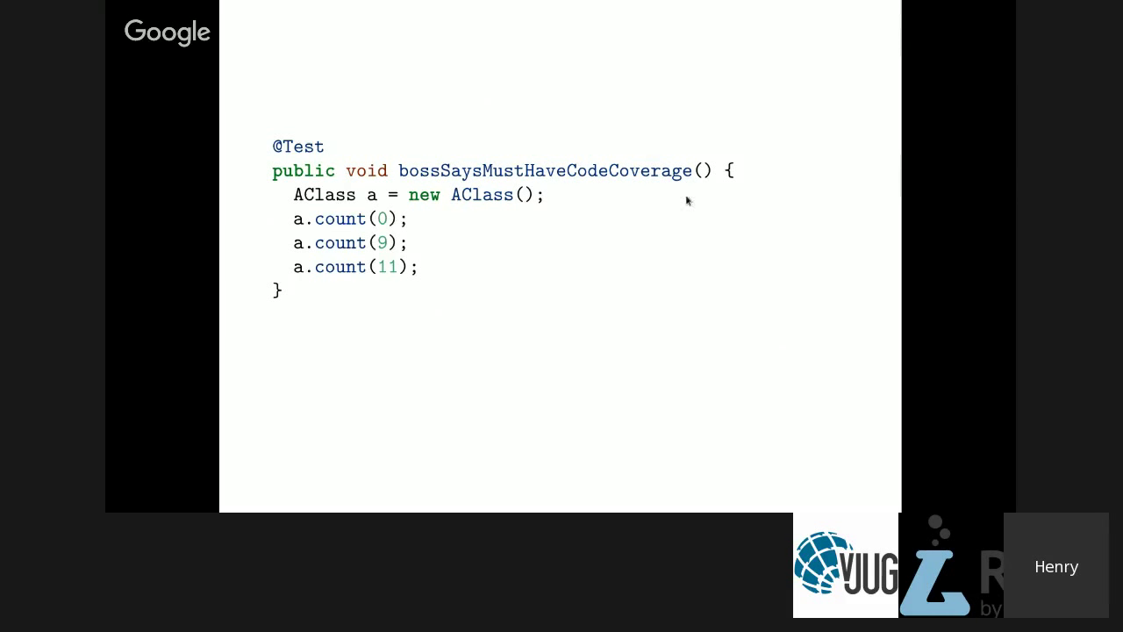
mouse_move(721, 241)
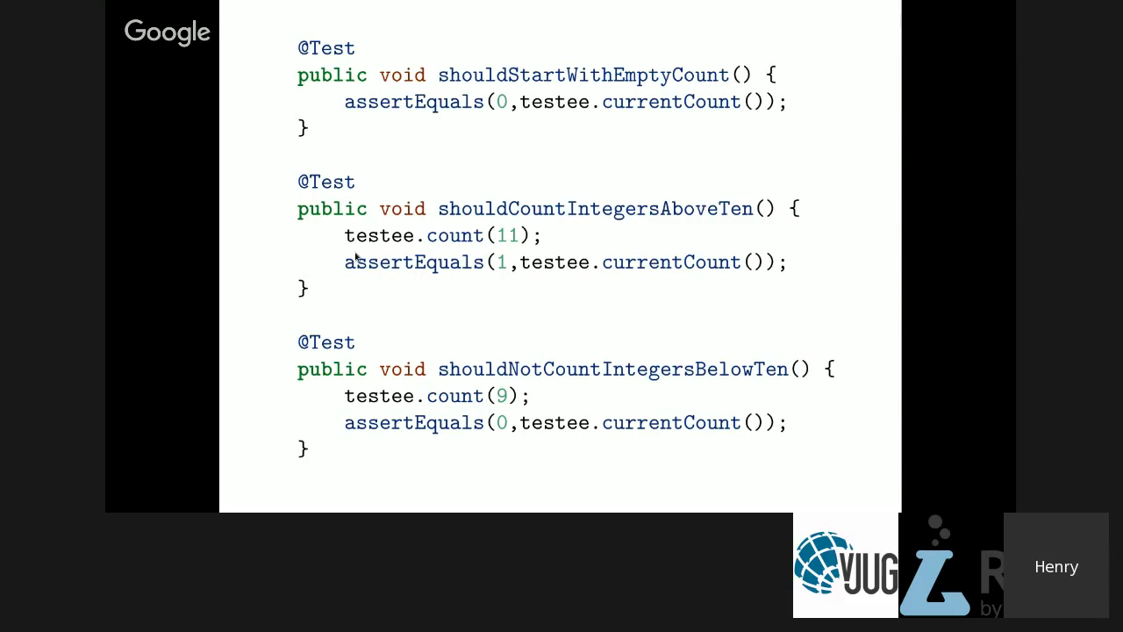
mouse_move(631, 350)
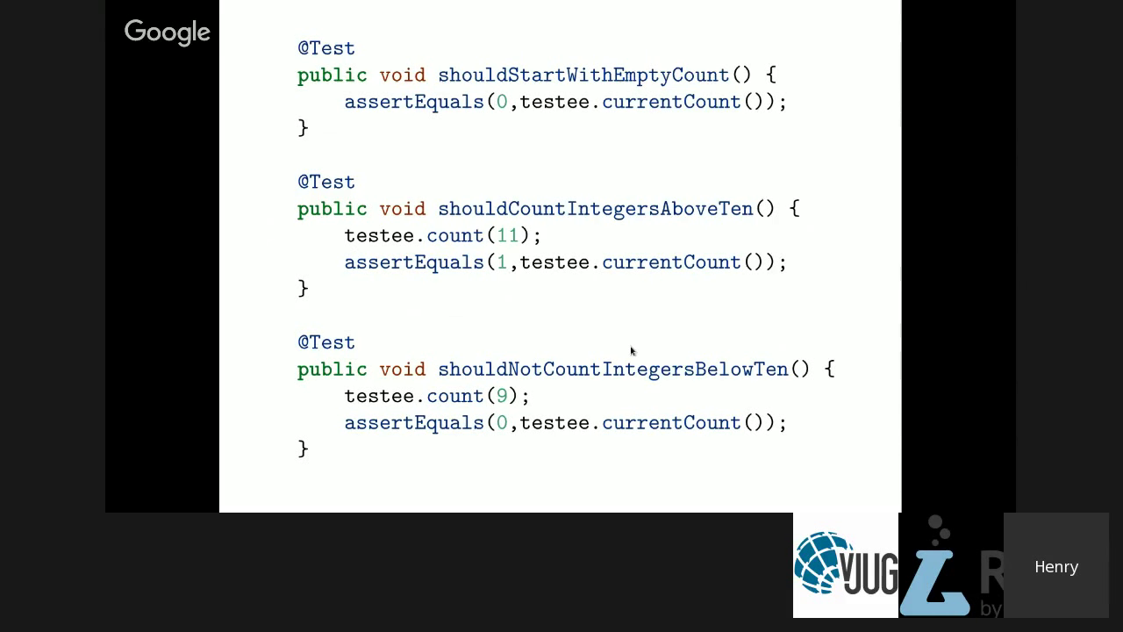
mouse_move(405, 146)
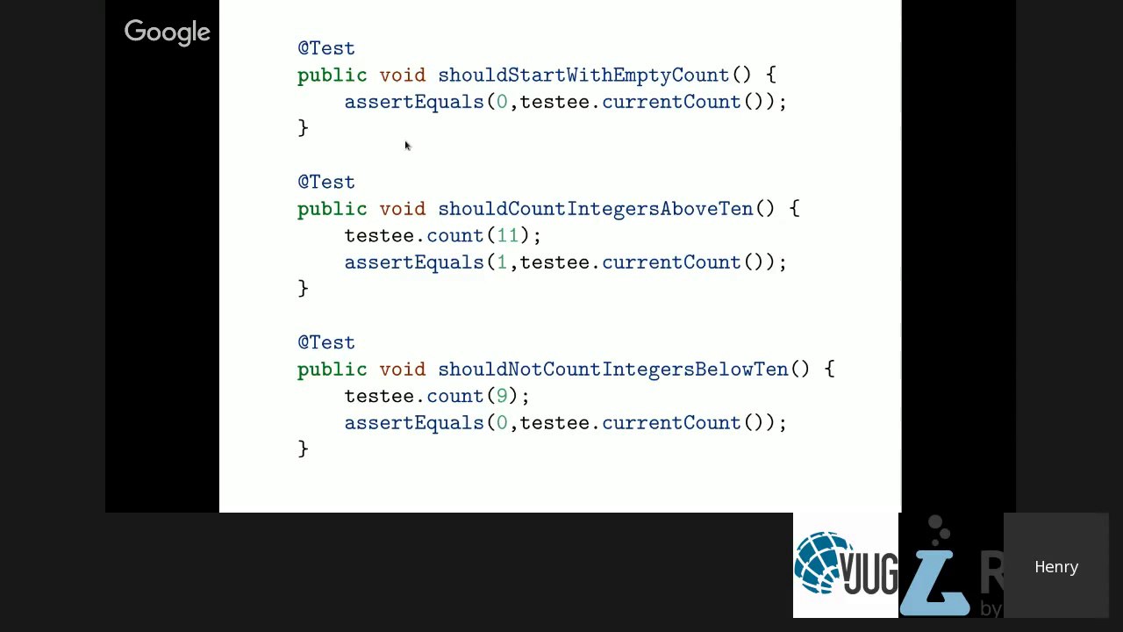
mouse_move(678, 108)
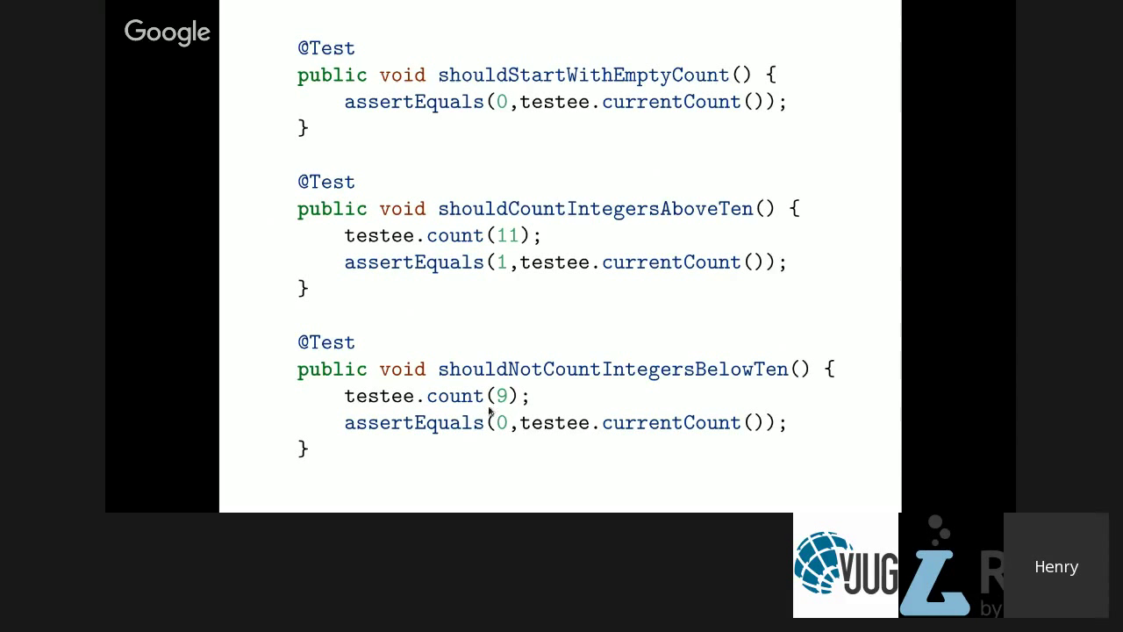
mouse_move(504, 438)
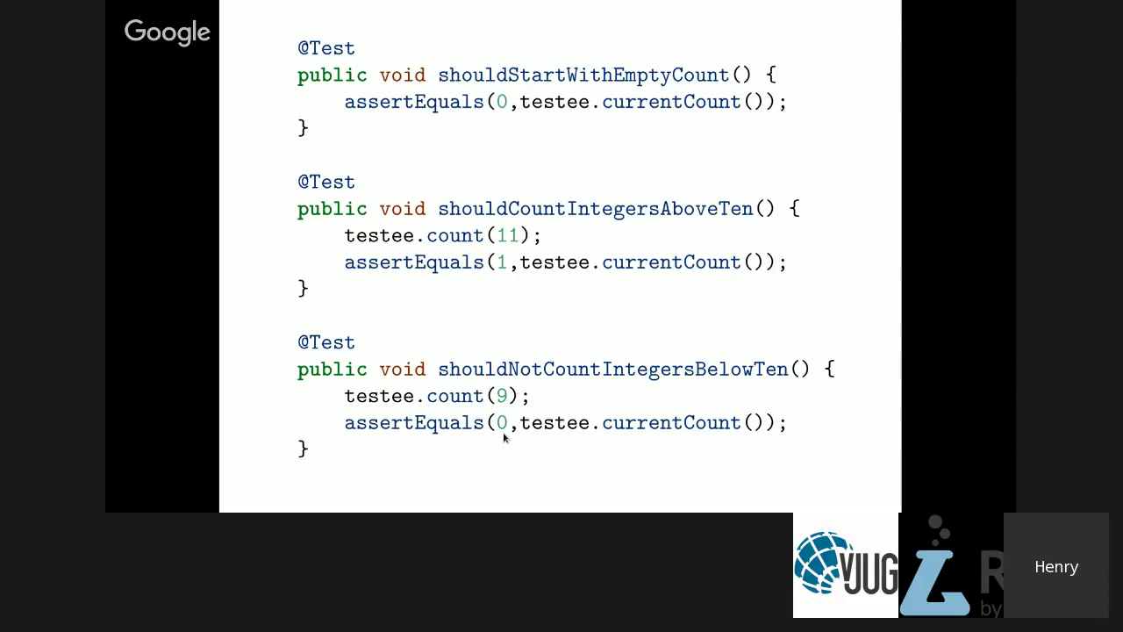
mouse_move(594, 450)
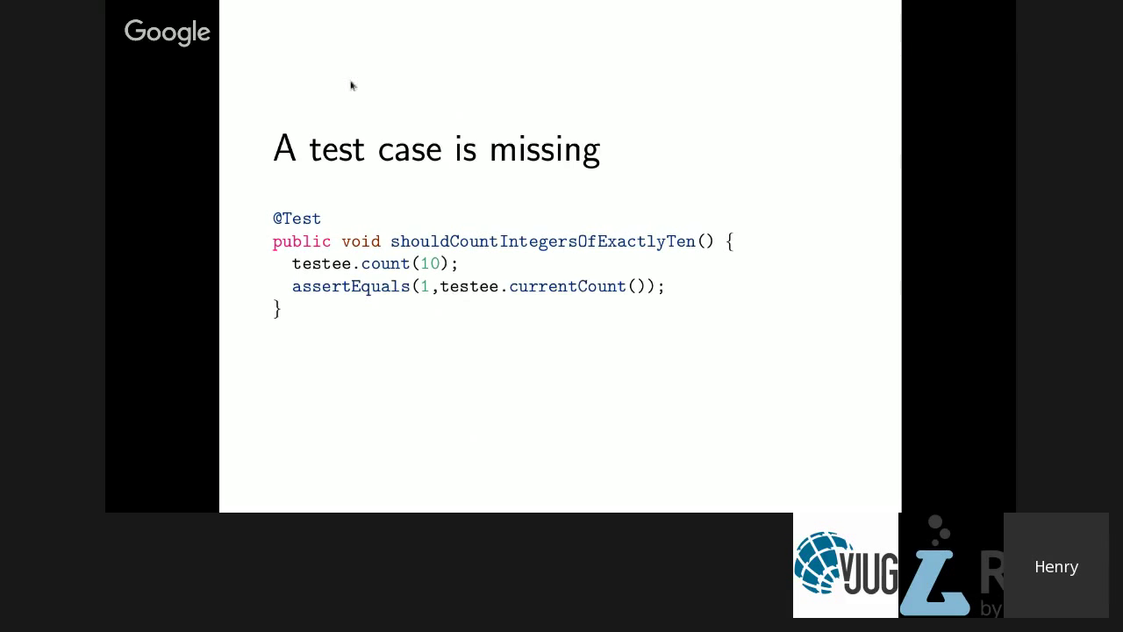
mouse_move(421, 279)
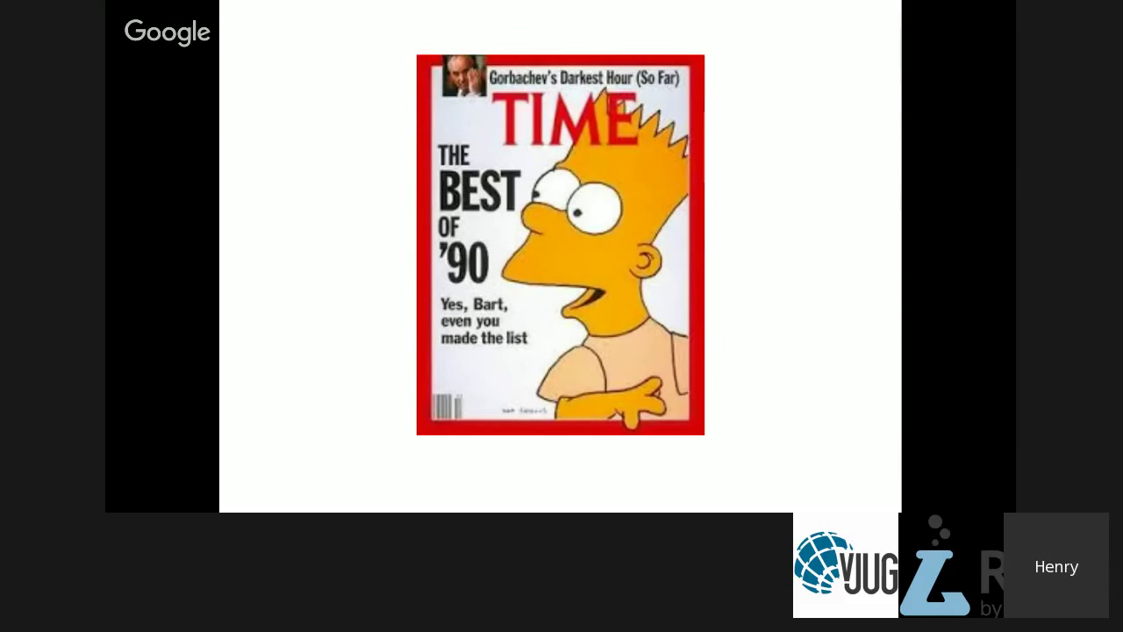
- Advance past the Bart Simpson TIME cover to the 'Live demo time' slide
key(Right)
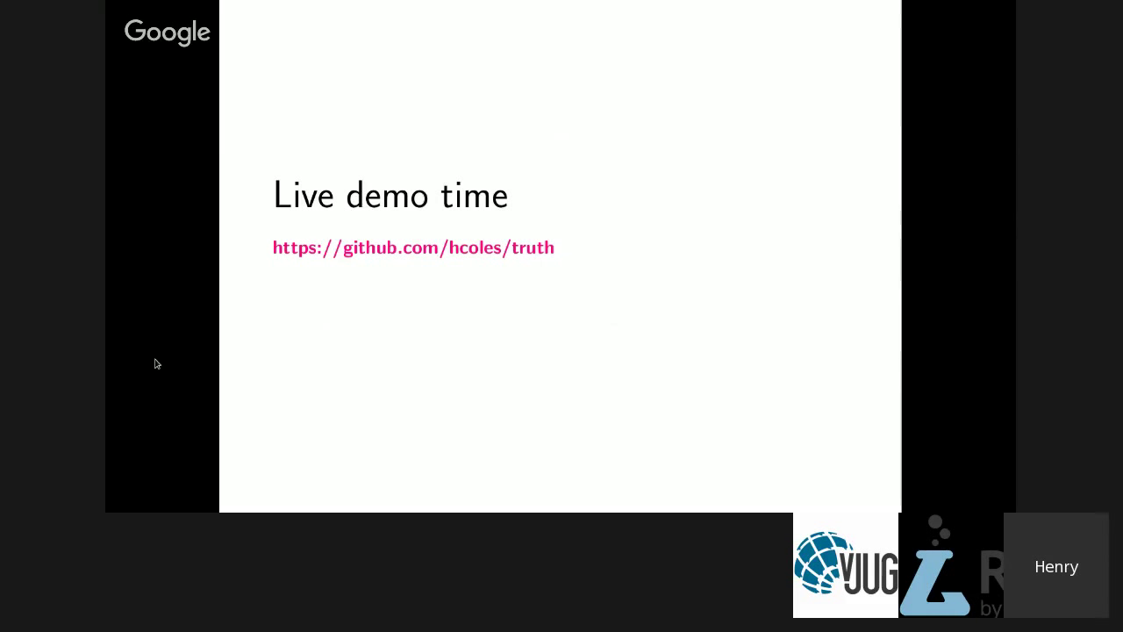
mouse_move(160, 377)
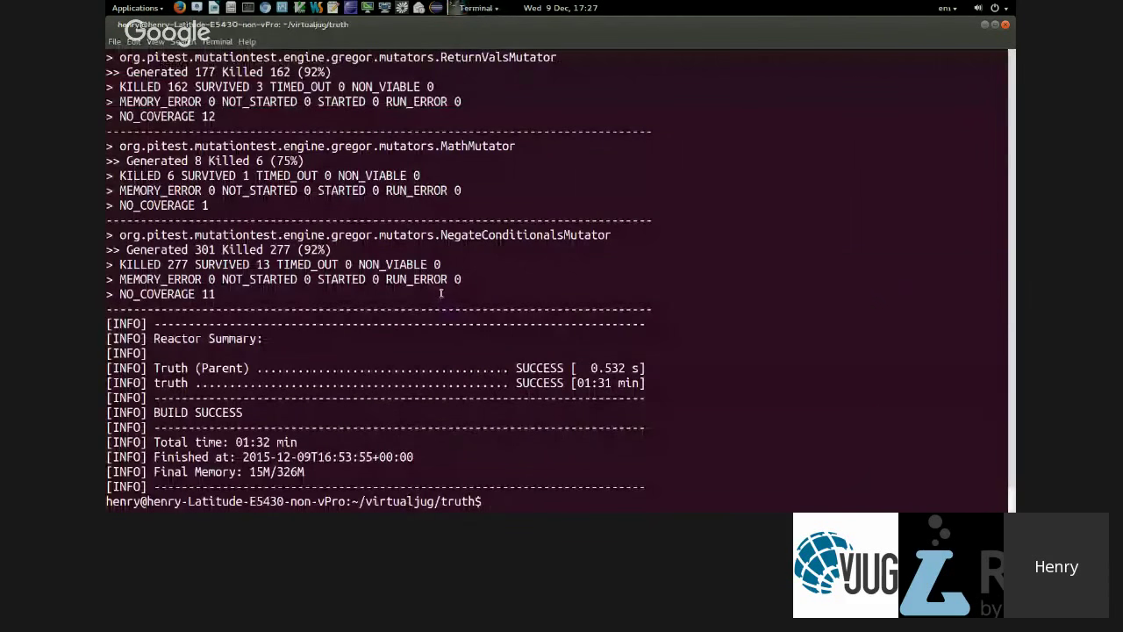
- Clear the terminal and run 'mvn -Ppitest test' in the truth project
text(clear)
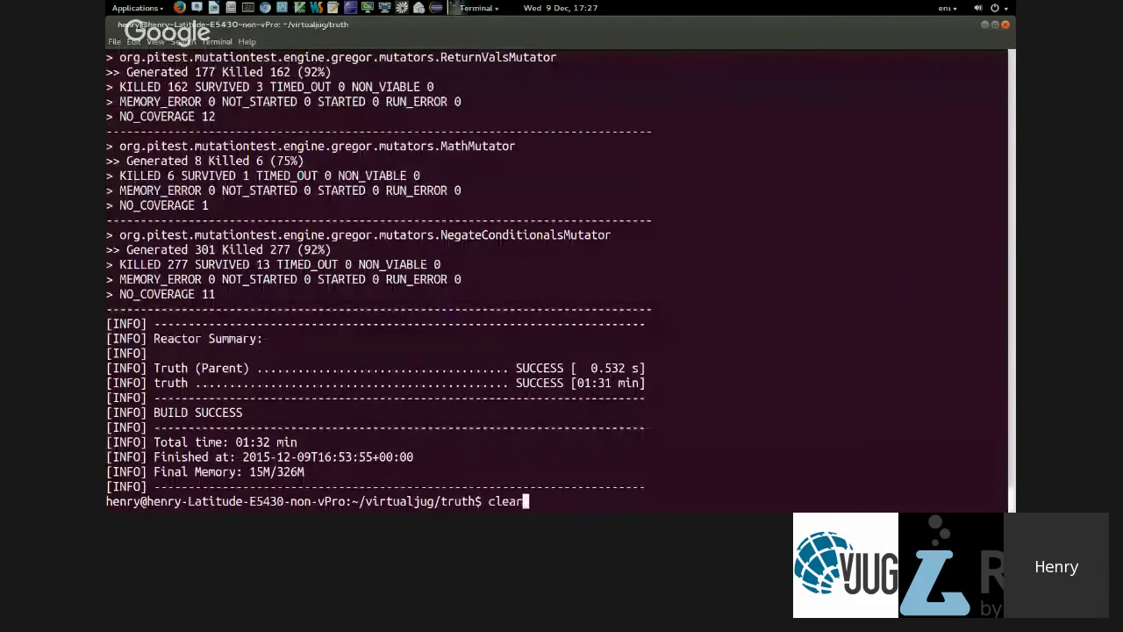
key(Return)
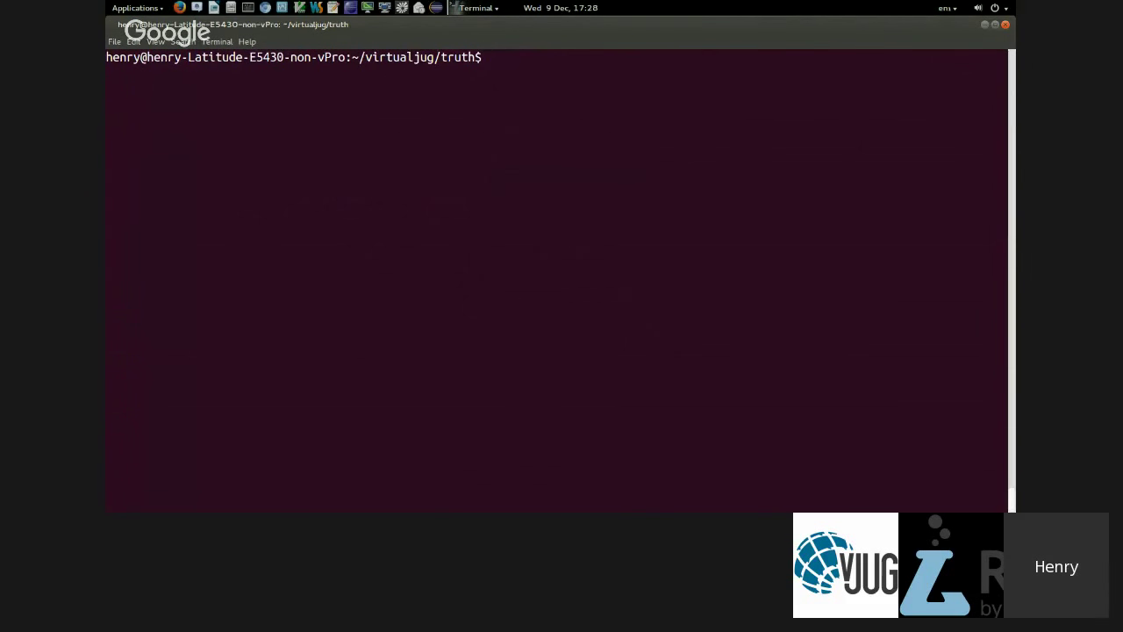
text(clear)
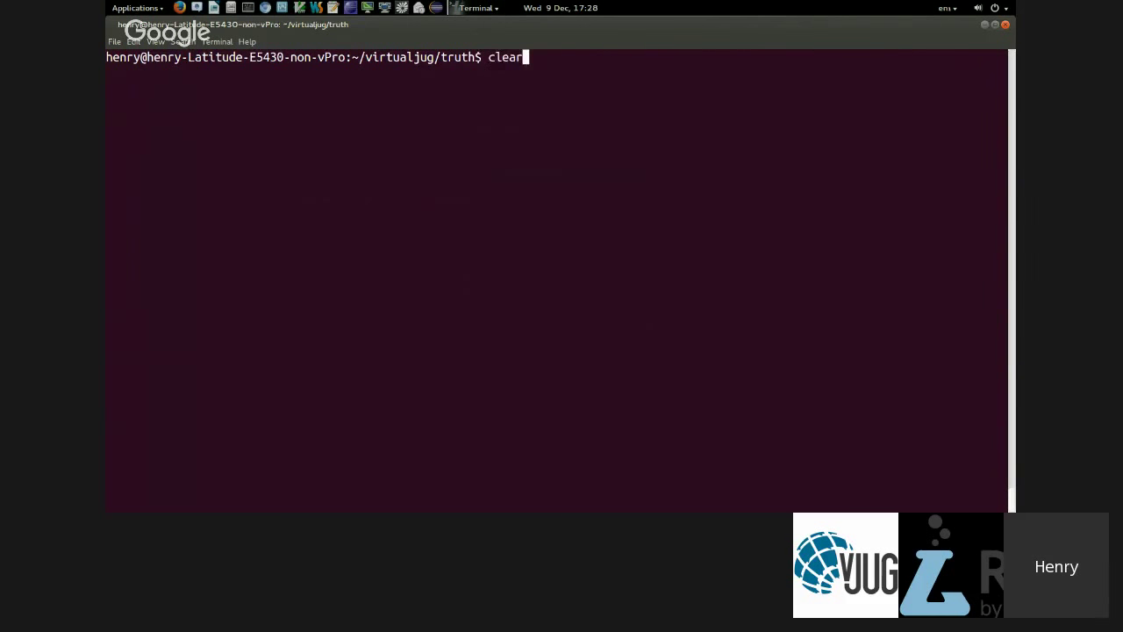
text(mvn -Ppitest test)
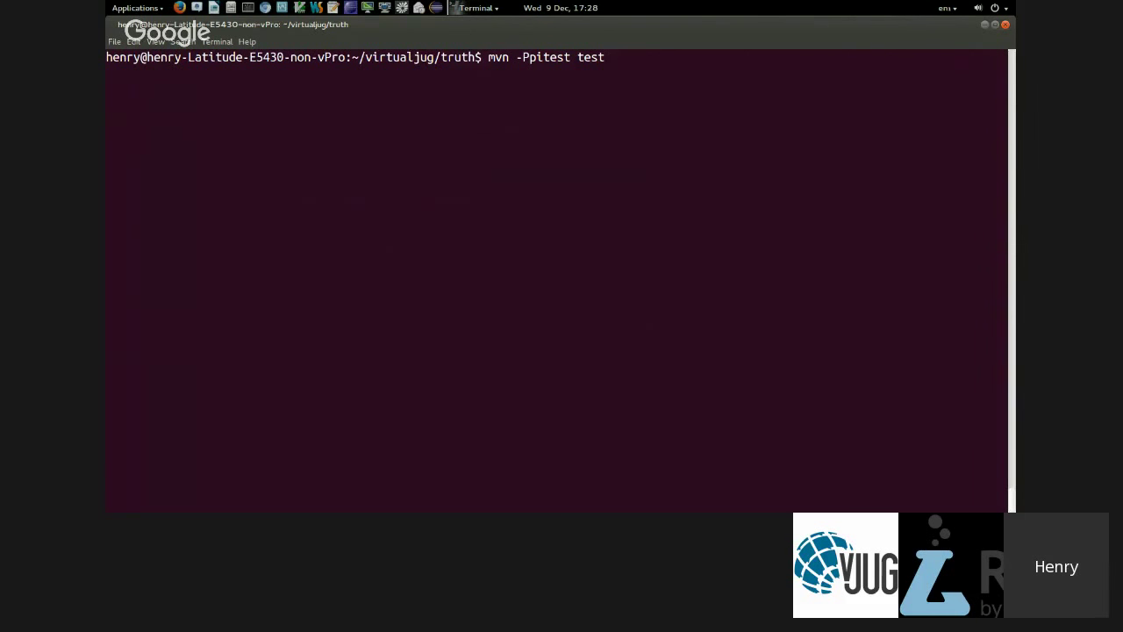
mouse_move(439, 147)
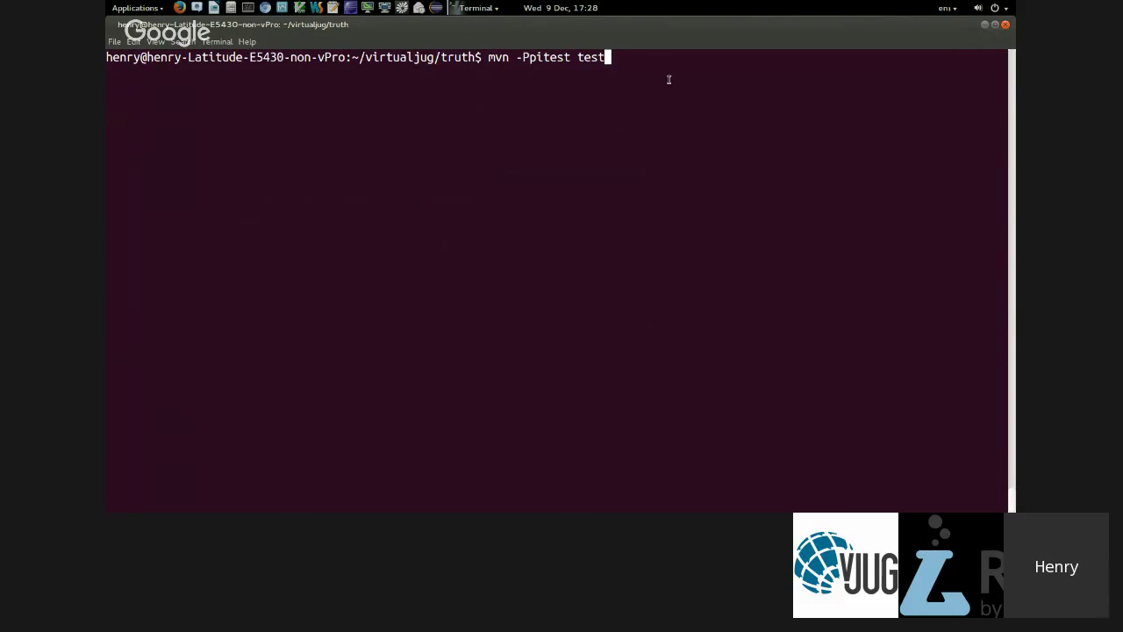
key(Return)
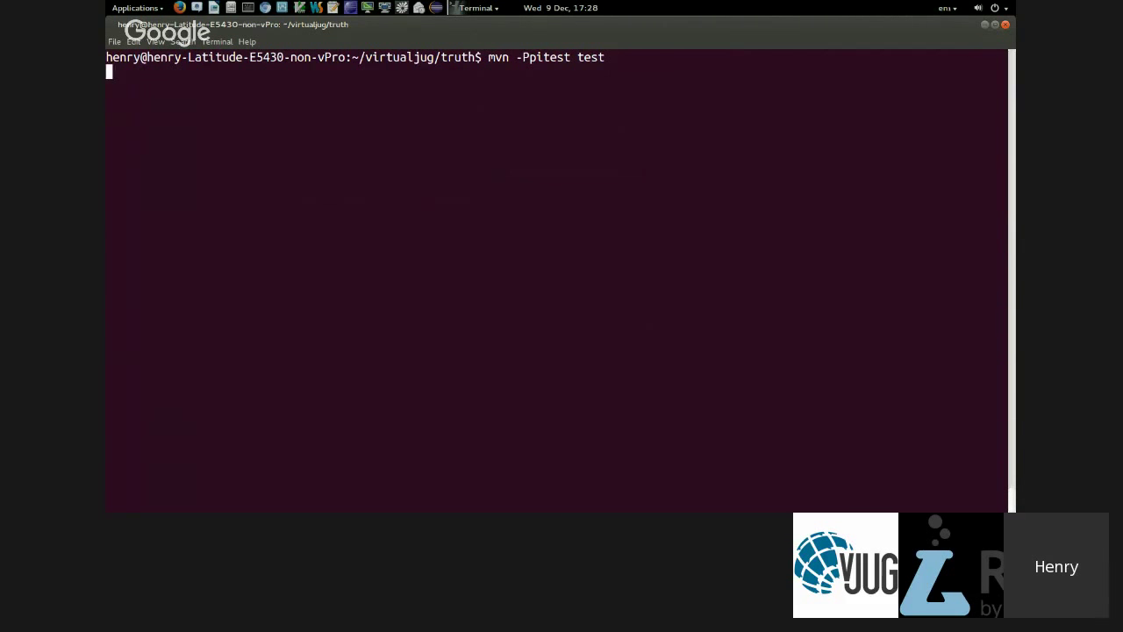
- Follow the PIT mutation build output until it reports BUILD SUCCESS
key(Return)
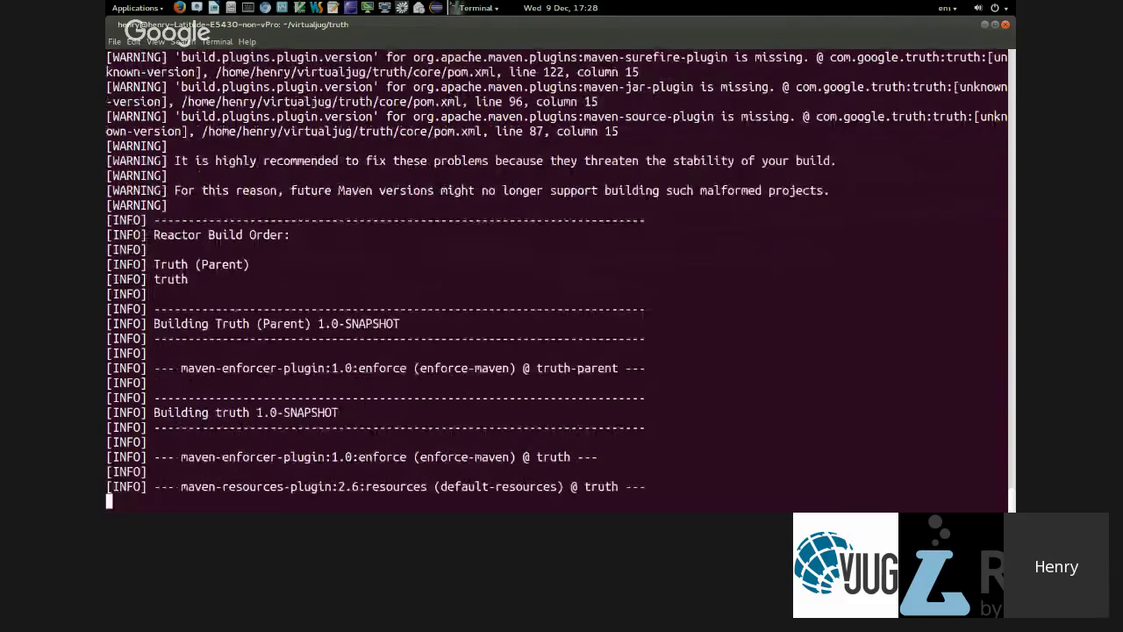
scroll(down, 3)
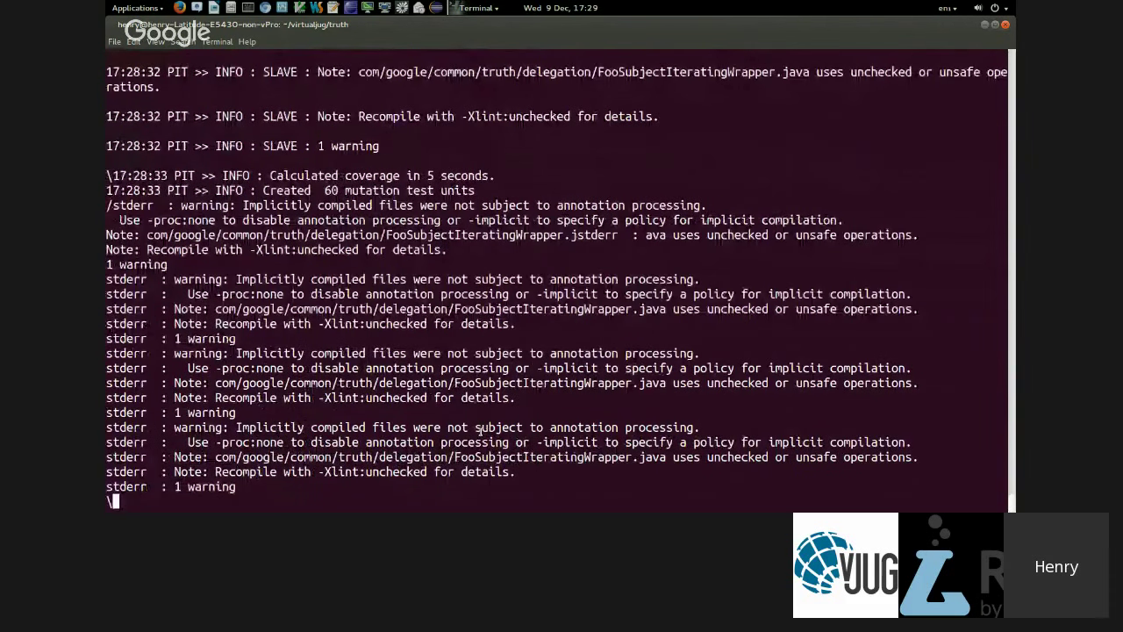
scroll(down, 3)
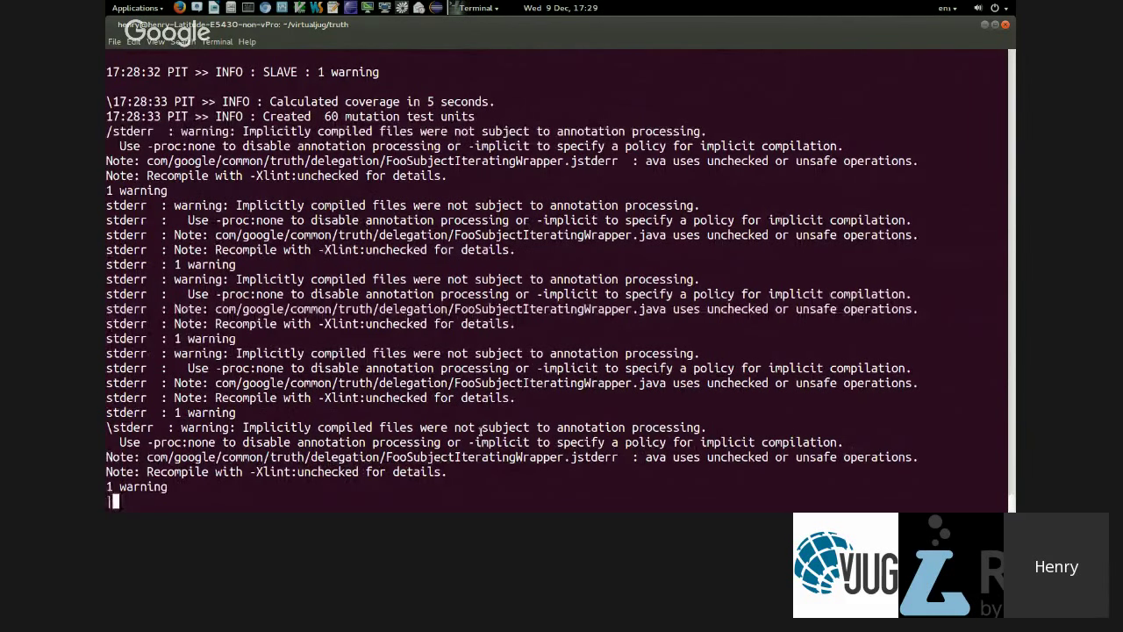
text(\)
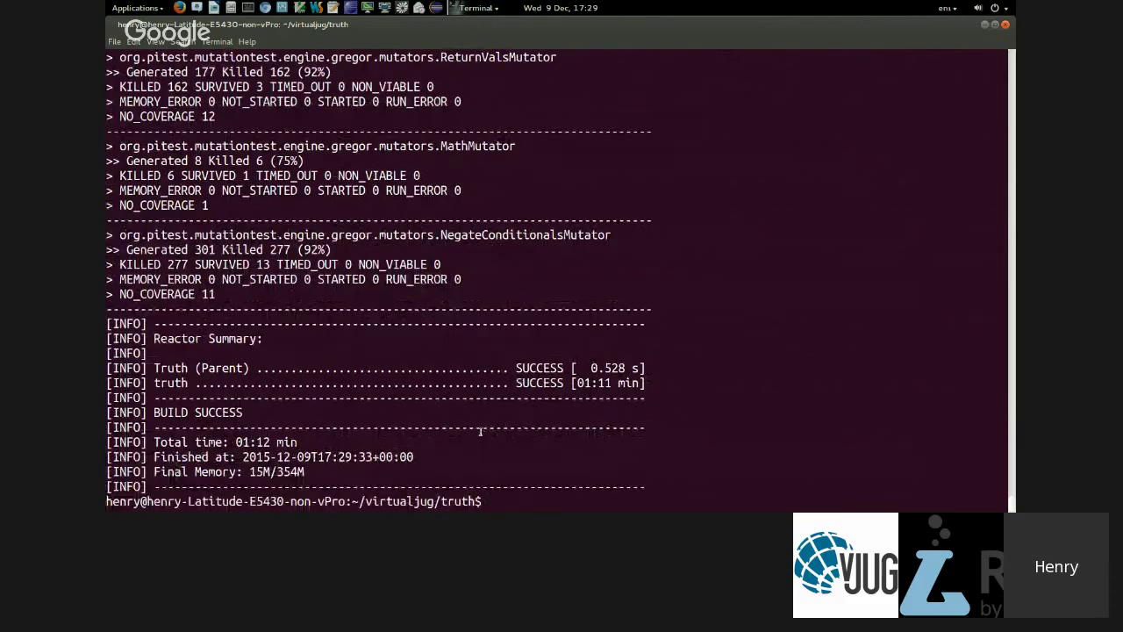
- Scroll up to the PIT statistics: 757 mutations generated, 667 killed, 1478 tests run
scroll(up, 3)
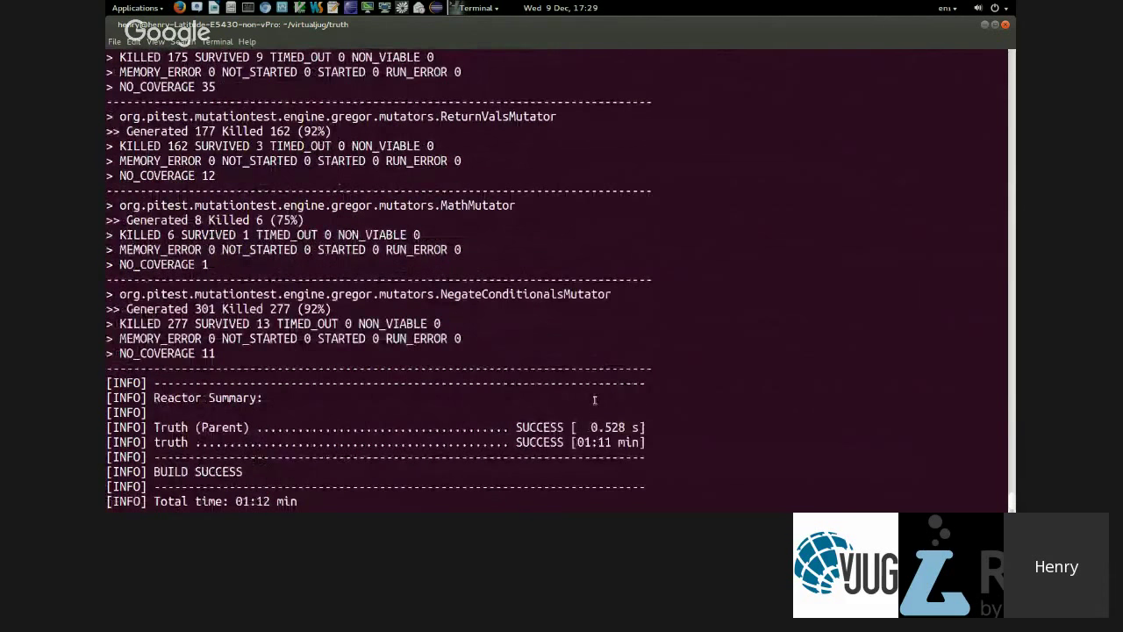
mouse_move(881, 405)
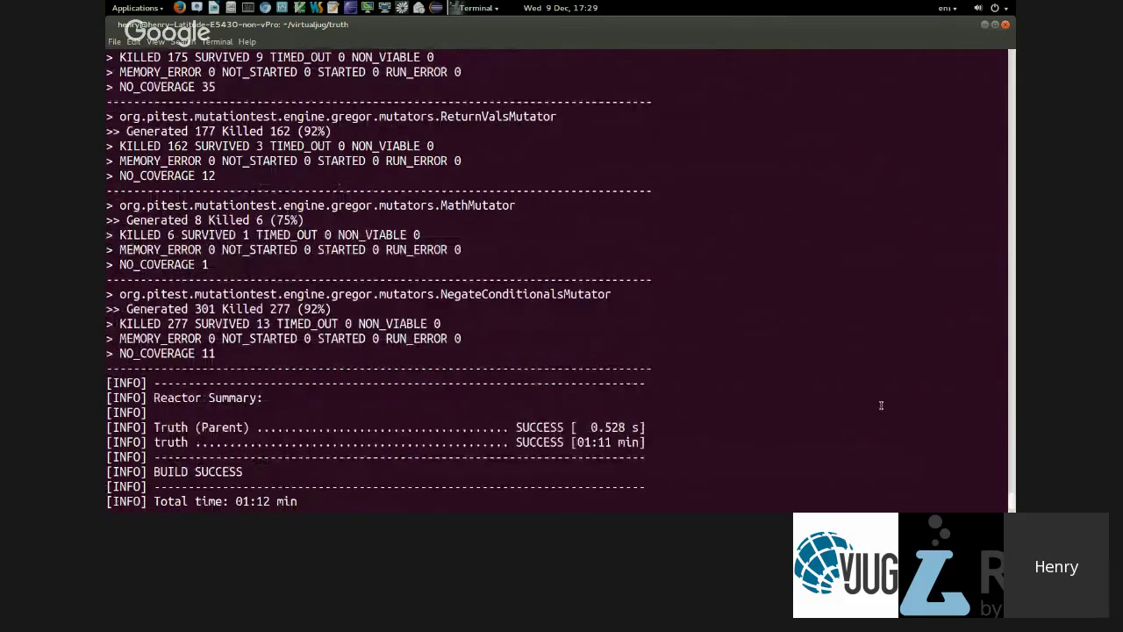
mouse_move(794, 428)
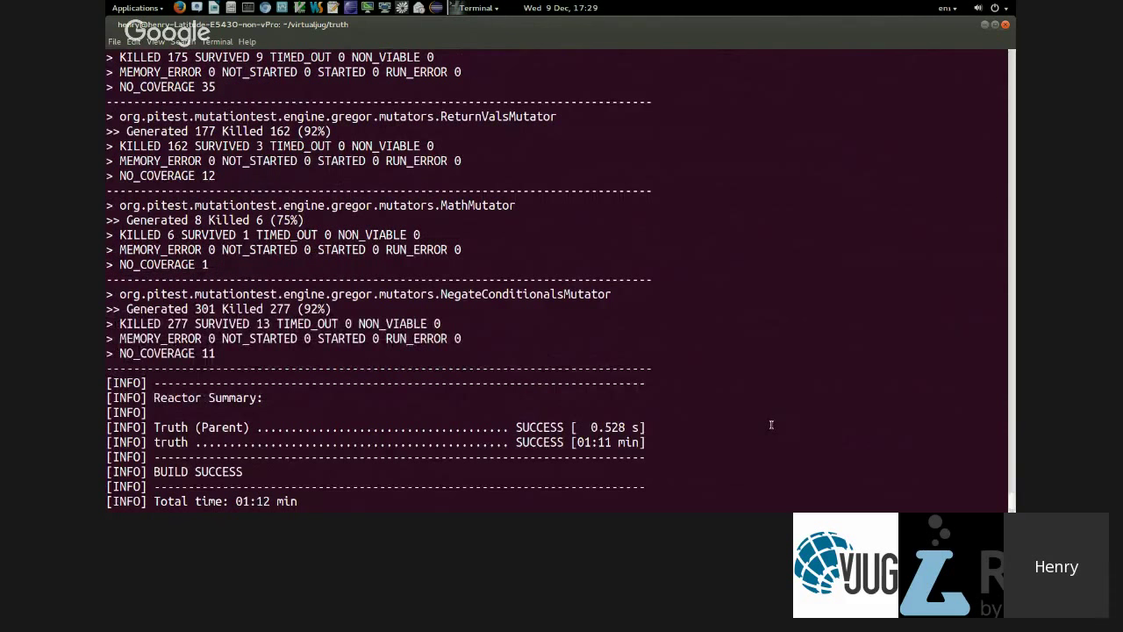
scroll(up, 3)
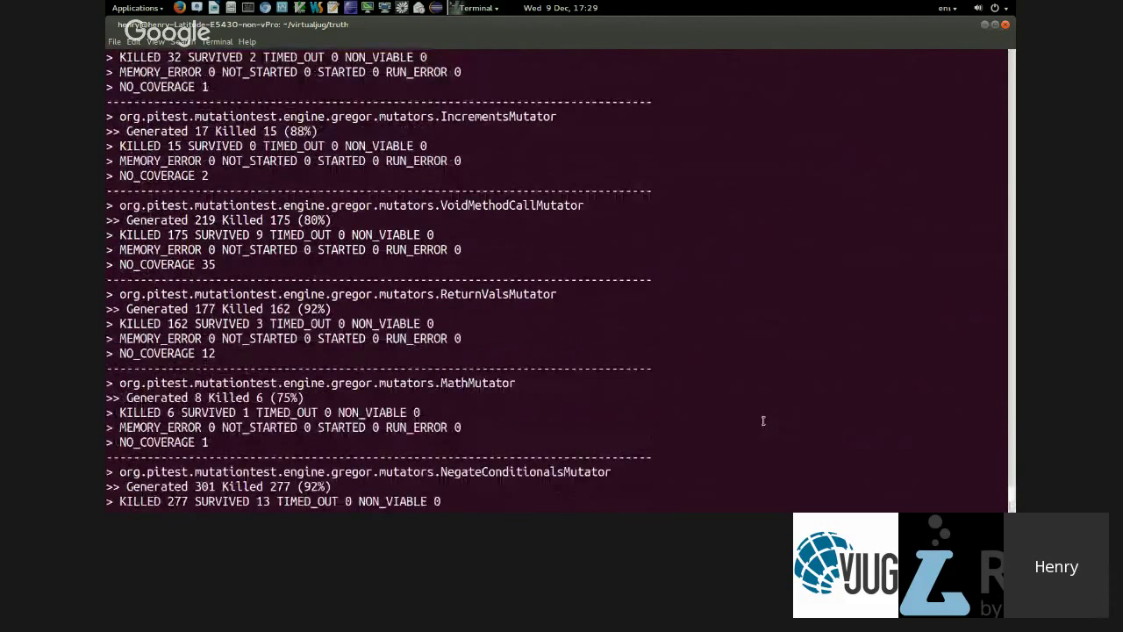
mouse_move(753, 425)
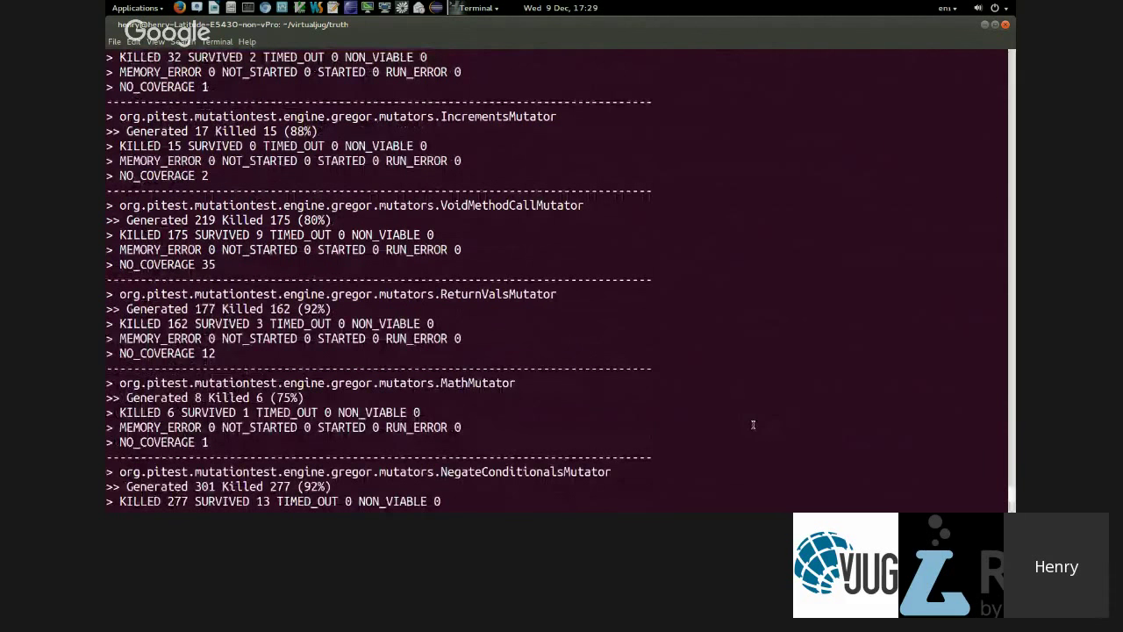
scroll(up, 3)
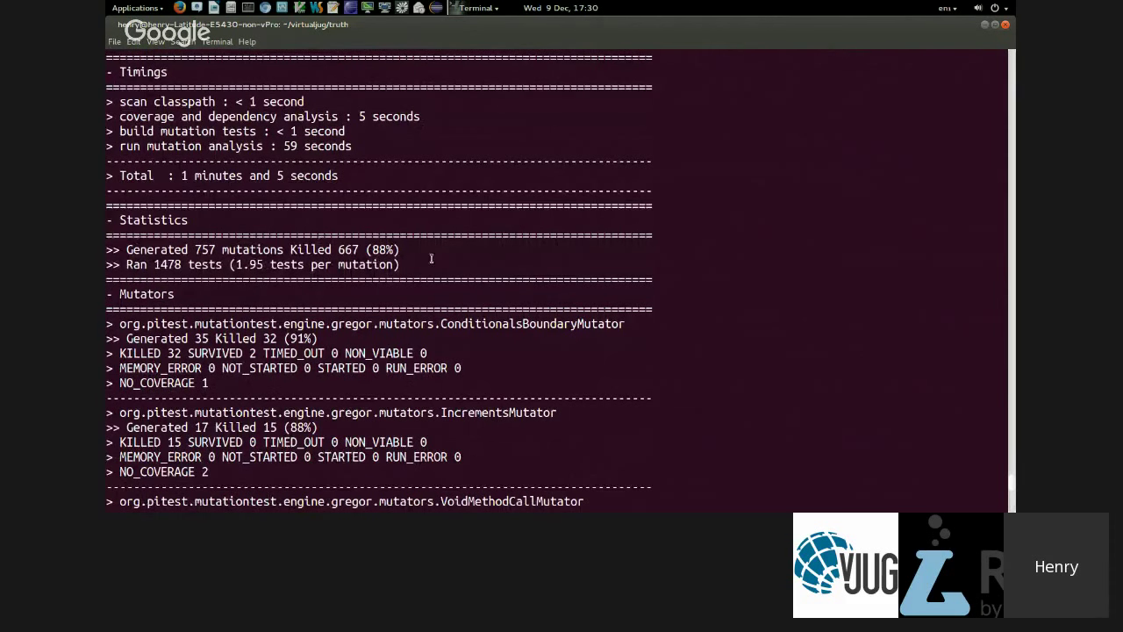
- Review the per-mutator results, then open core/target/pit-reports/index.html in Chromium
scroll(down, 3)
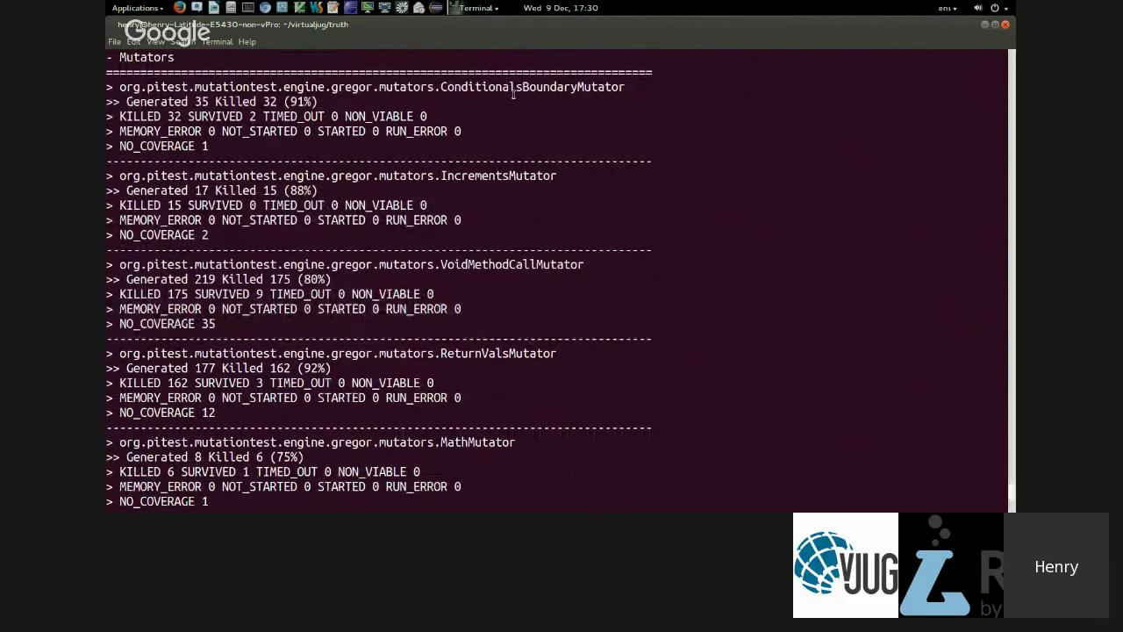
mouse_move(180, 156)
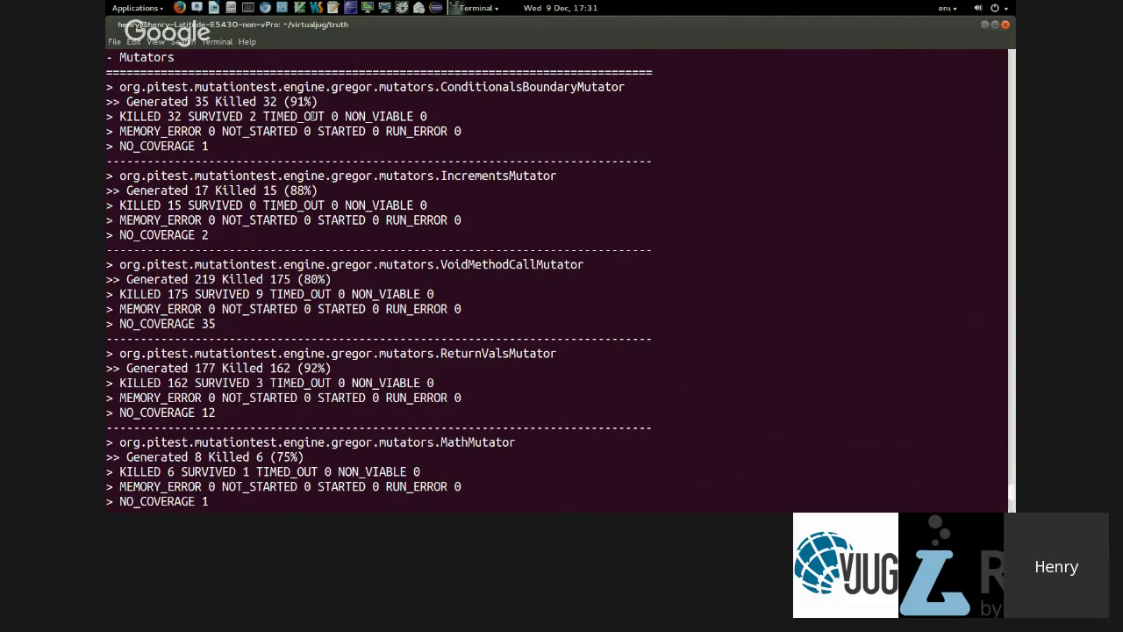
mouse_move(375, 178)
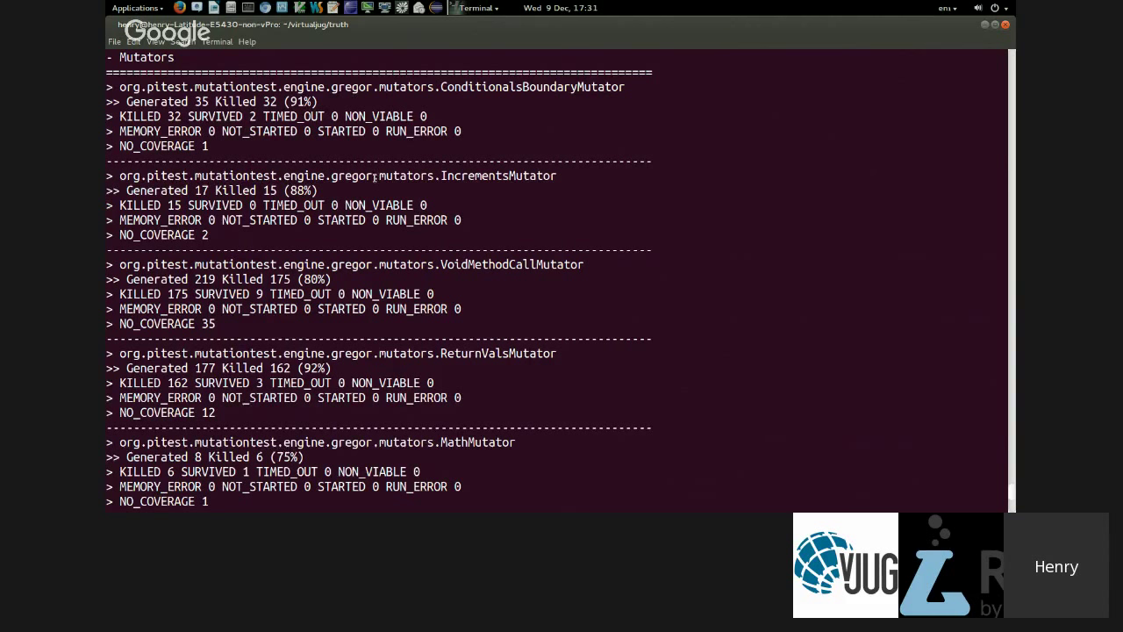
mouse_move(294, 135)
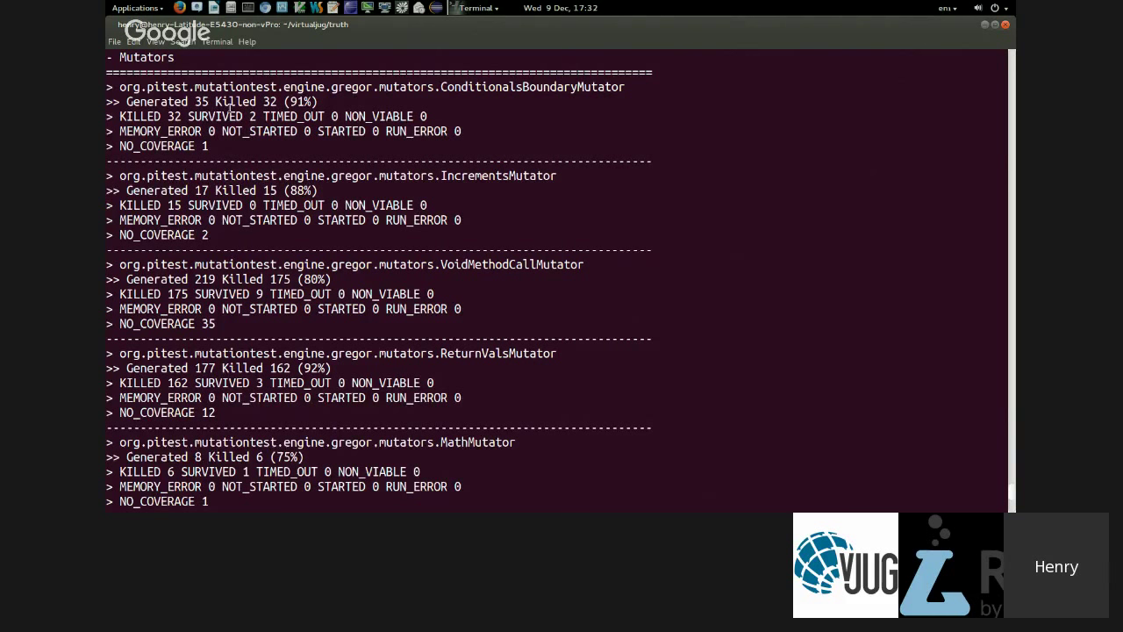
mouse_move(352, 238)
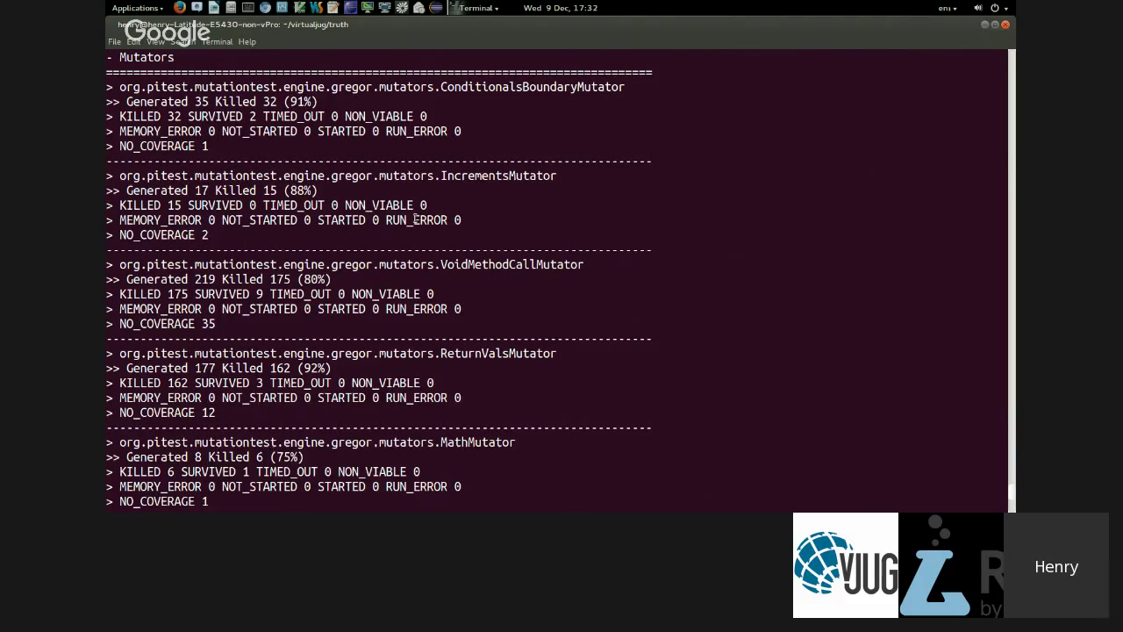
scroll(down, 3)
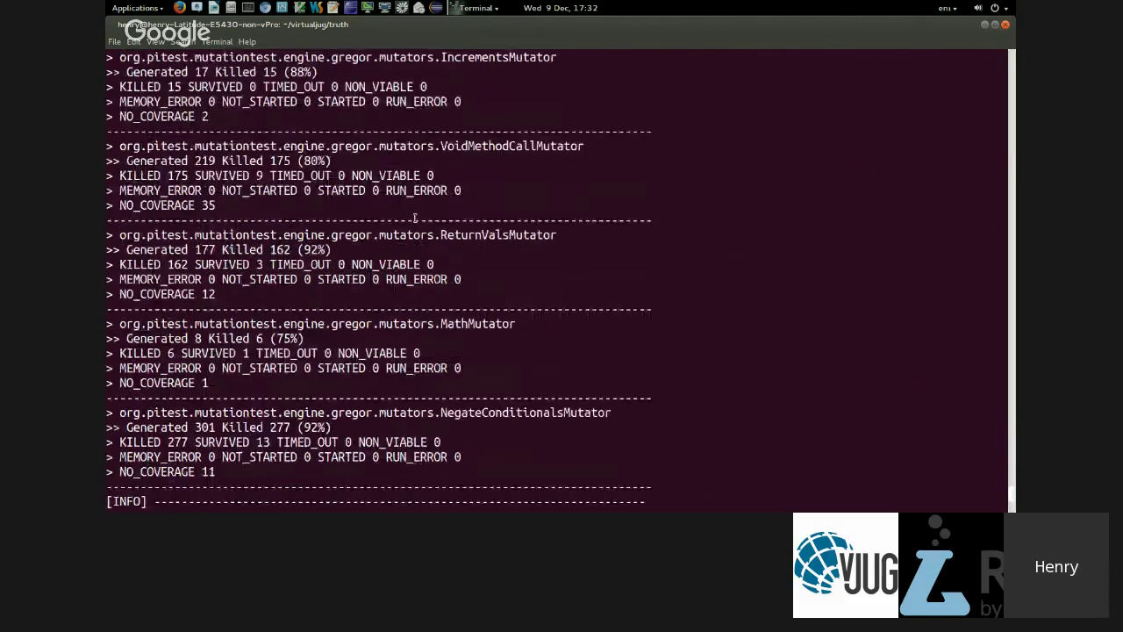
scroll(up, 3)
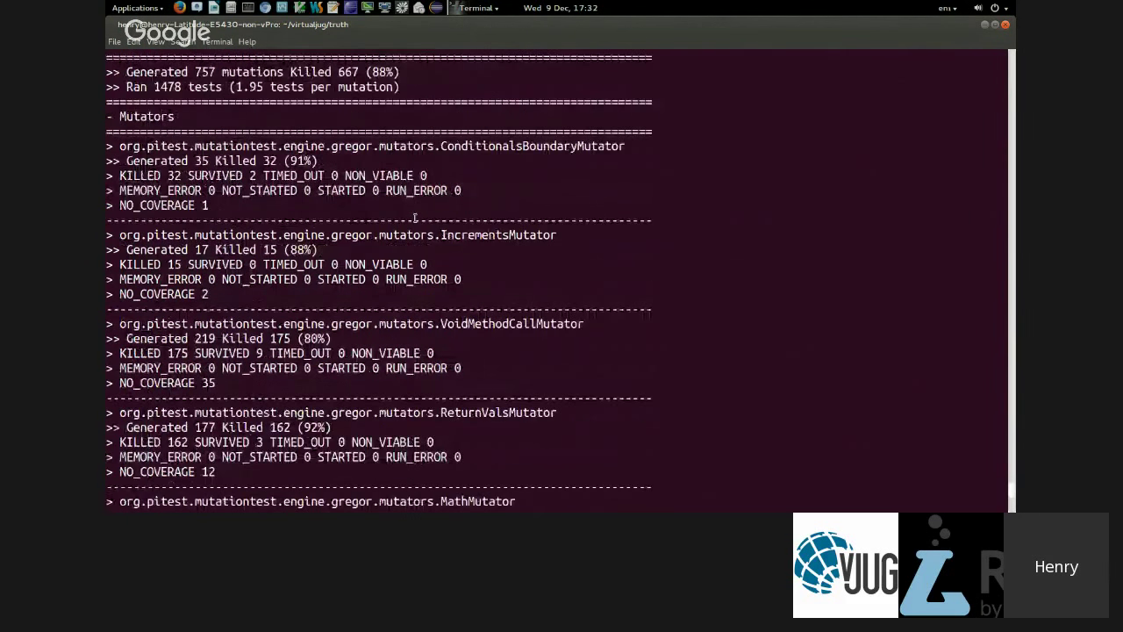
scroll(up, 3)
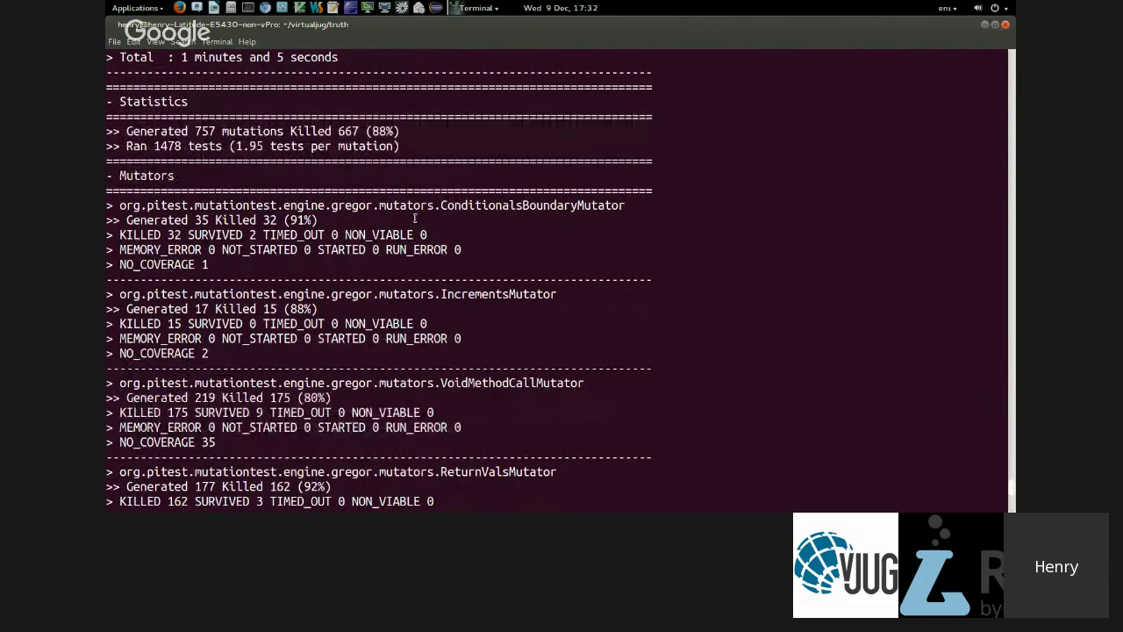
scroll(down, 3)
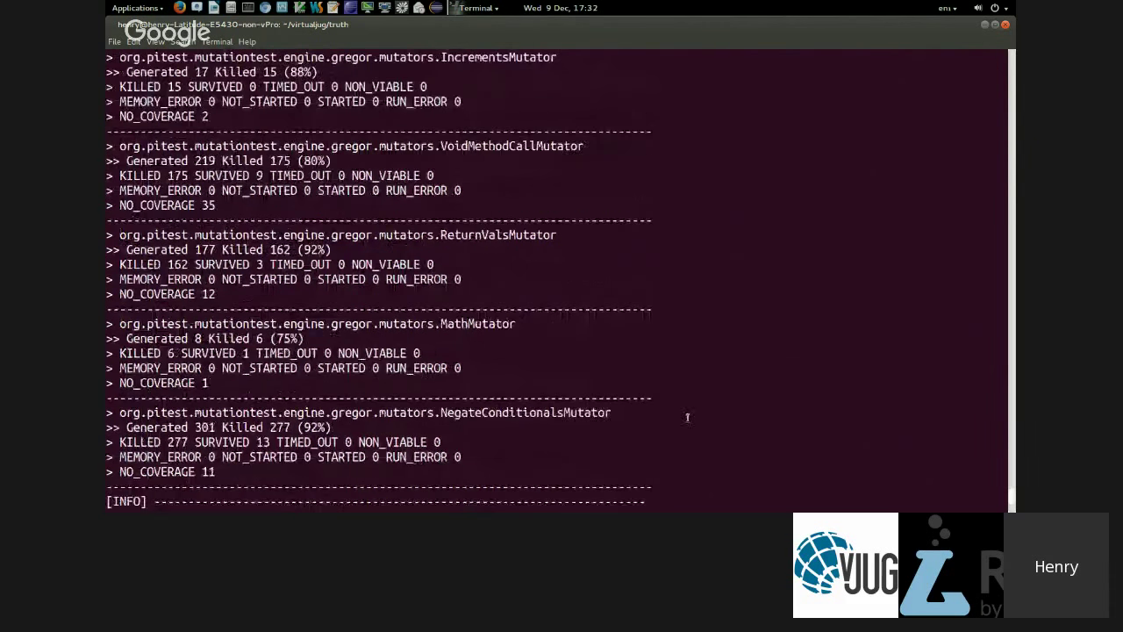
scroll(down, 3)
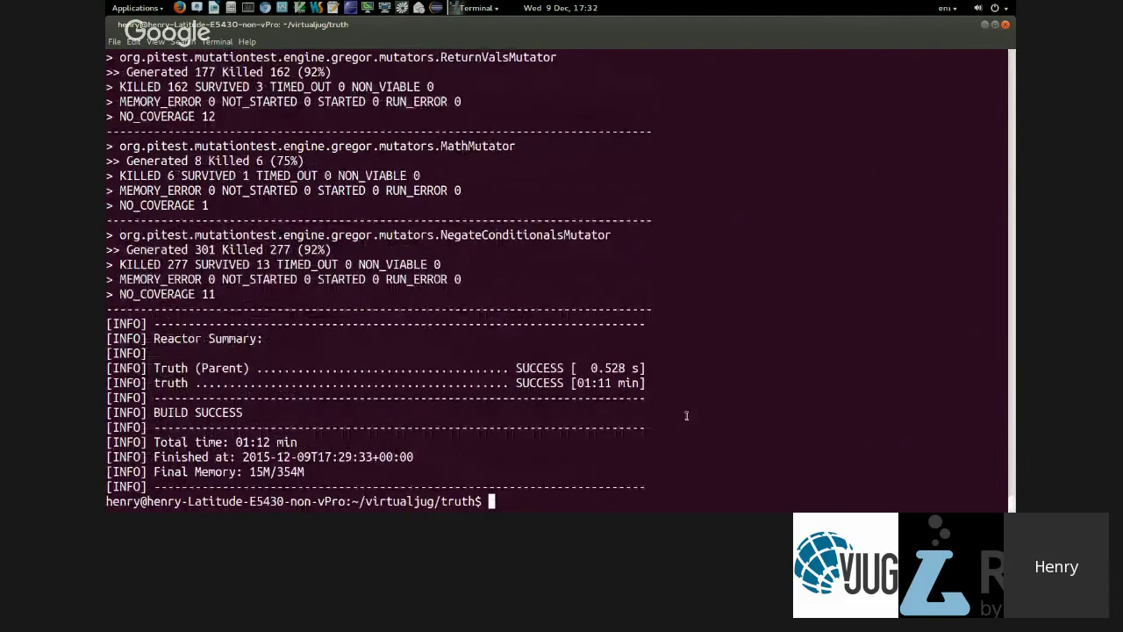
text(mvn -Ppitest test)
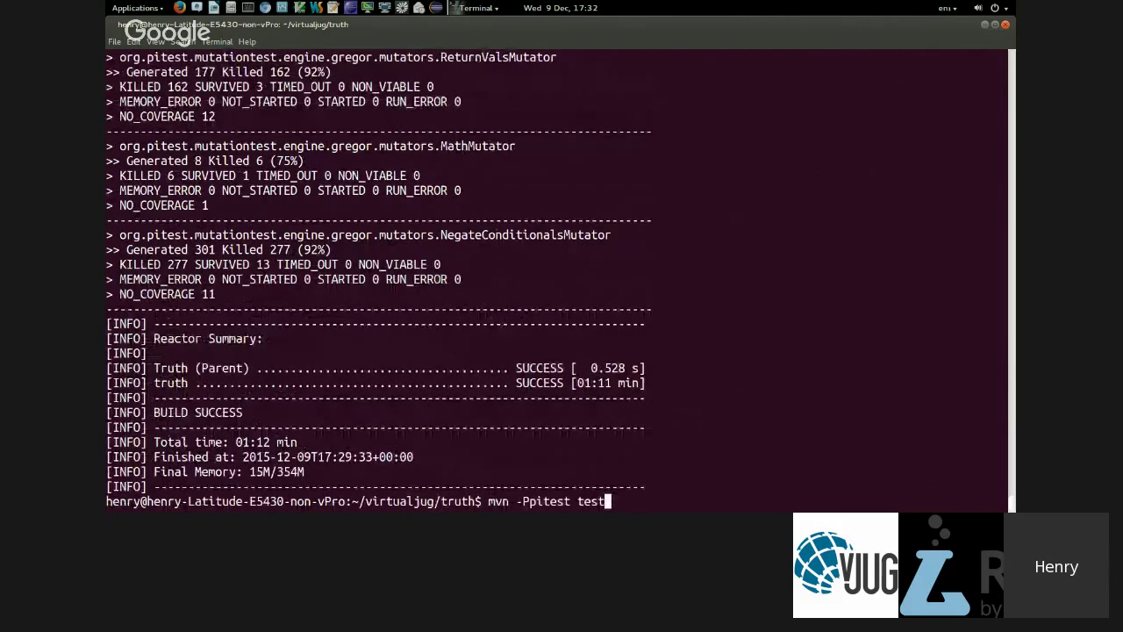
text(chromium-browser core/target/pit-reports/index.html)
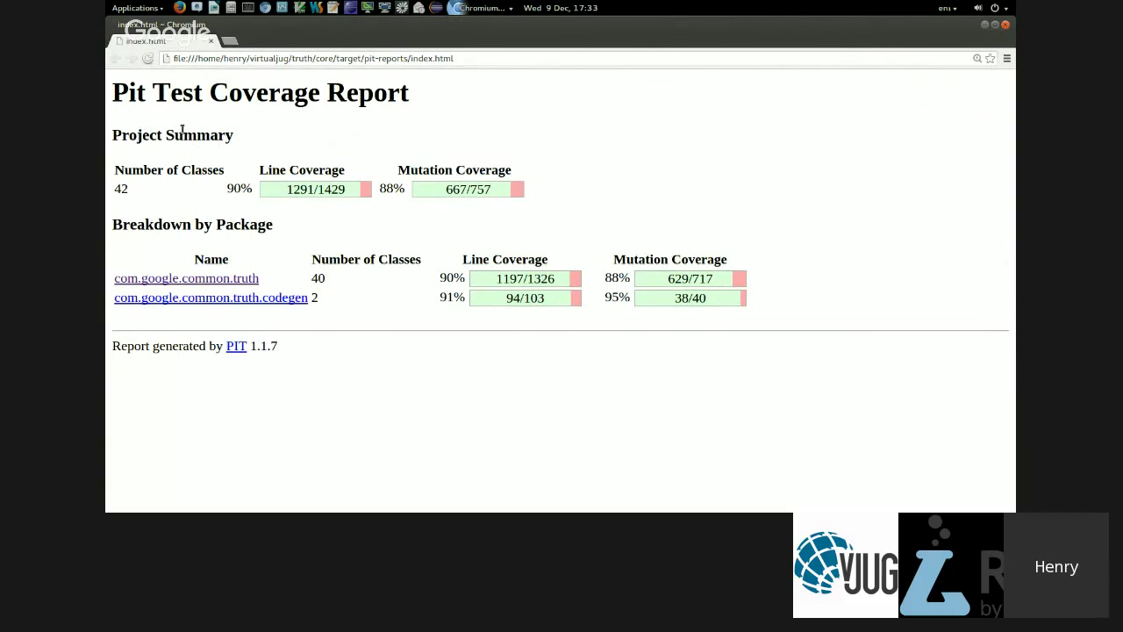
mouse_move(290, 177)
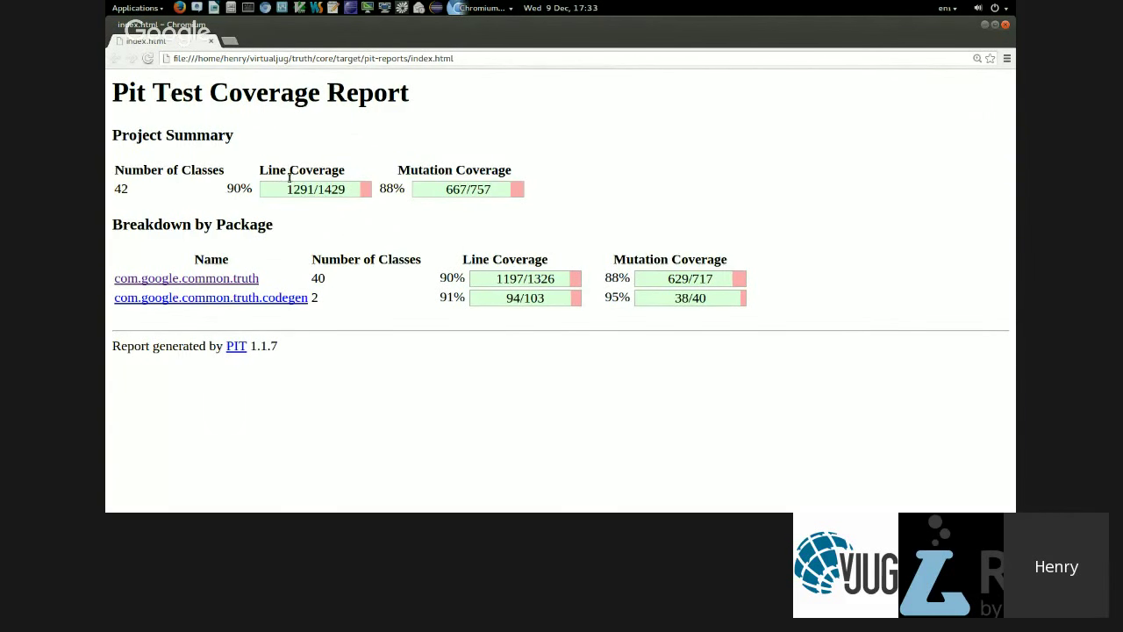
mouse_move(390, 215)
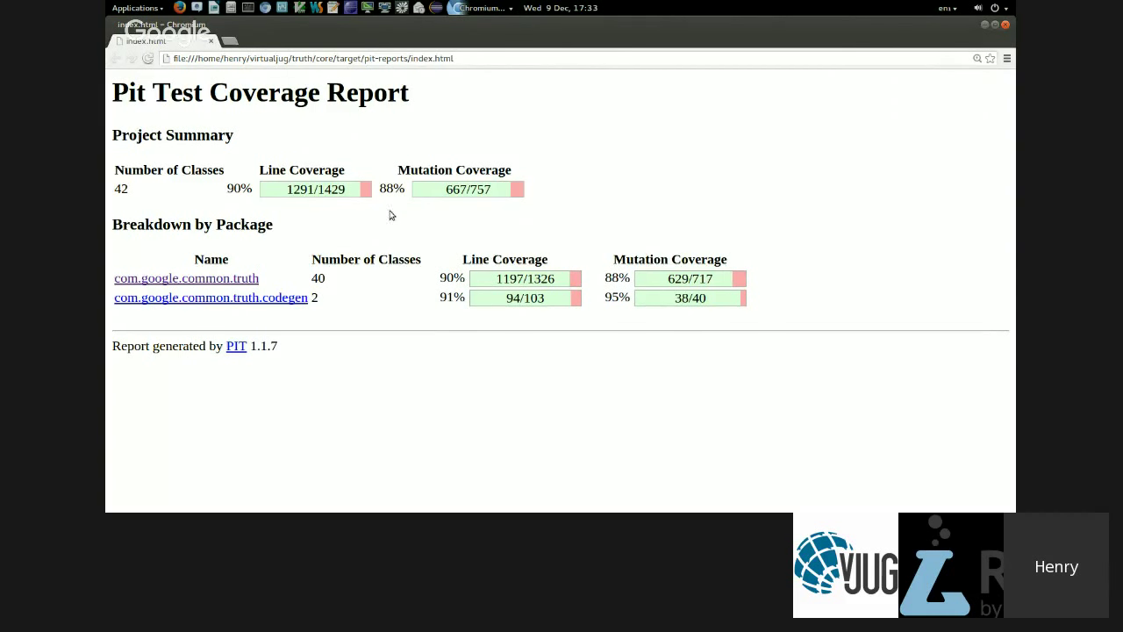
mouse_move(454, 439)
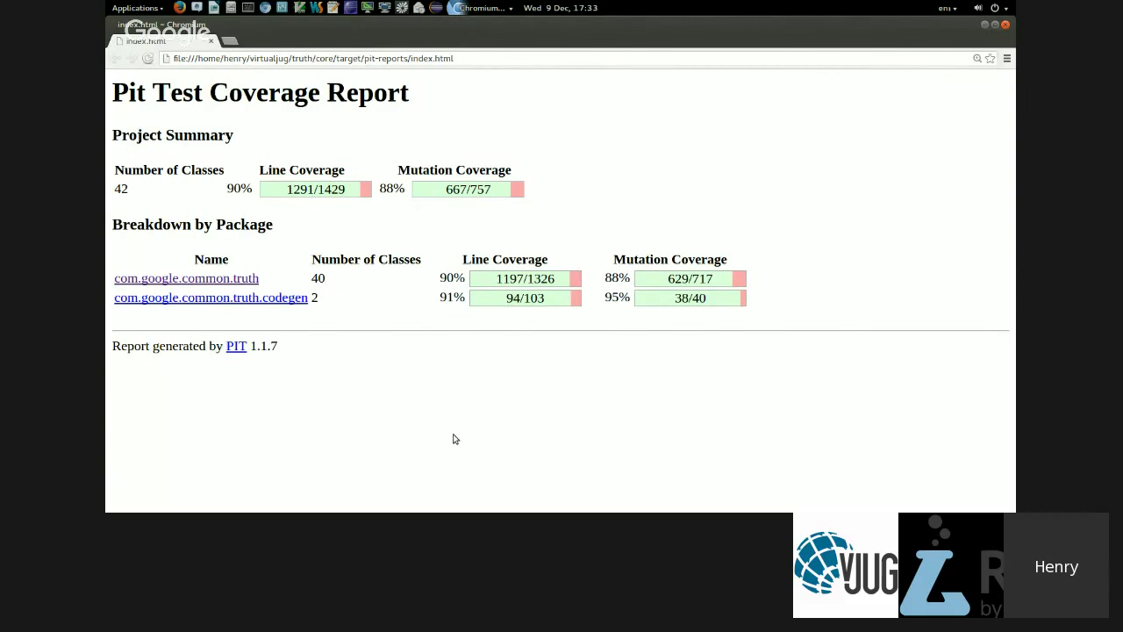
mouse_move(186, 278)
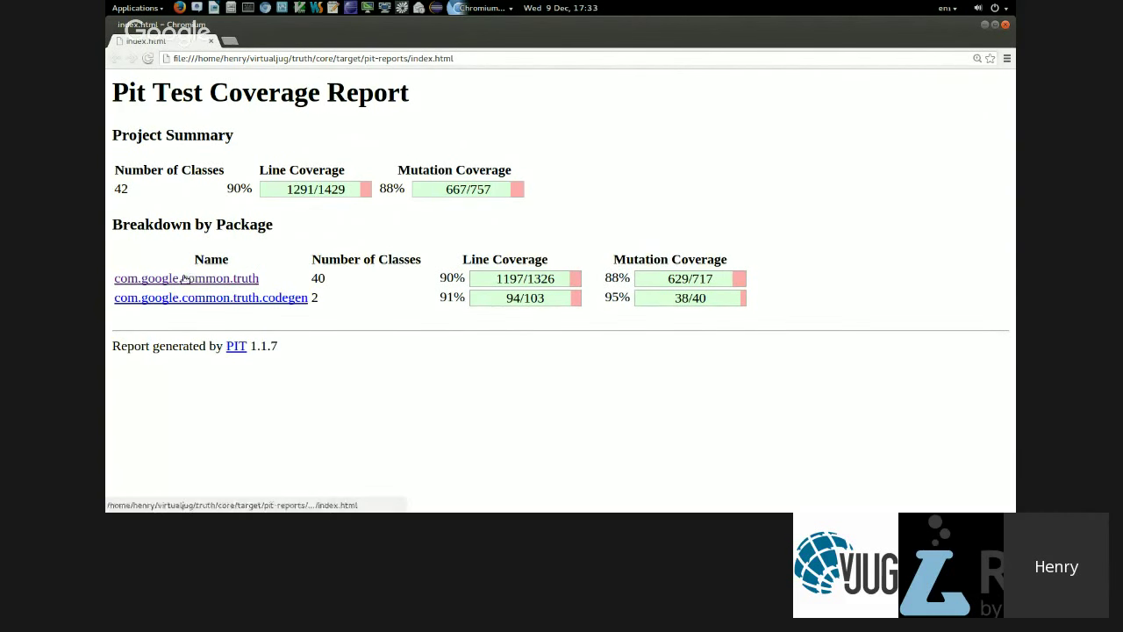
- Open the com.google.common.truth package report and scroll its classes down to TruthJUnit.java
click(186, 279)
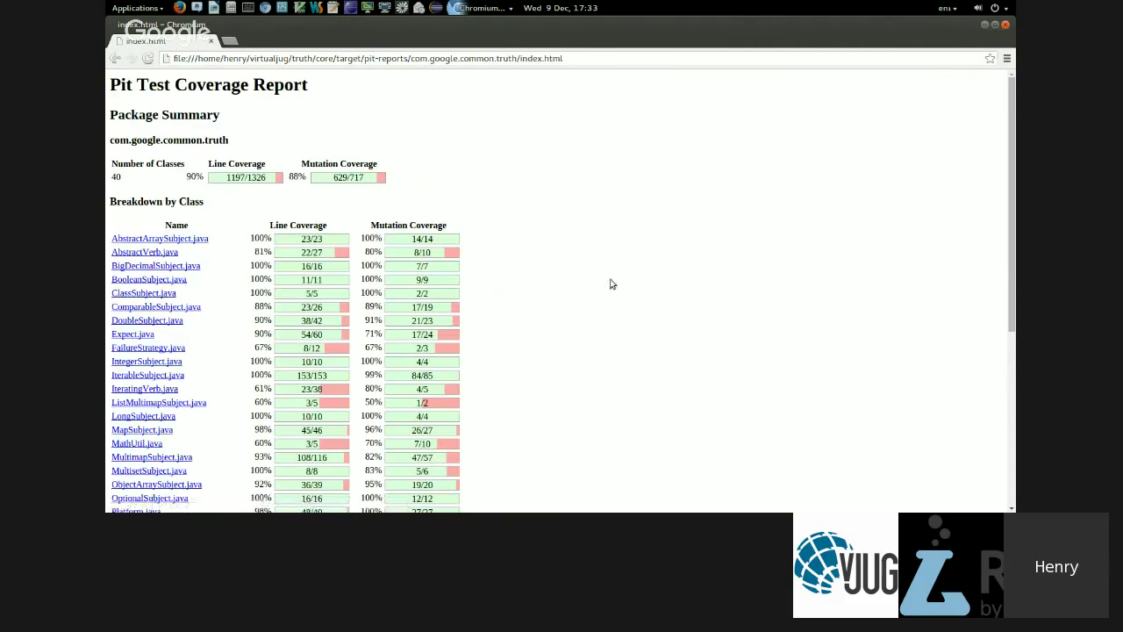
mouse_move(370, 209)
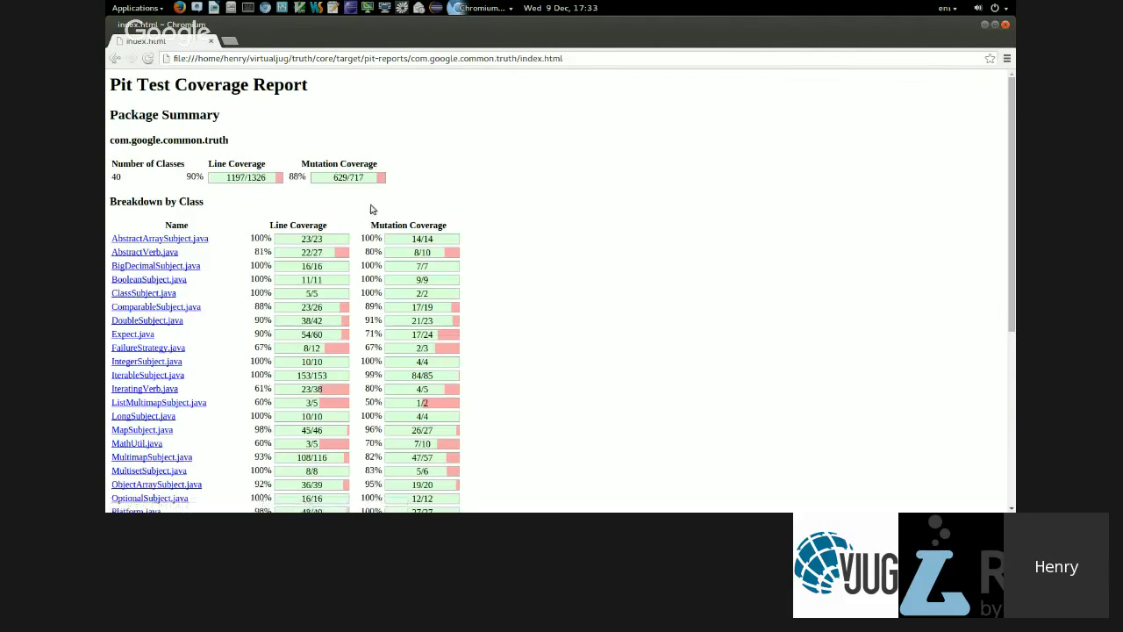
mouse_move(252, 249)
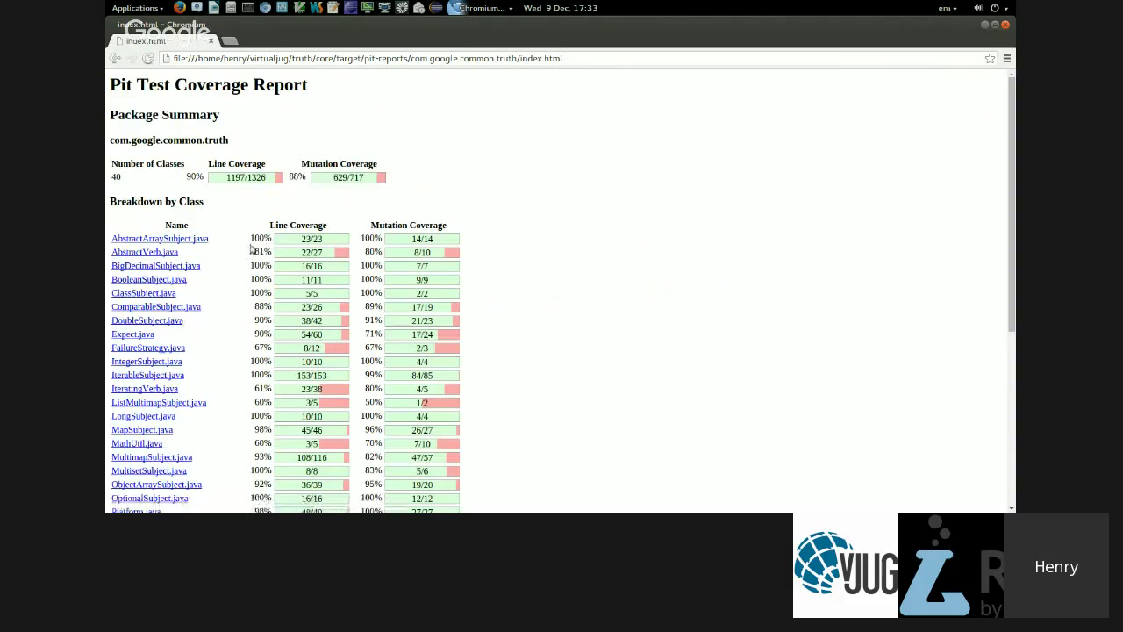
mouse_move(357, 235)
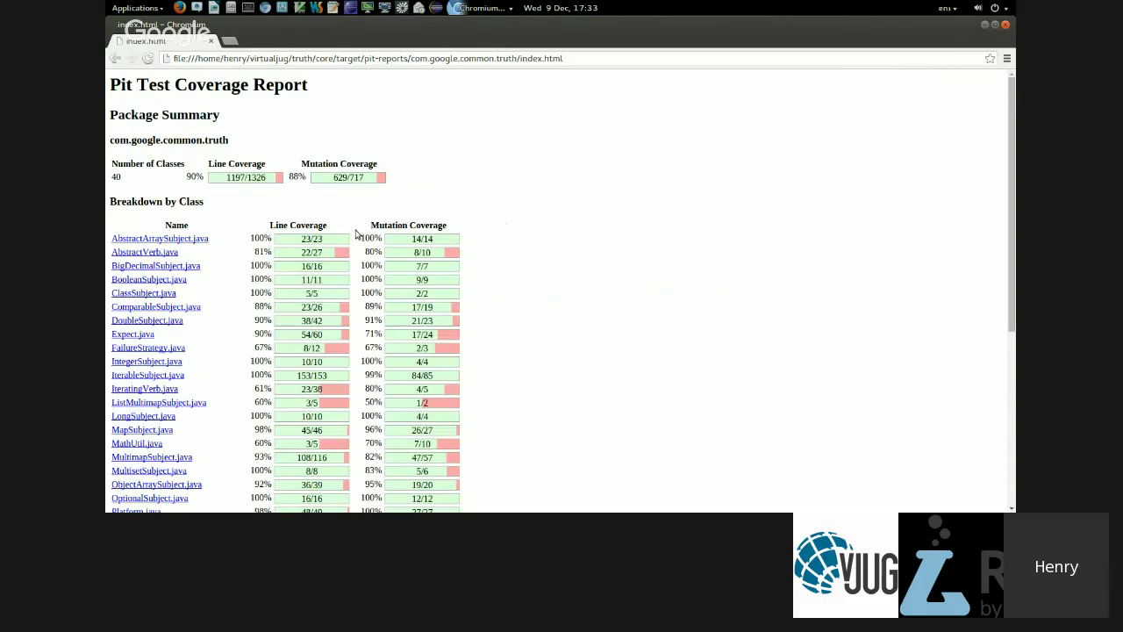
mouse_move(515, 217)
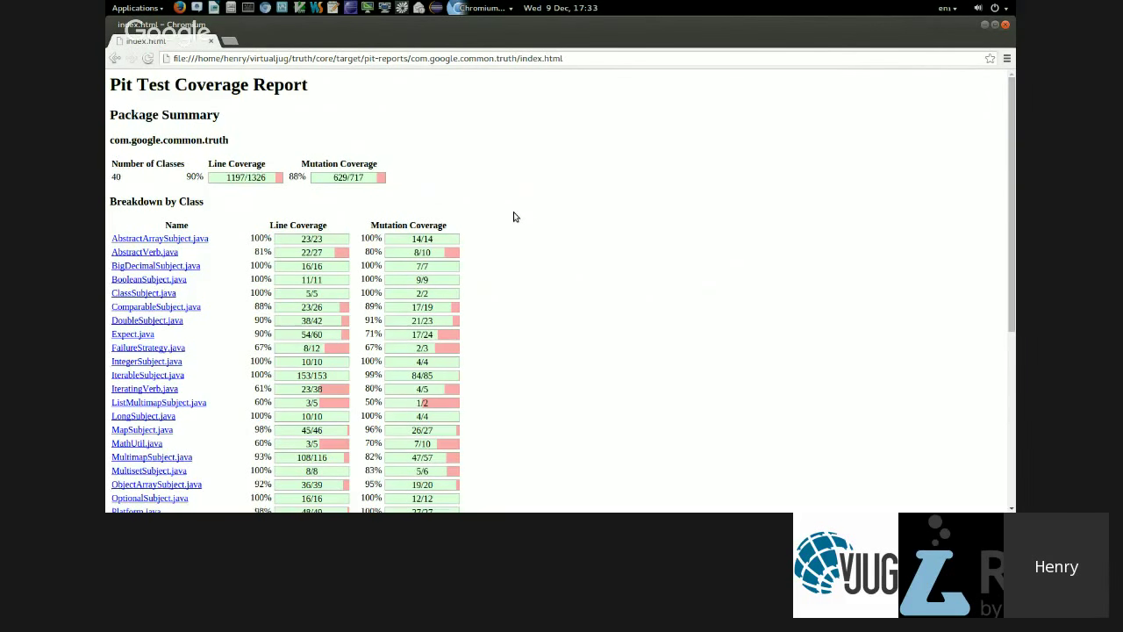
scroll(down, 3)
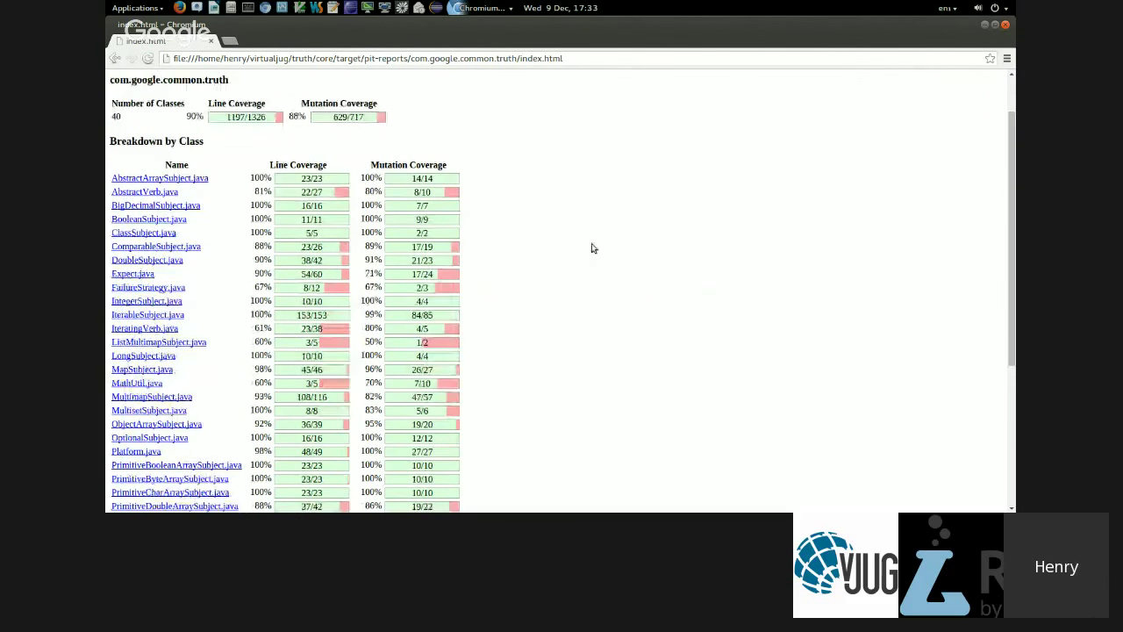
mouse_move(357, 198)
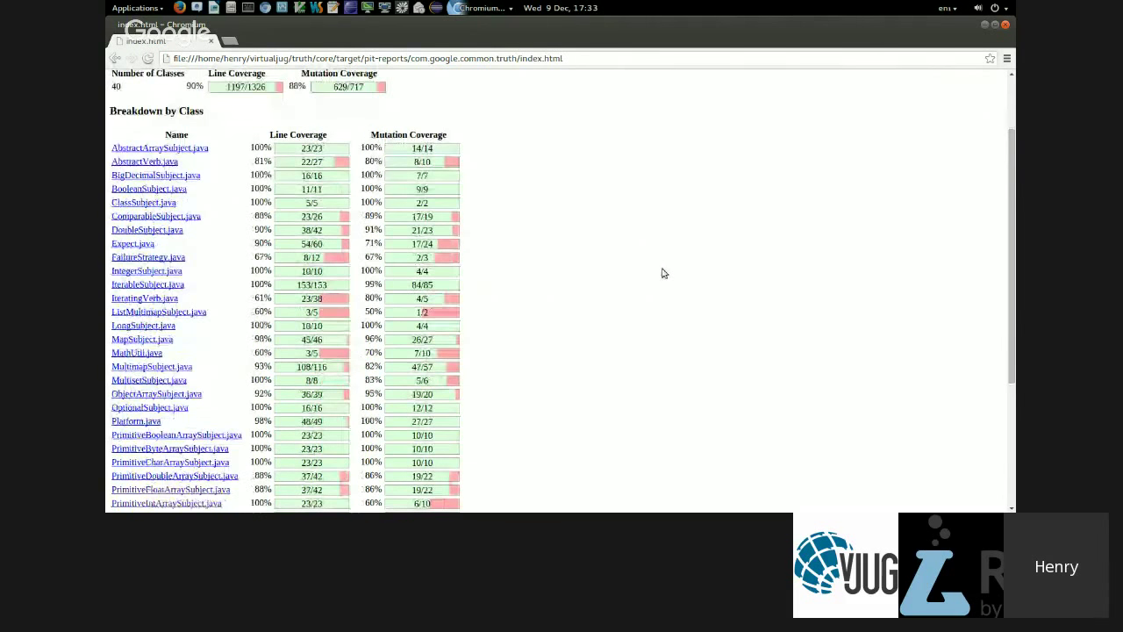
scroll(down, 3)
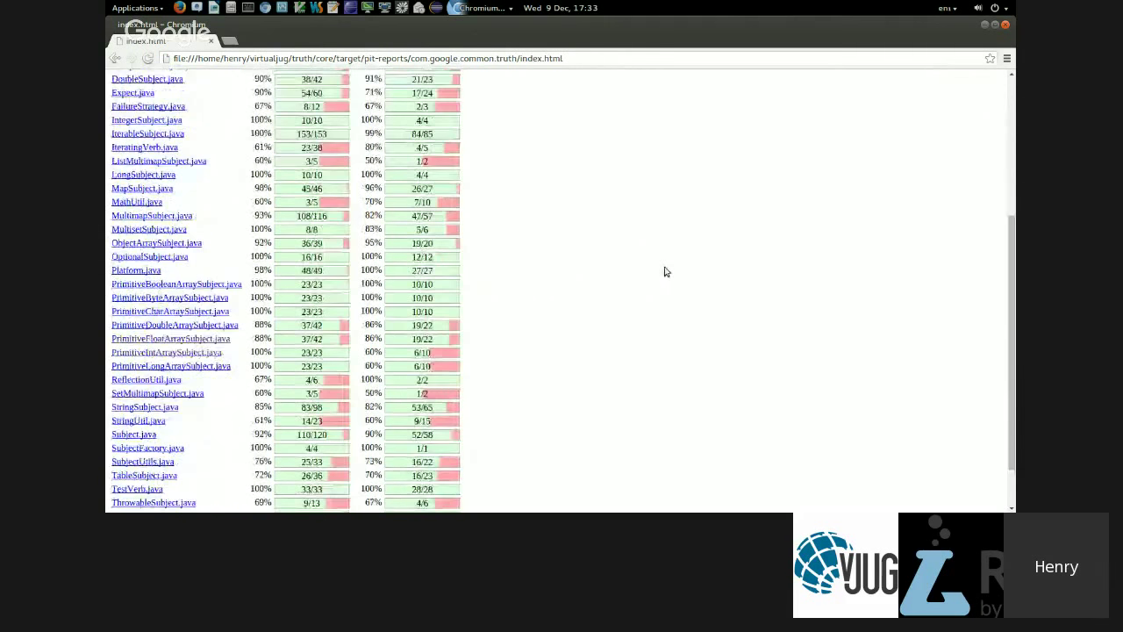
scroll(down, 3)
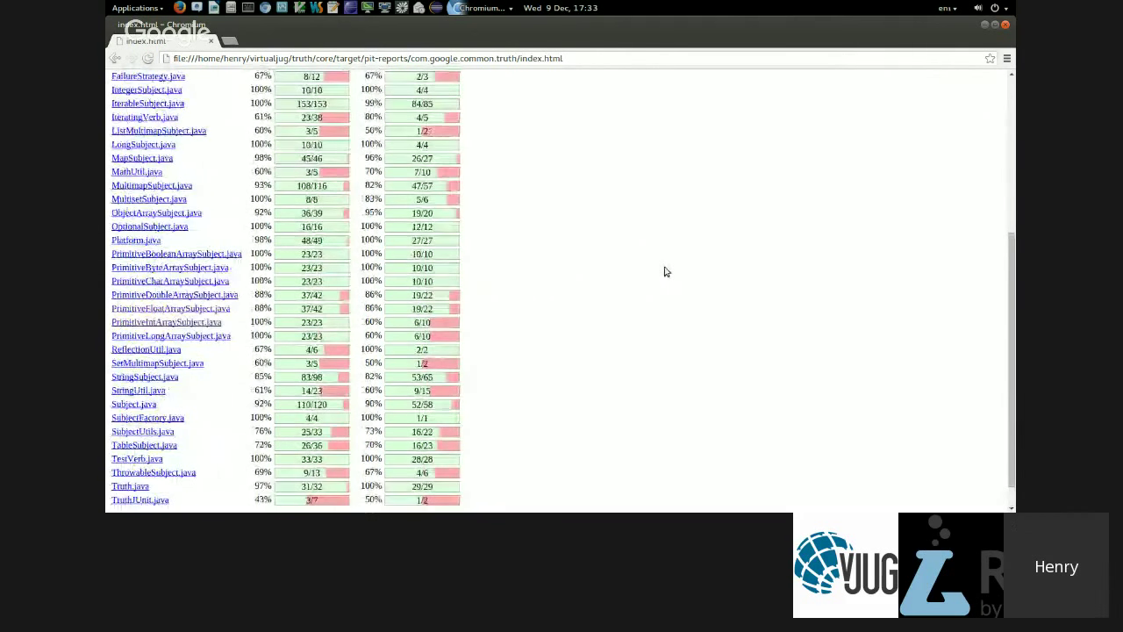
scroll(up, 3)
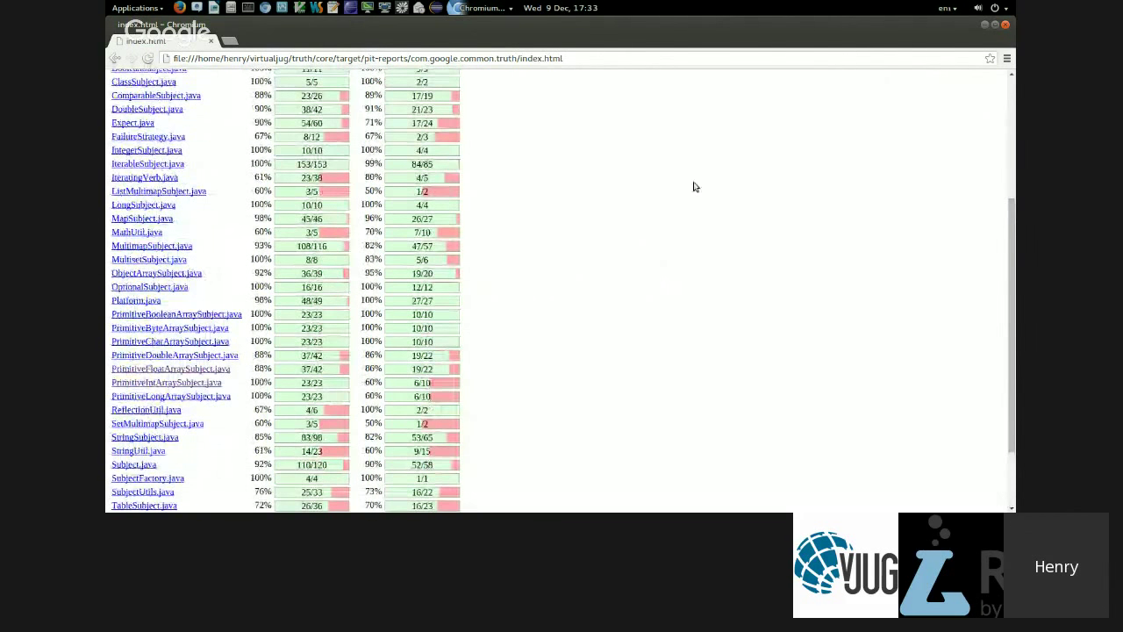
scroll(up, 3)
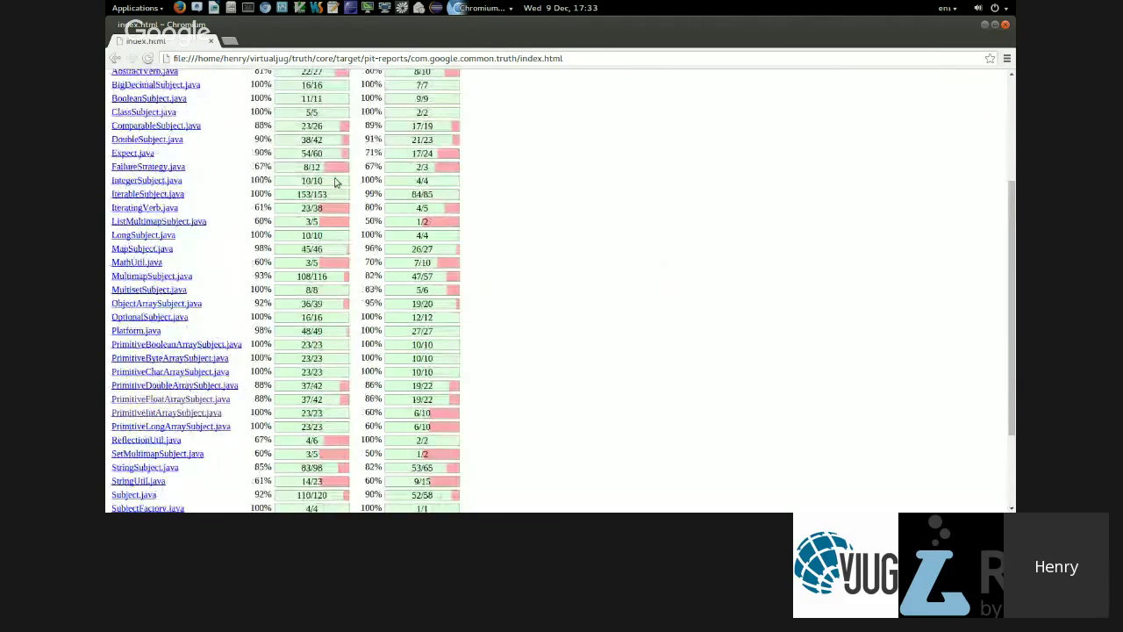
mouse_move(619, 176)
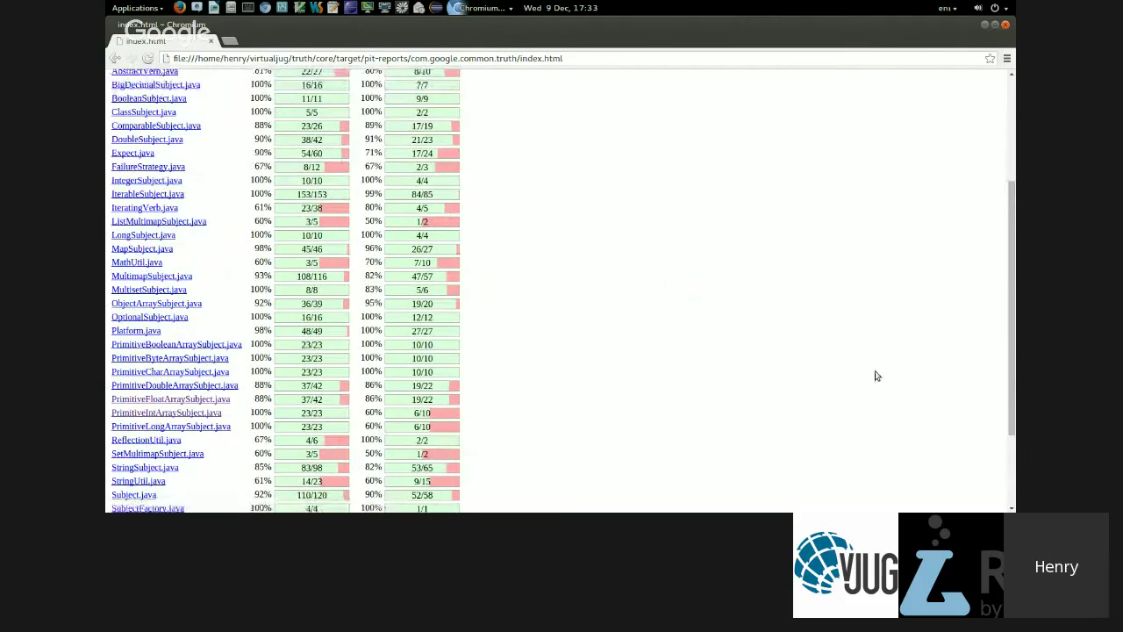
scroll(down, 3)
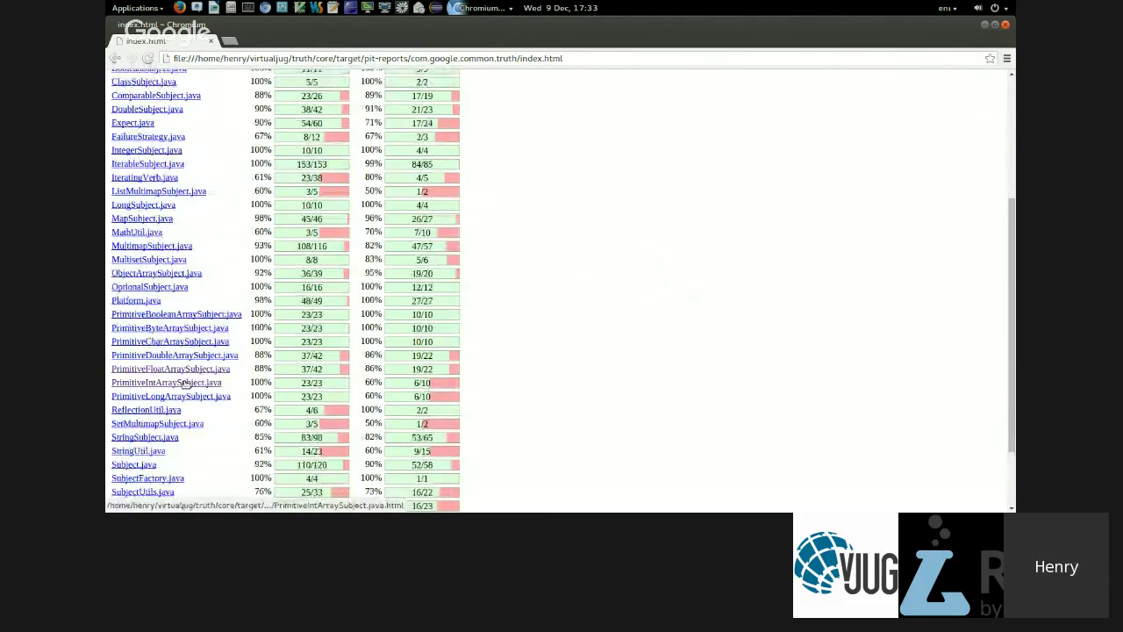
scroll(down, 3)
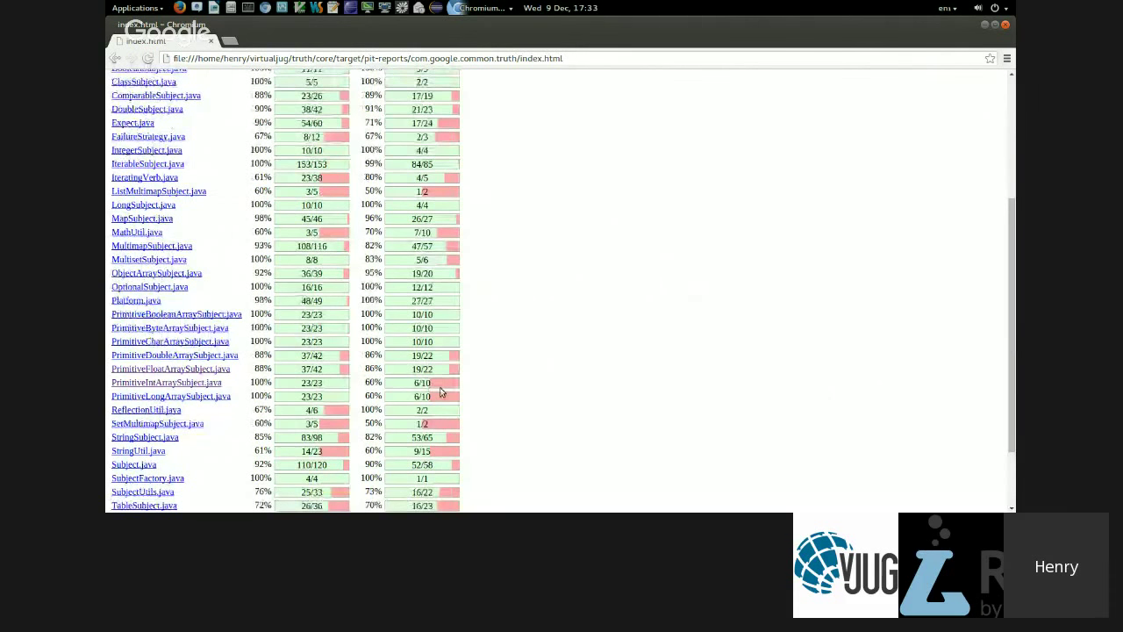
mouse_move(170, 368)
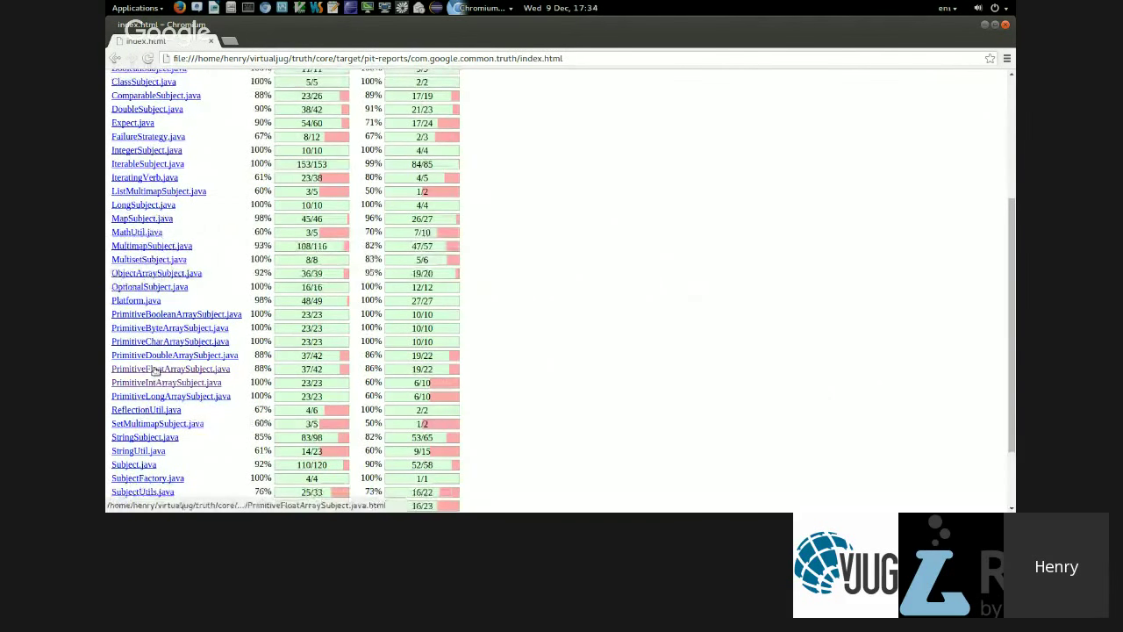
- Open PrimitiveFloatArraySubject.java's report and scroll its green-covered source to isEqualTo
click(171, 369)
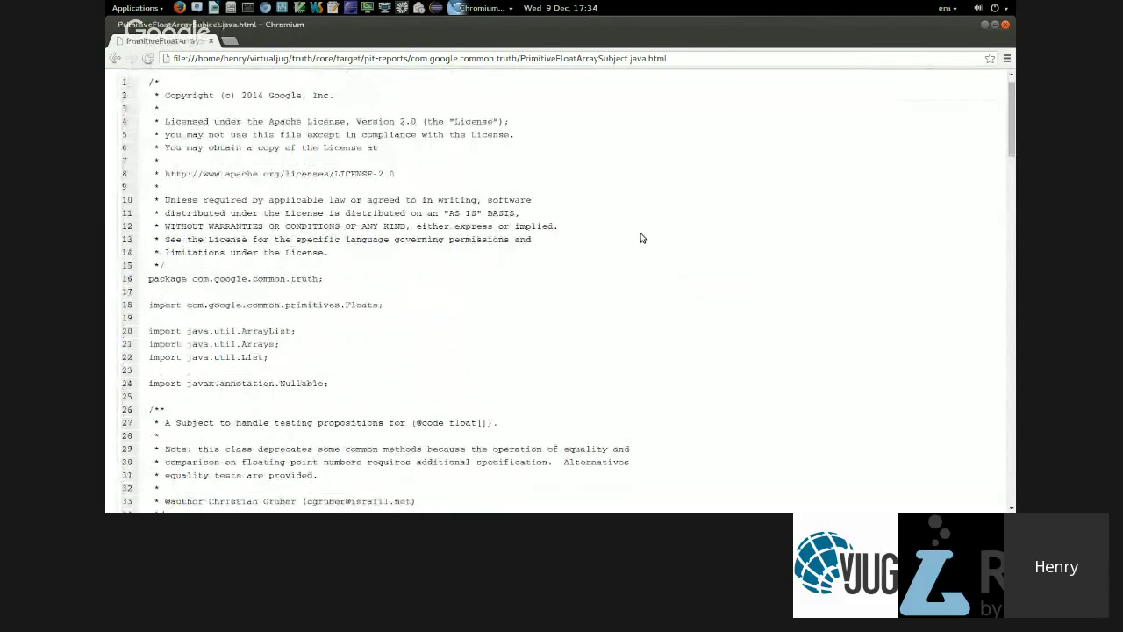
scroll(down, 3)
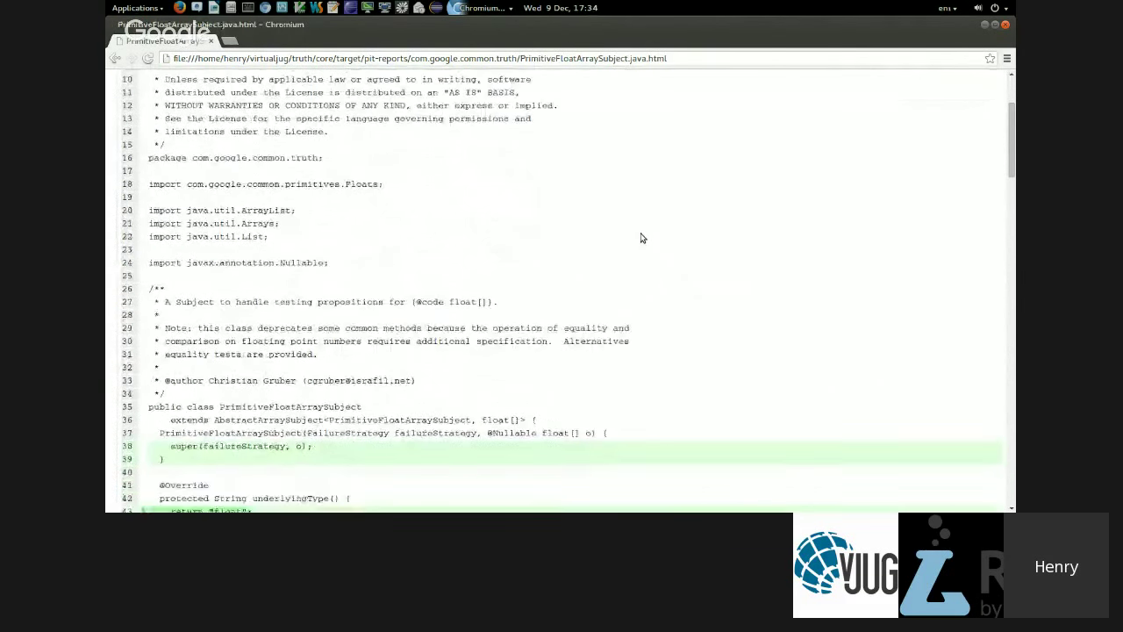
scroll(down, 3)
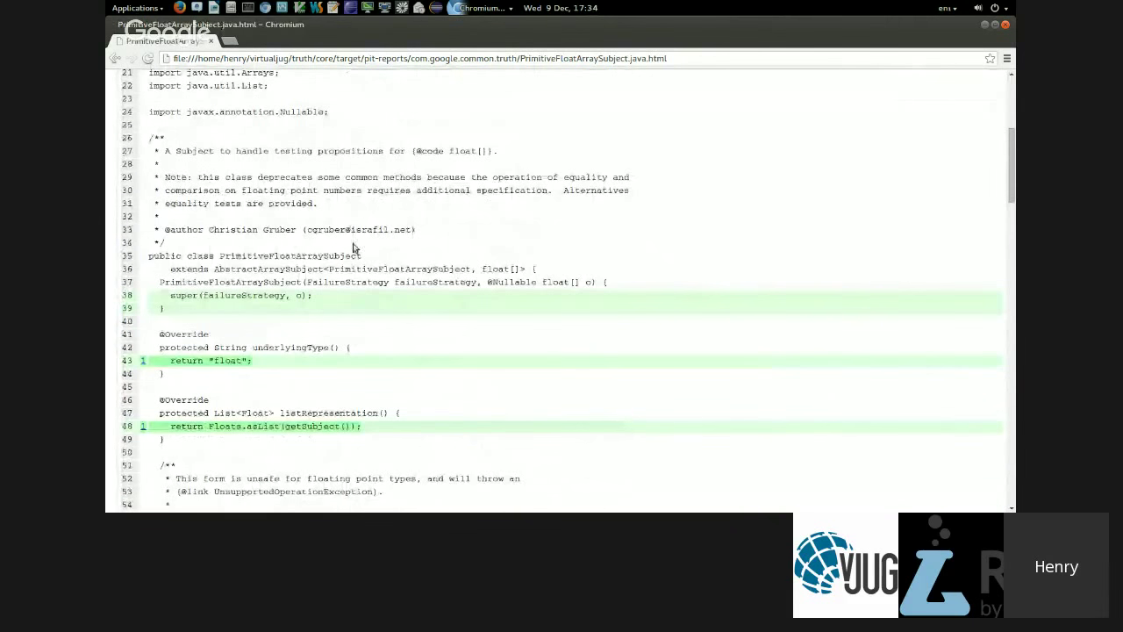
mouse_move(901, 302)
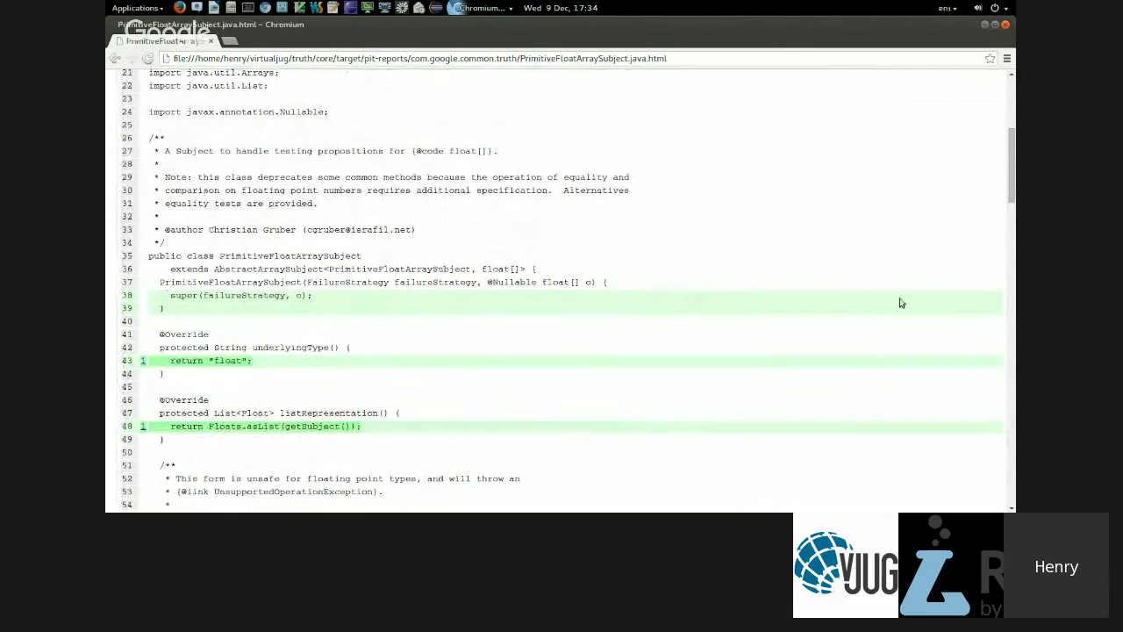
mouse_move(880, 307)
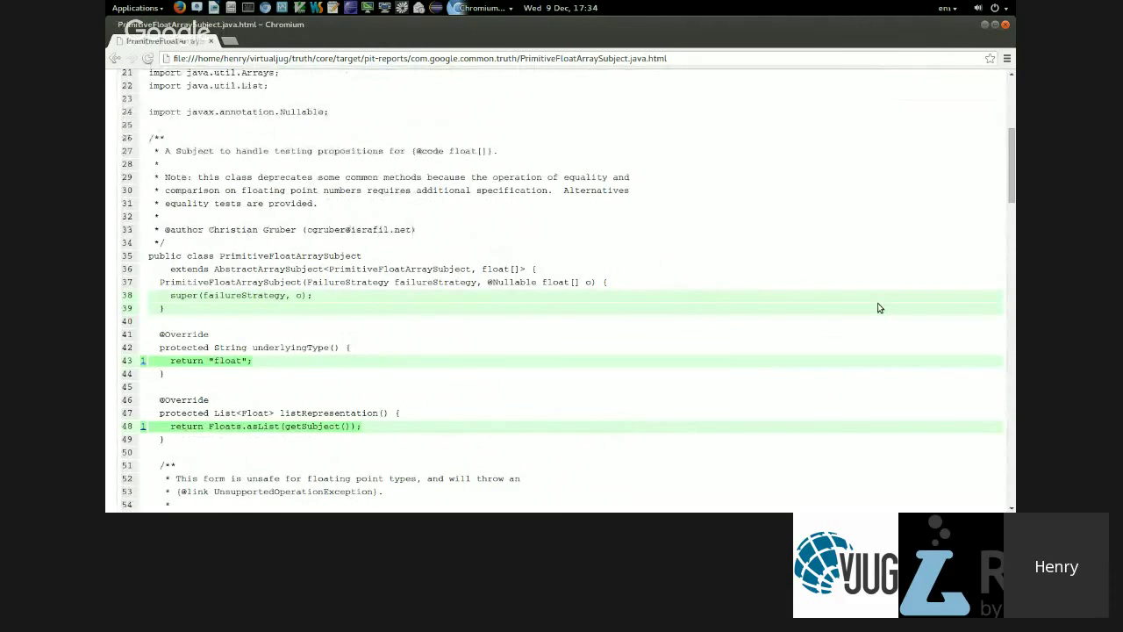
scroll(down, 3)
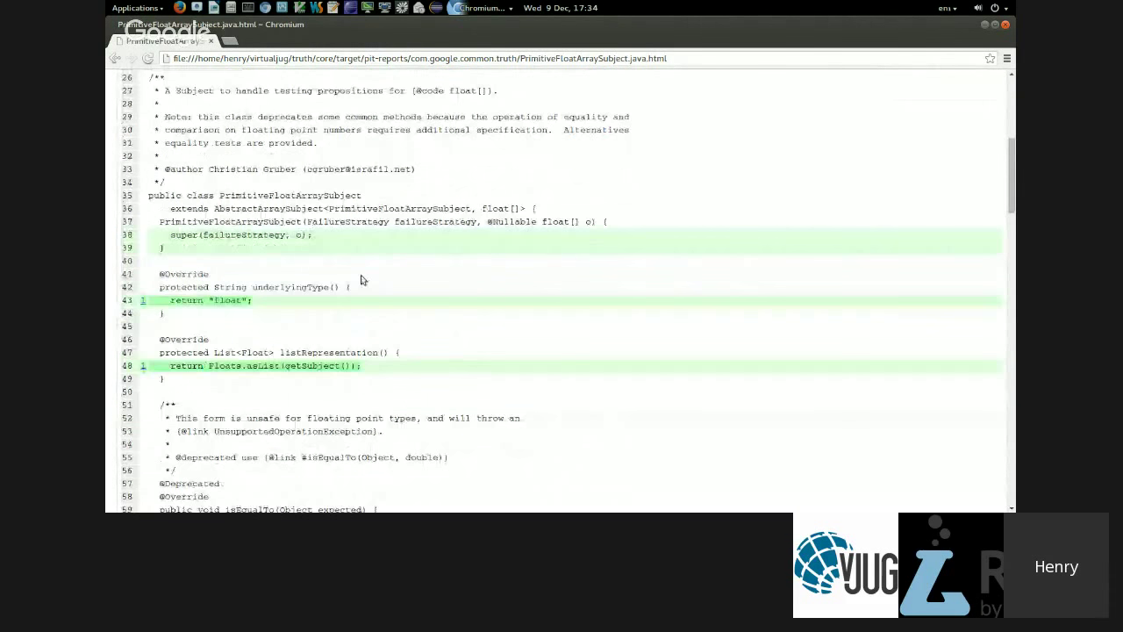
scroll(down, 3)
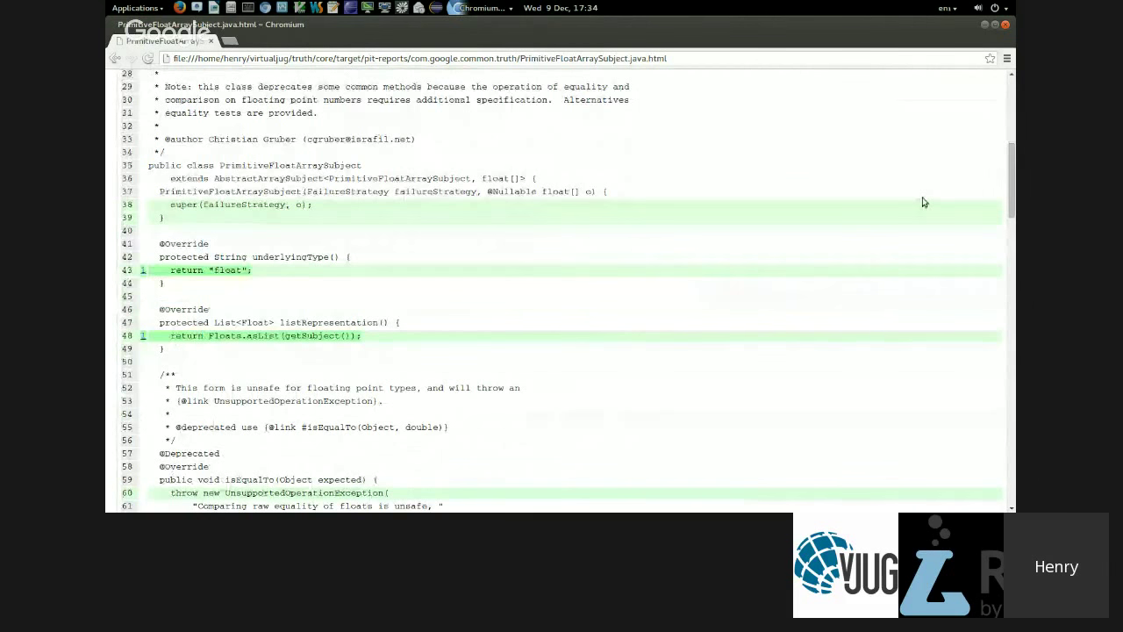
mouse_move(268, 275)
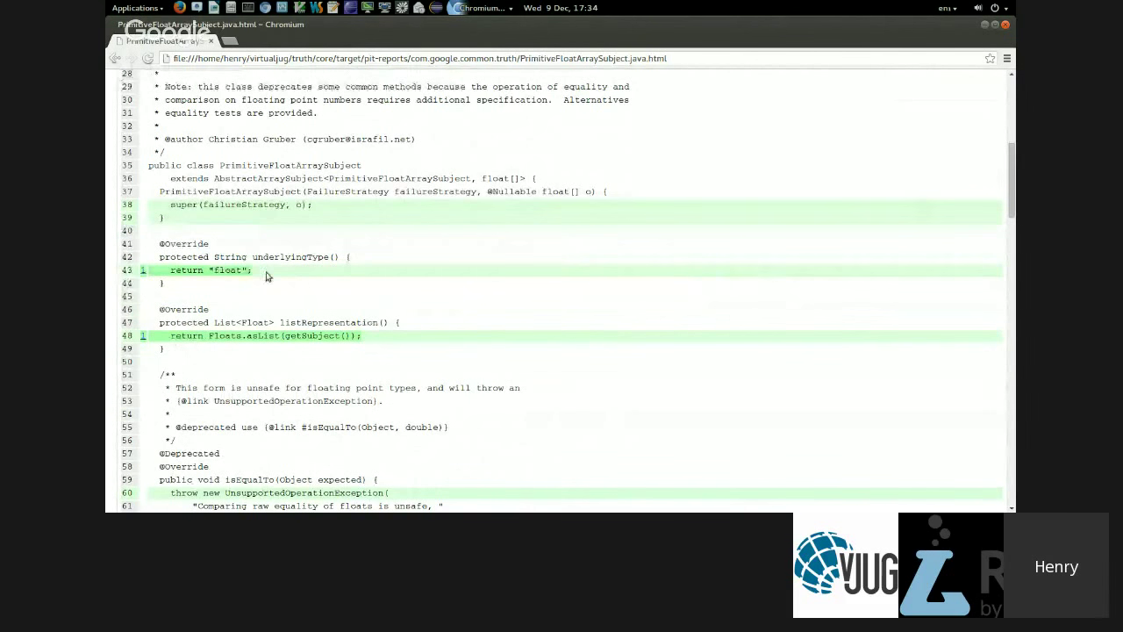
mouse_move(285, 281)
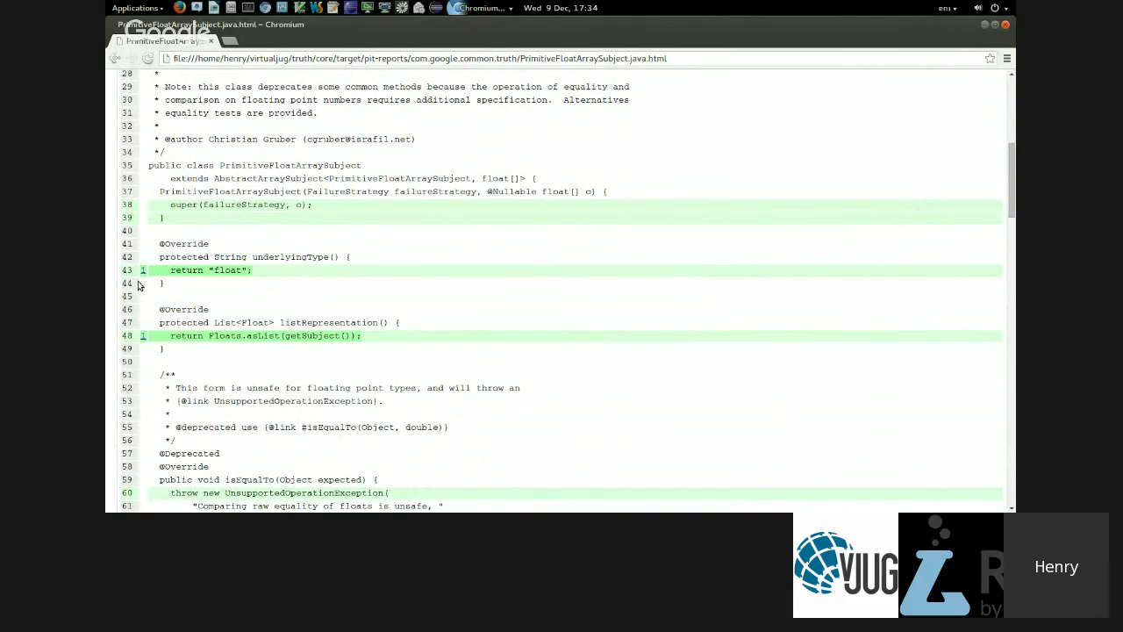
mouse_move(142, 270)
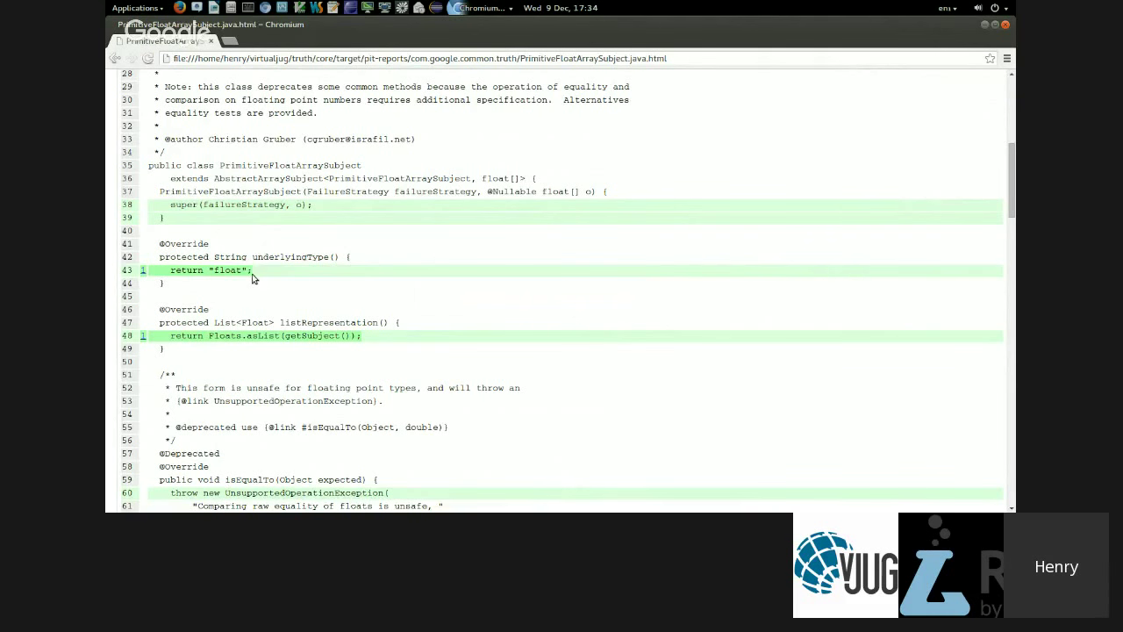
mouse_move(256, 292)
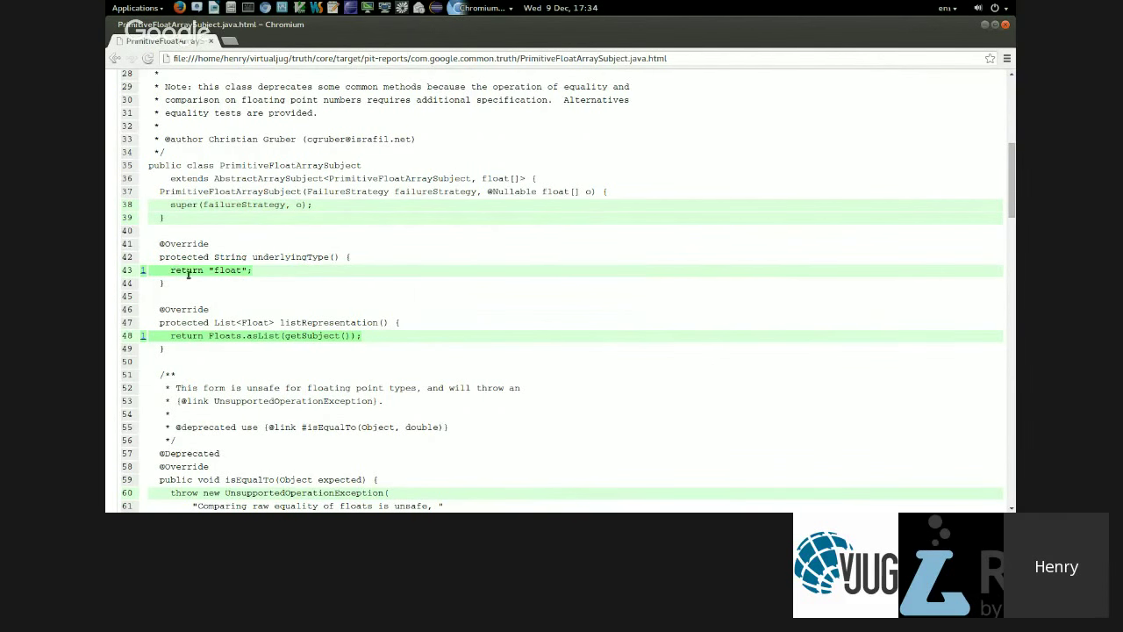
mouse_move(298, 290)
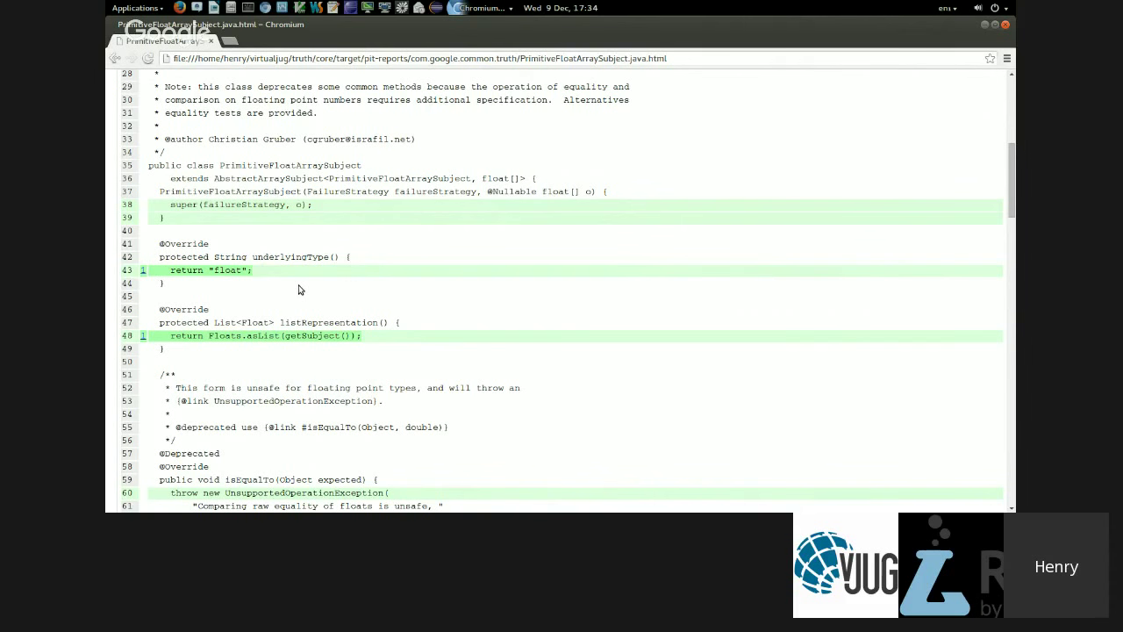
- Scroll to isEqualTo(Object expected, float tolerance), where red lines mark surviving mutations
scroll(down, 3)
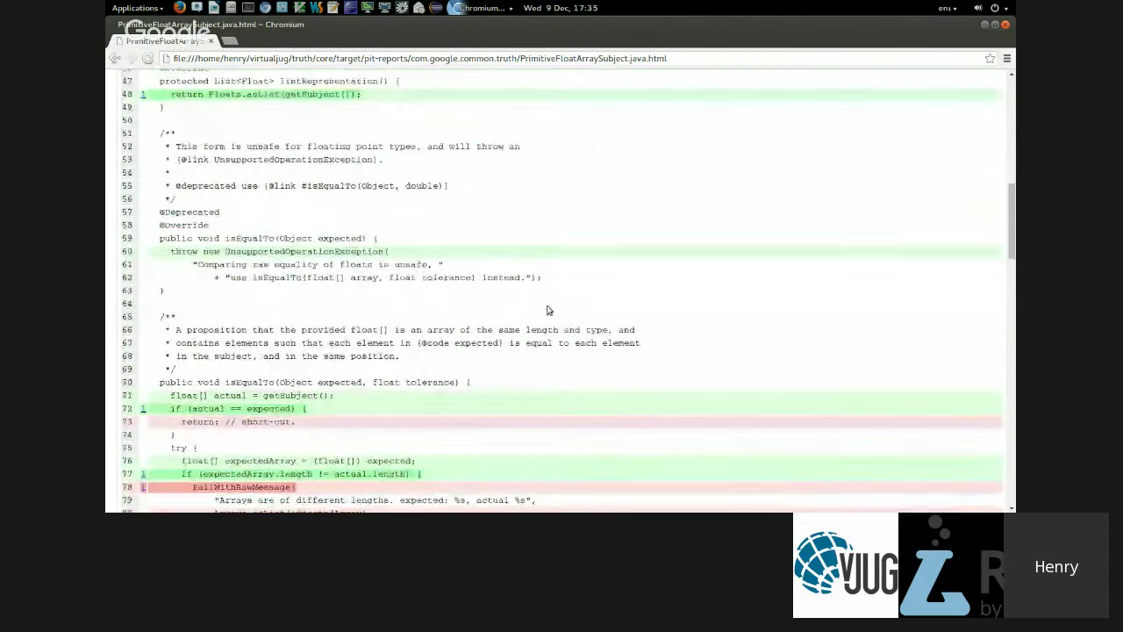
scroll(down, 3)
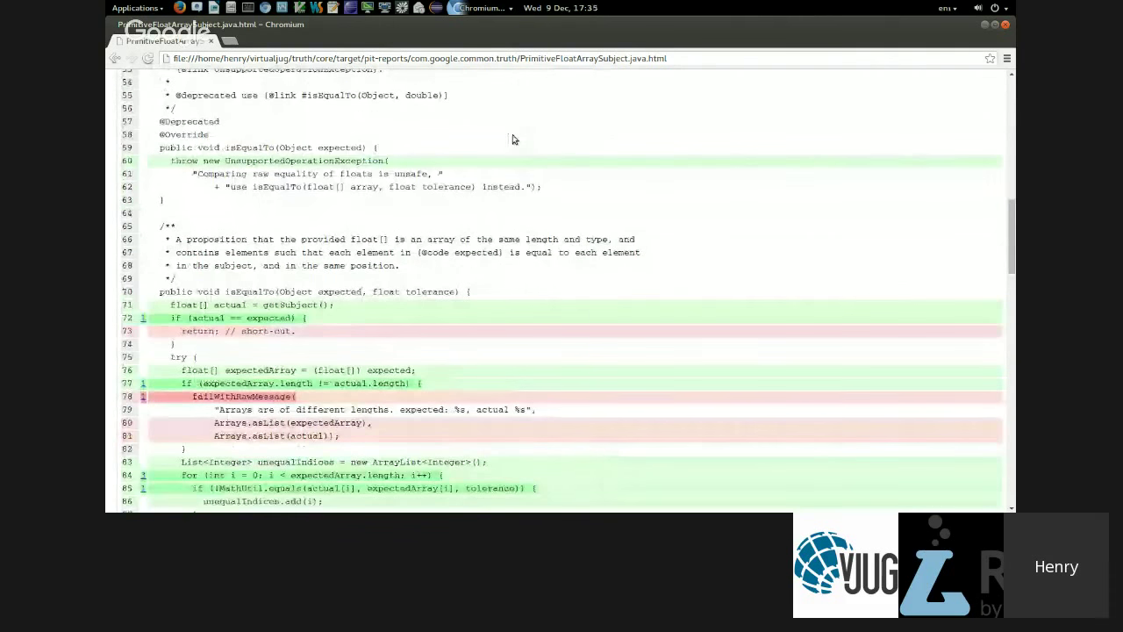
scroll(up, 3)
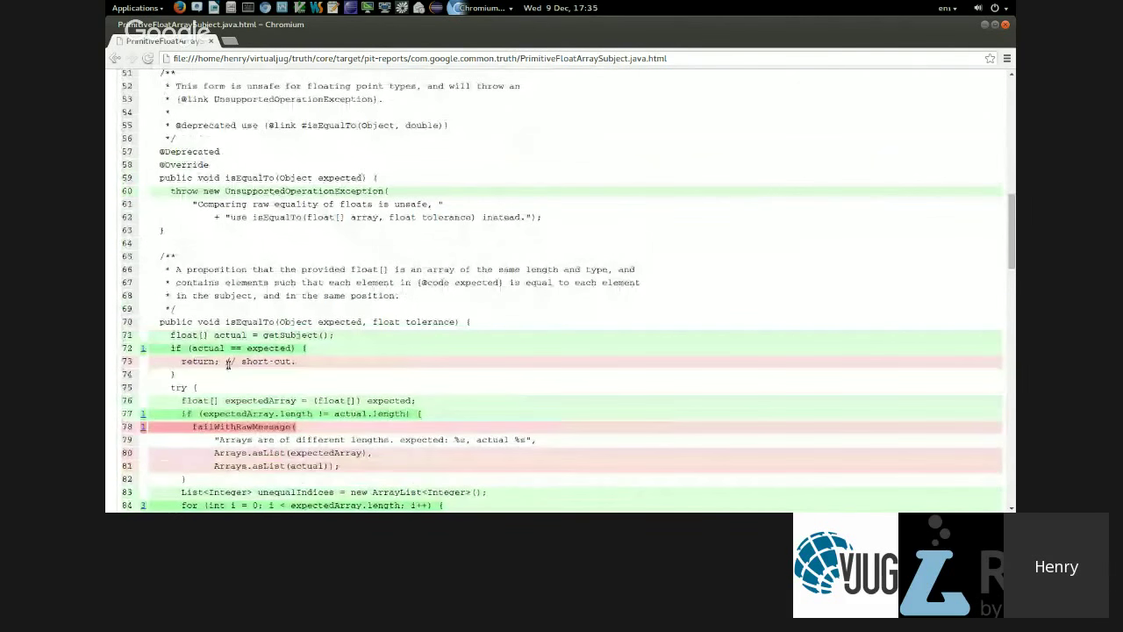
mouse_move(946, 365)
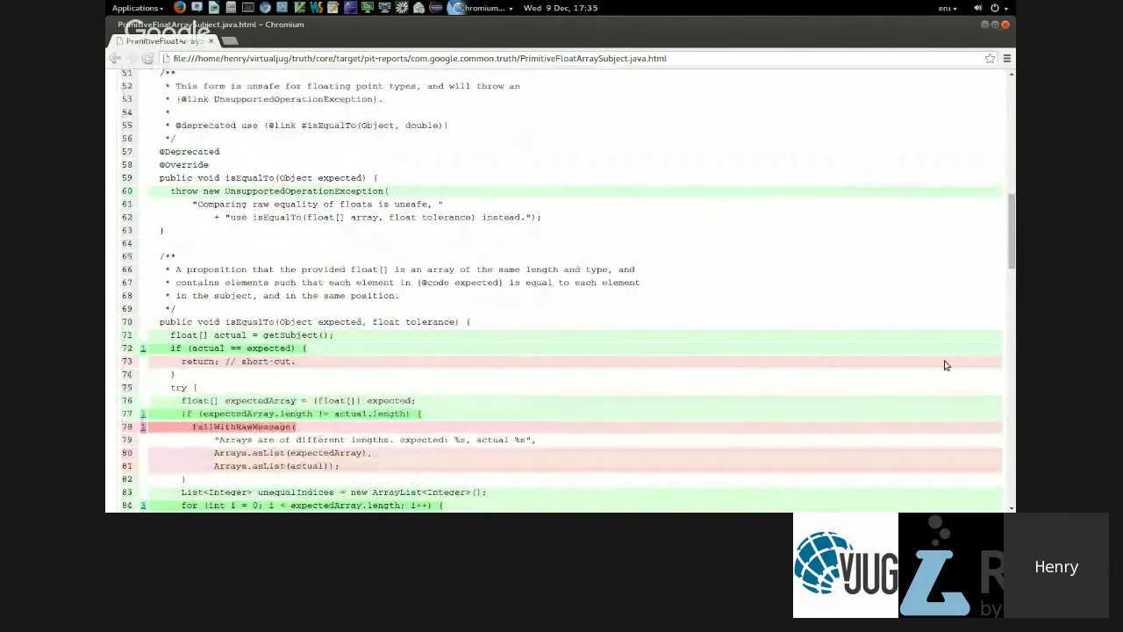
scroll(down, 3)
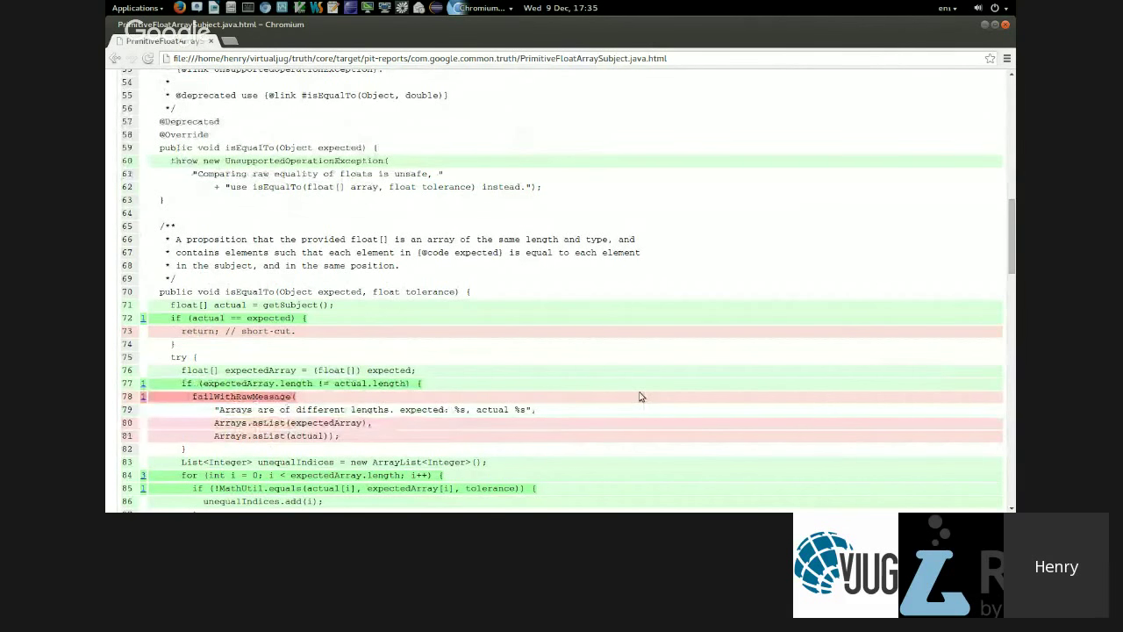
mouse_move(551, 412)
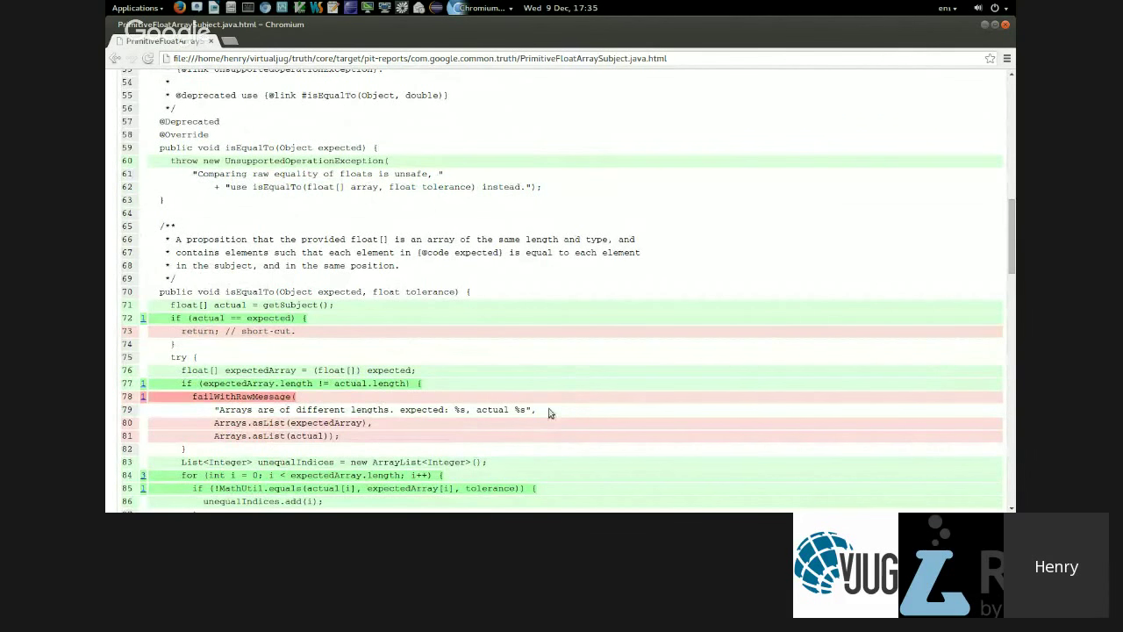
mouse_move(169, 415)
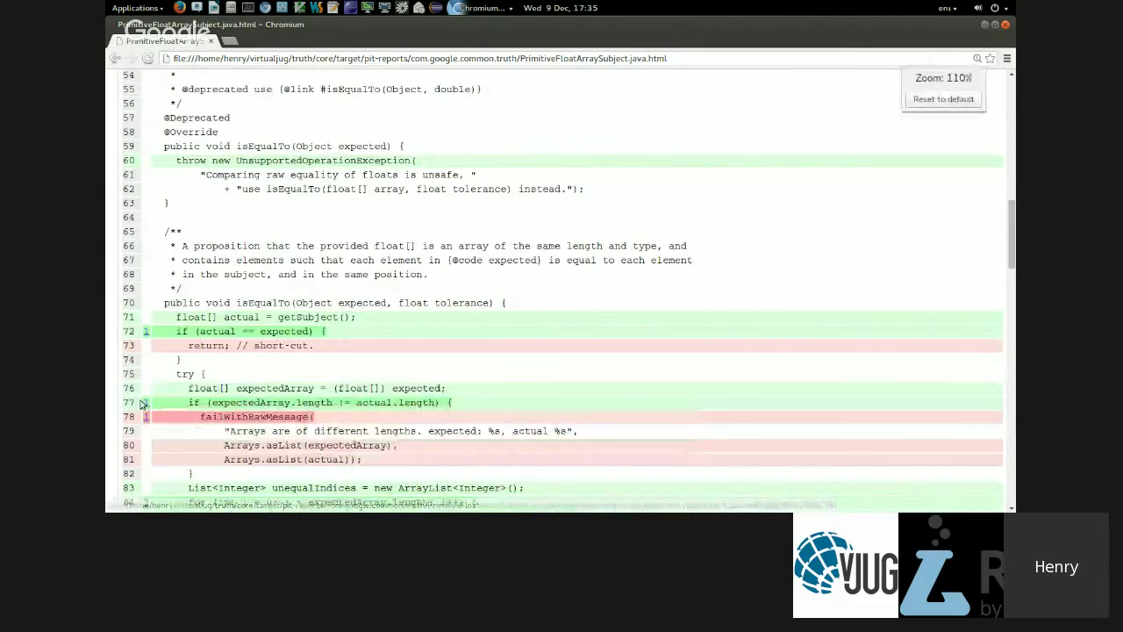
- Scroll to isNotEqualTo(Object expectedArray, float tolerance) and its red failWithRawMessage line
scroll(up, 3)
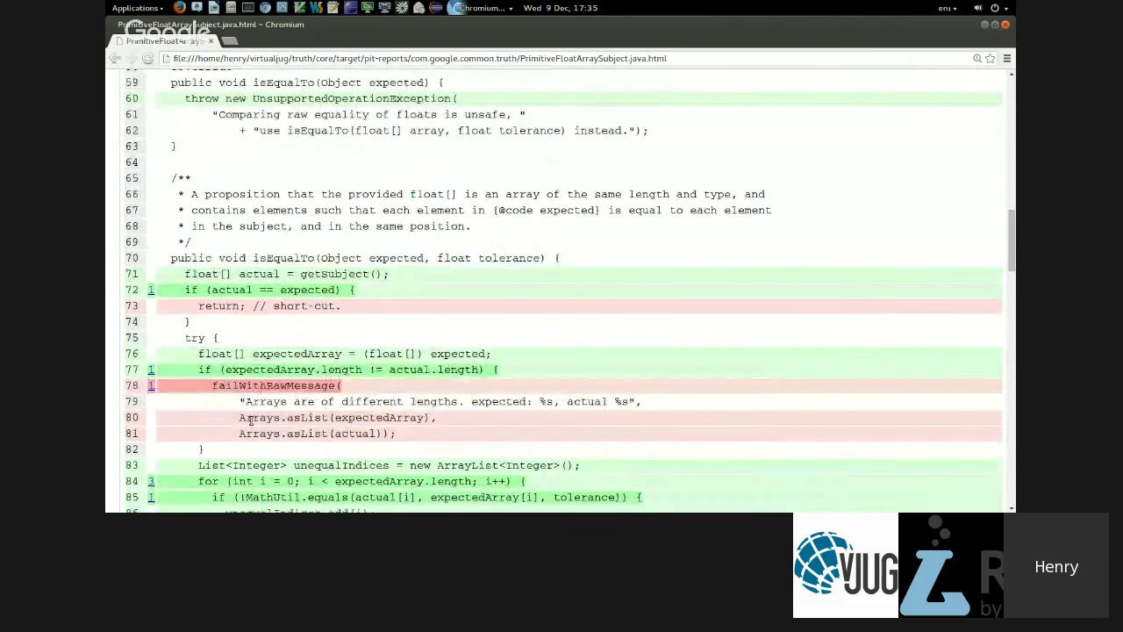
mouse_move(190, 428)
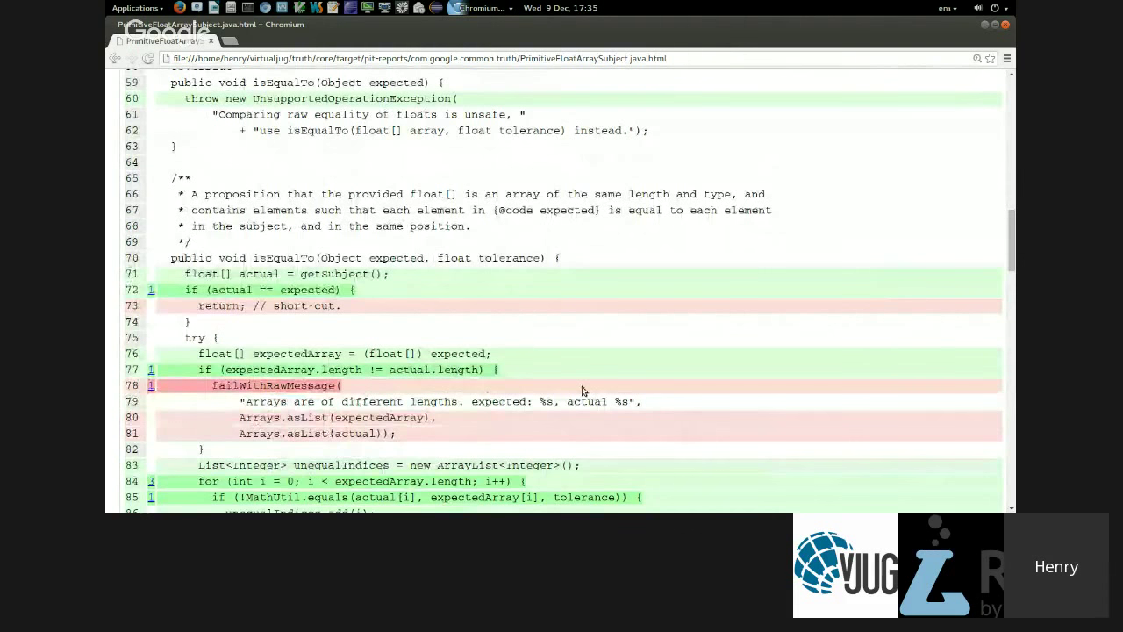
scroll(down, 3)
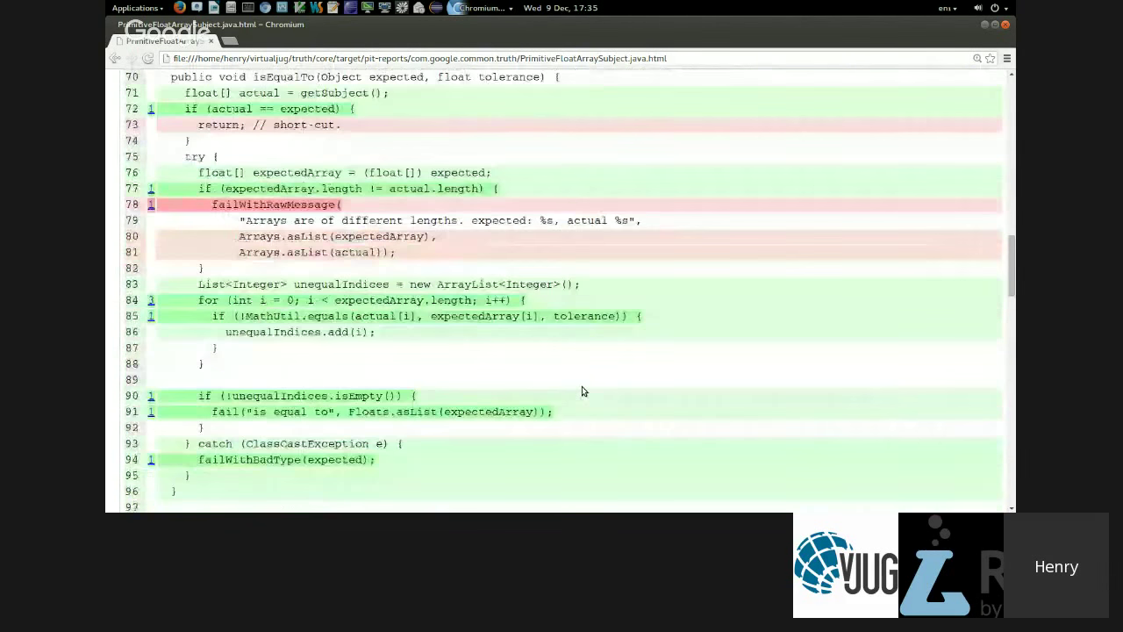
scroll(down, 3)
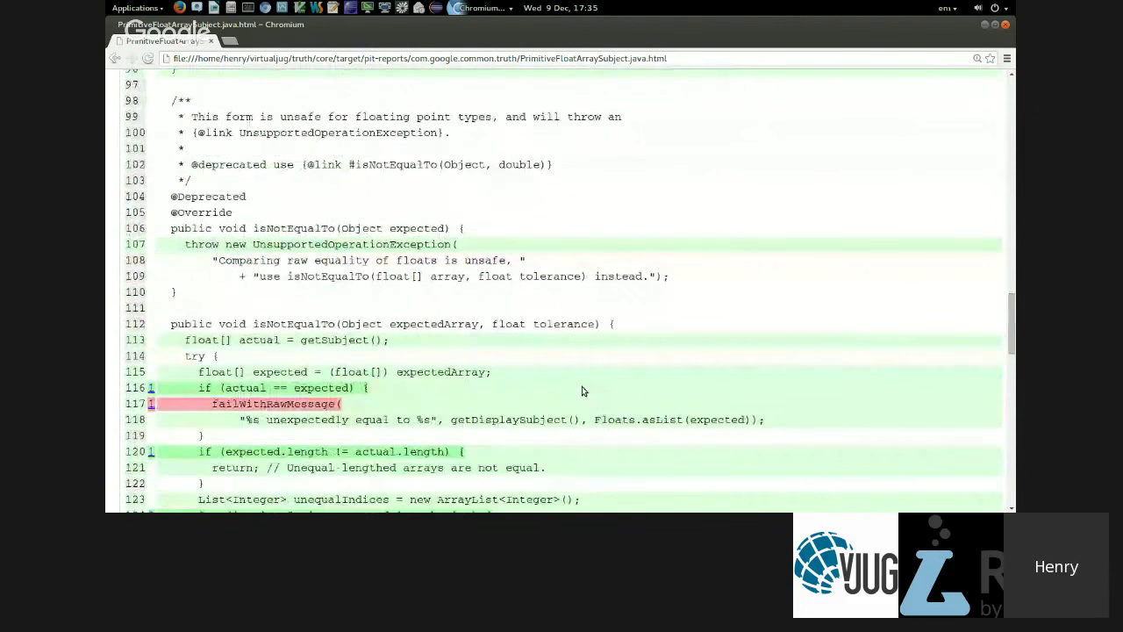
scroll(down, 3)
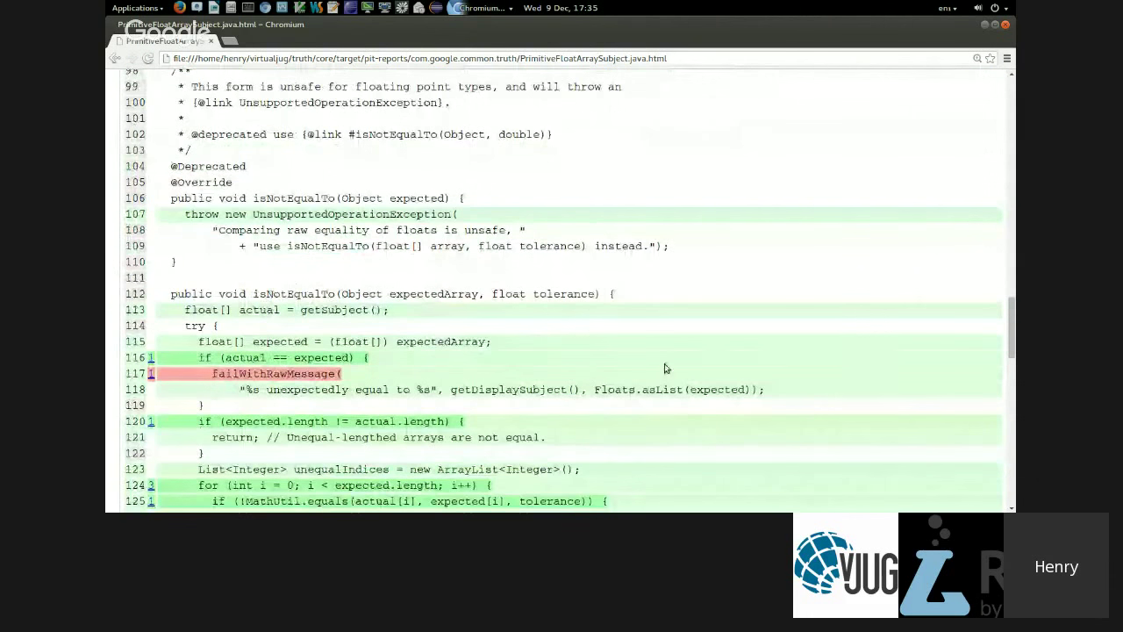
mouse_move(383, 379)
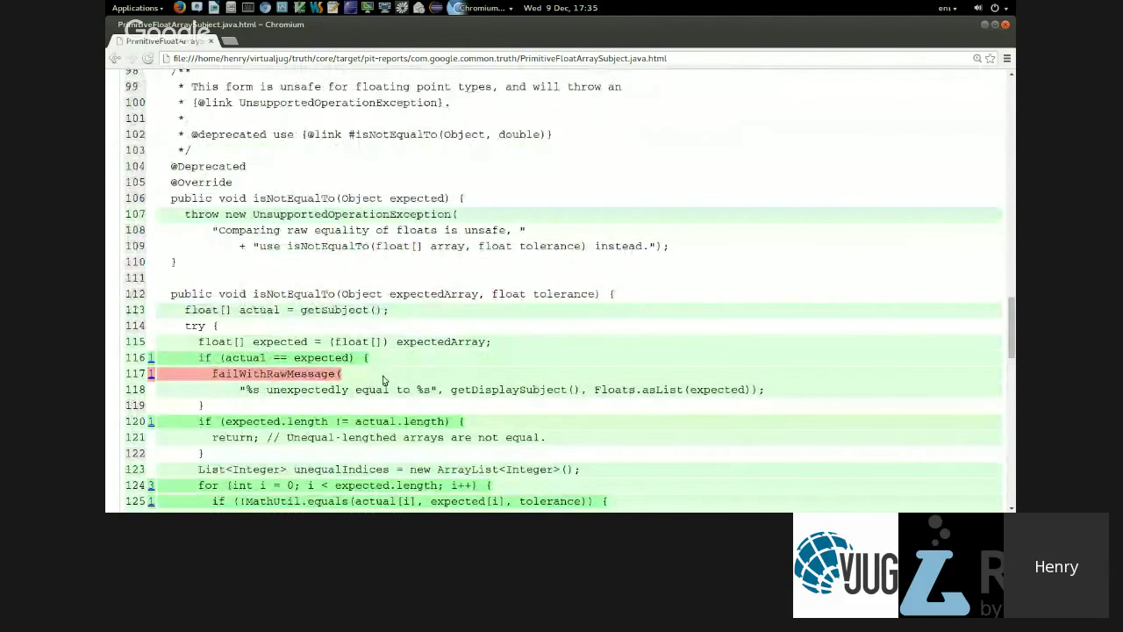
mouse_move(750, 373)
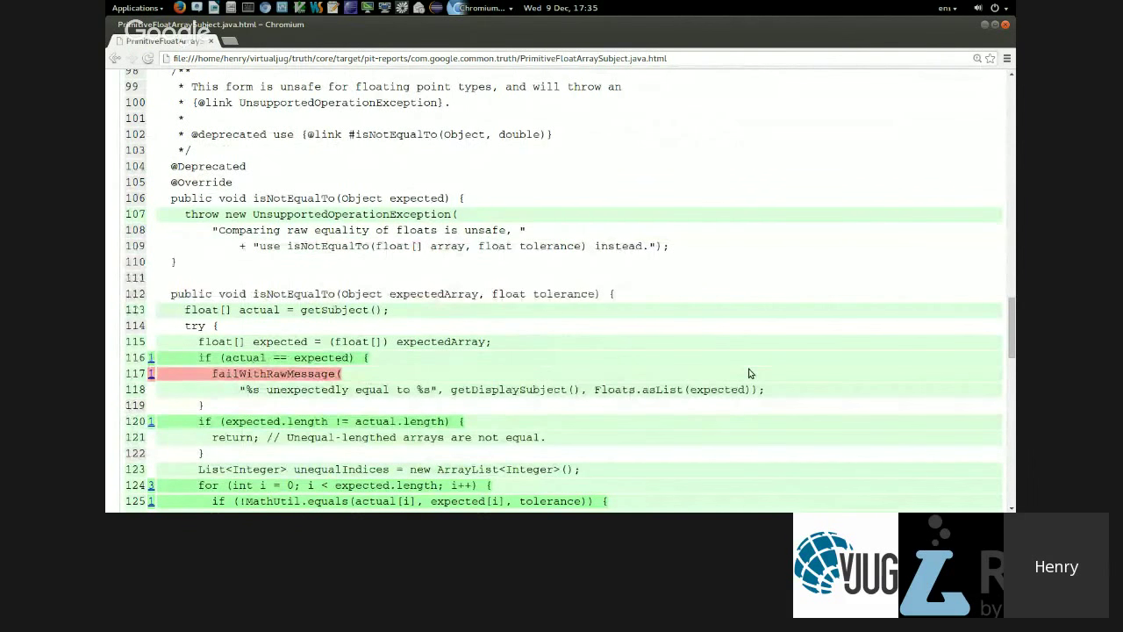
mouse_move(740, 364)
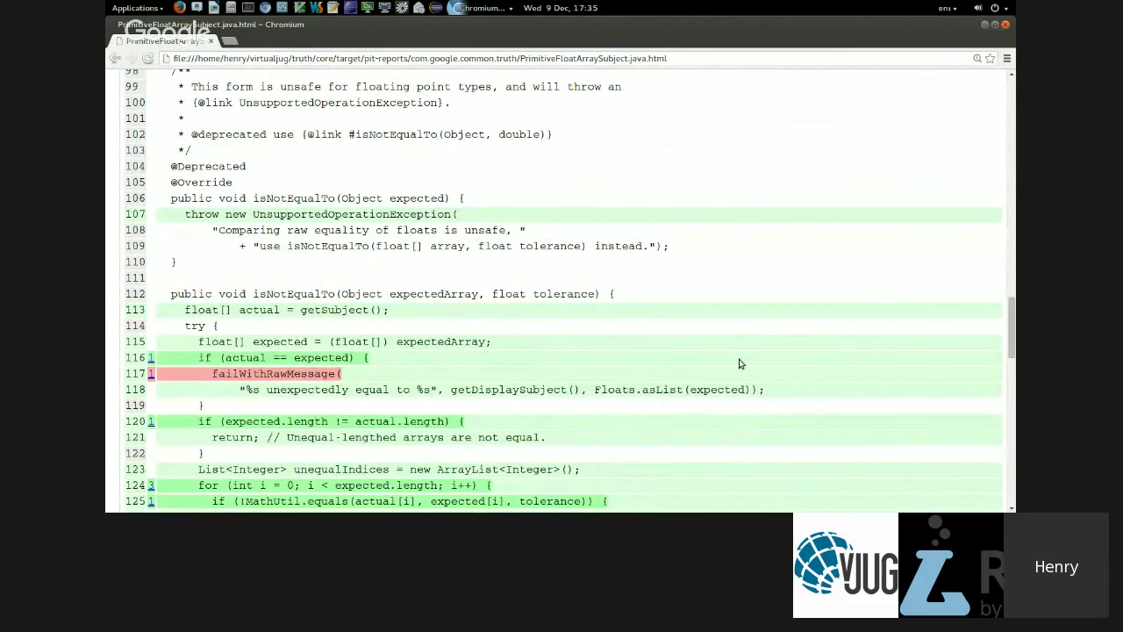
mouse_move(230, 382)
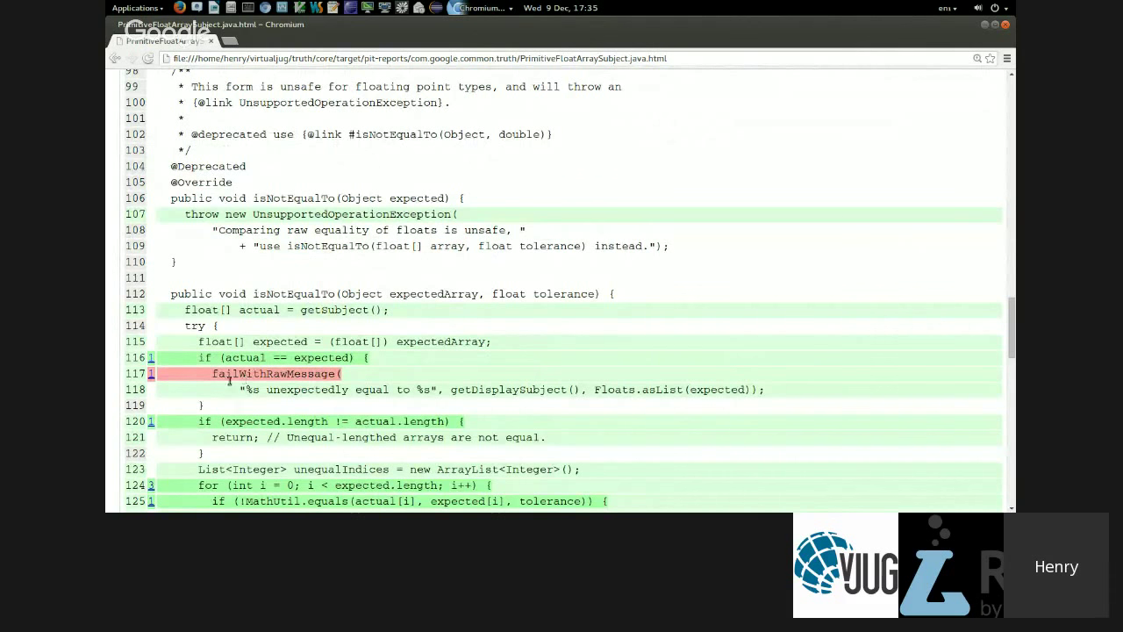
scroll(down, 3)
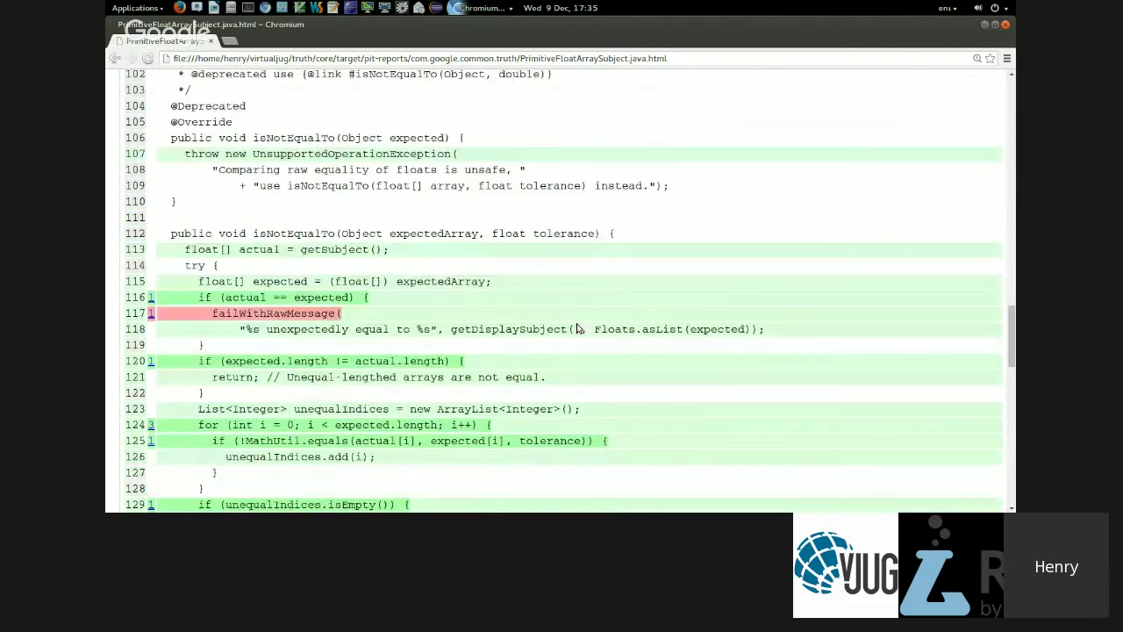
scroll(down, 3)
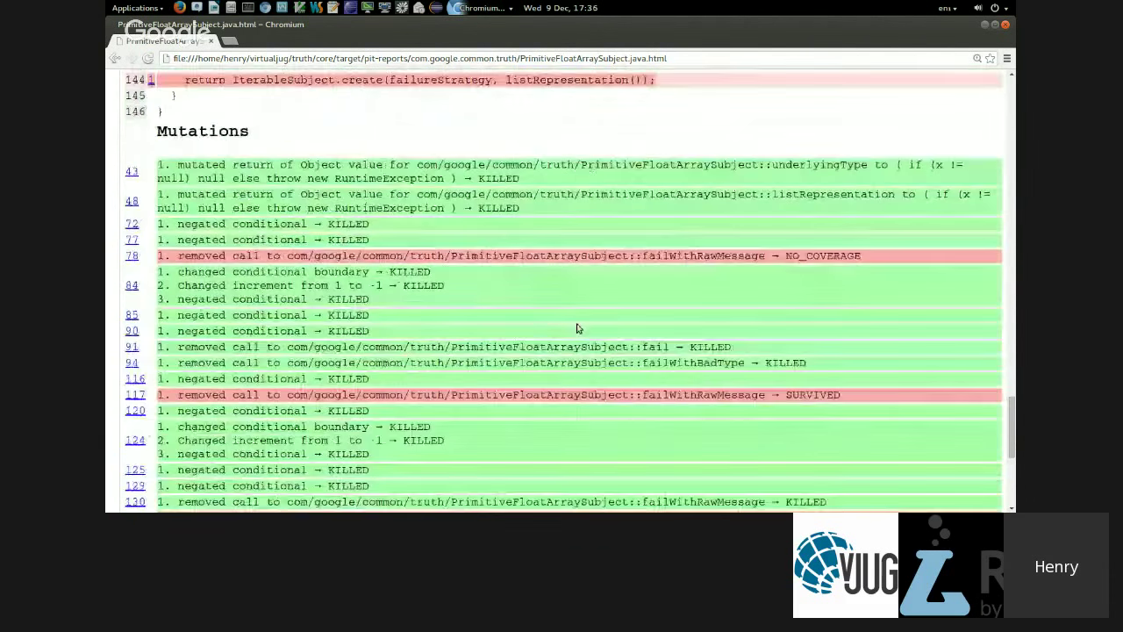
mouse_move(527, 341)
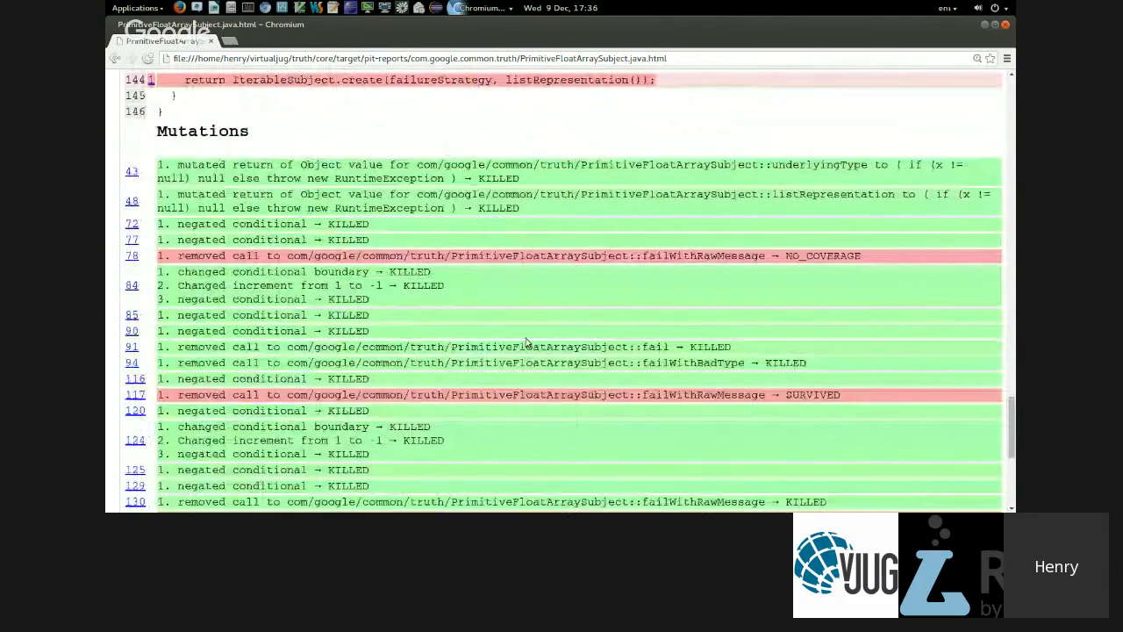
scroll(down, 3)
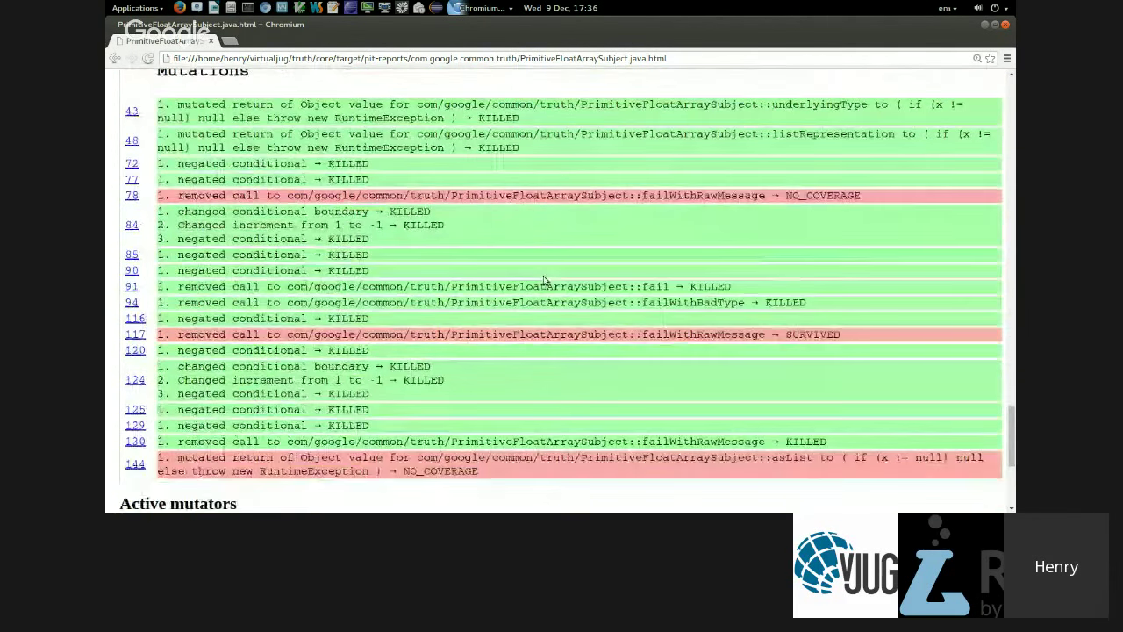
mouse_move(272, 129)
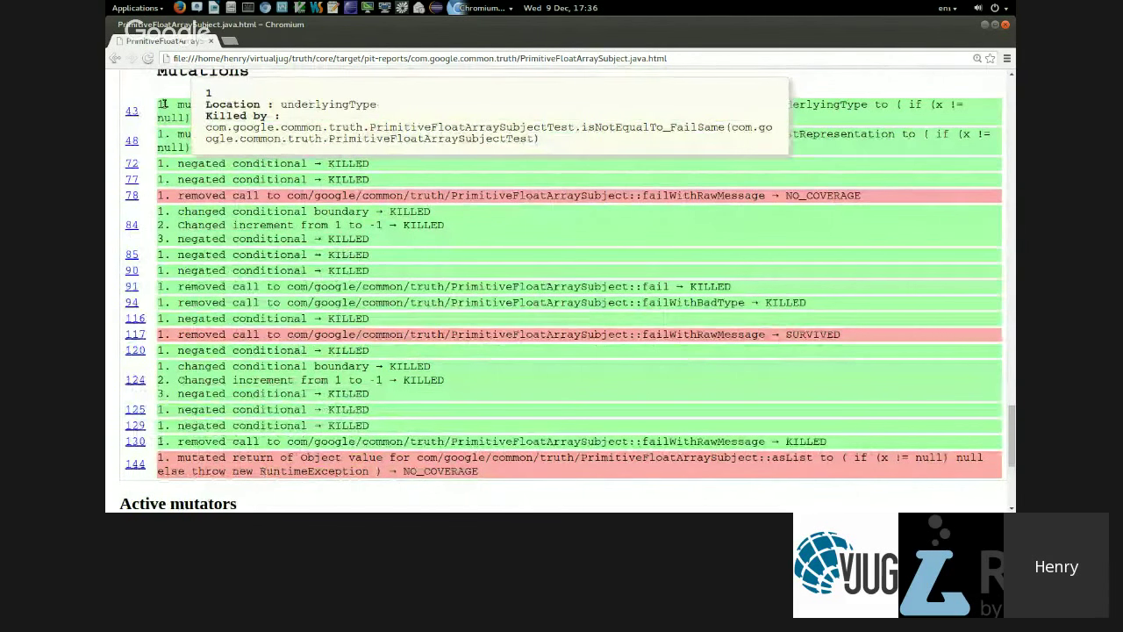
scroll(down, 3)
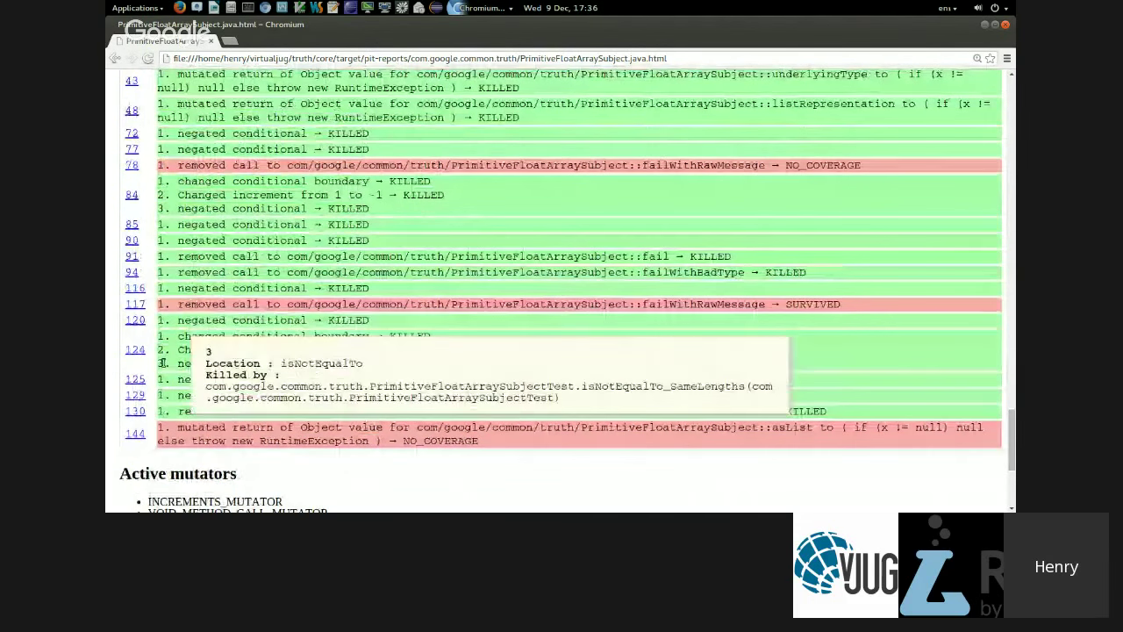
scroll(down, 3)
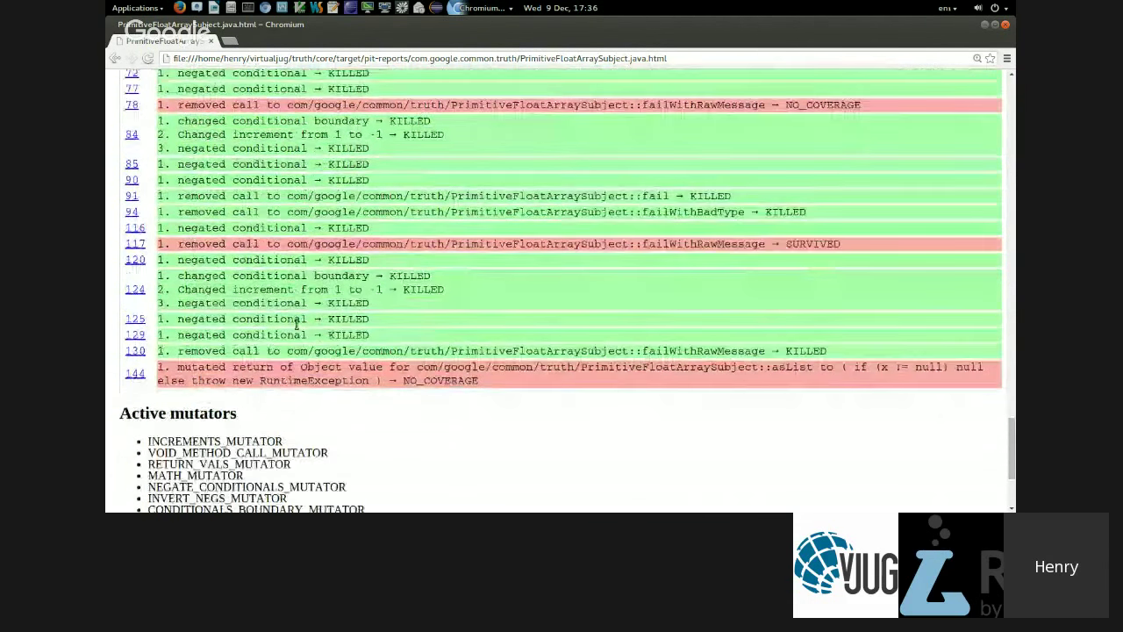
scroll(down, 3)
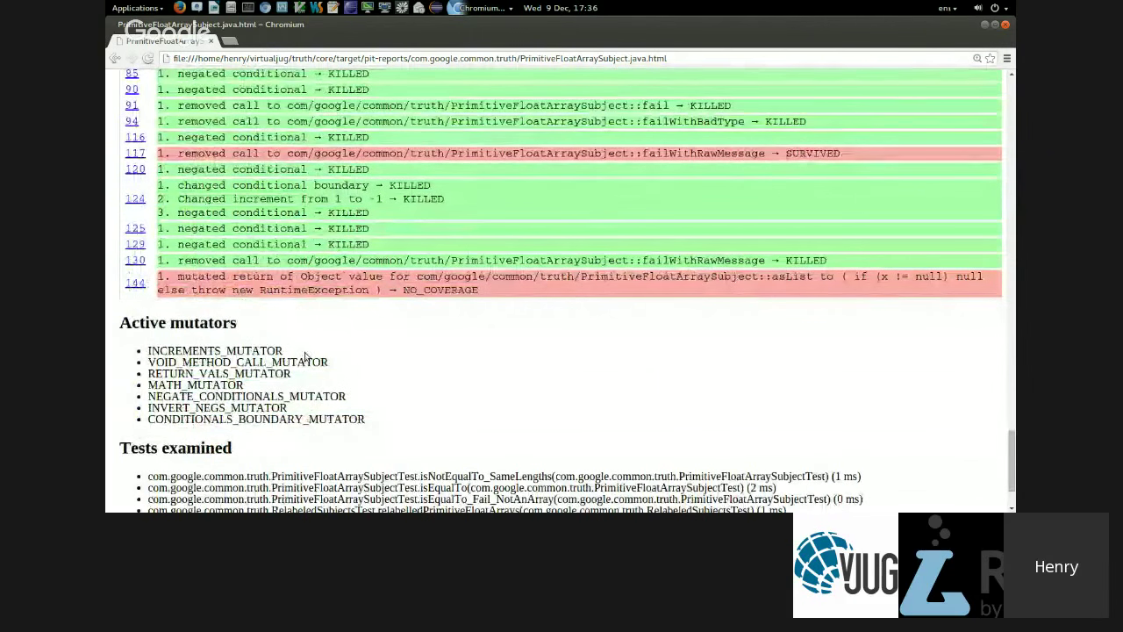
scroll(down, 3)
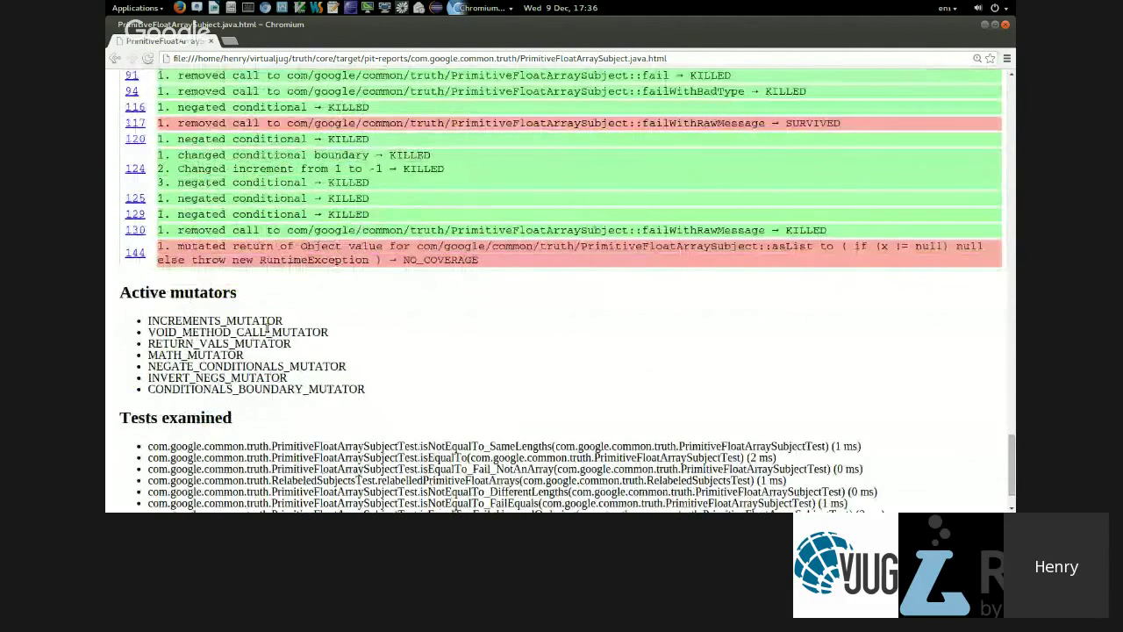
scroll(down, 3)
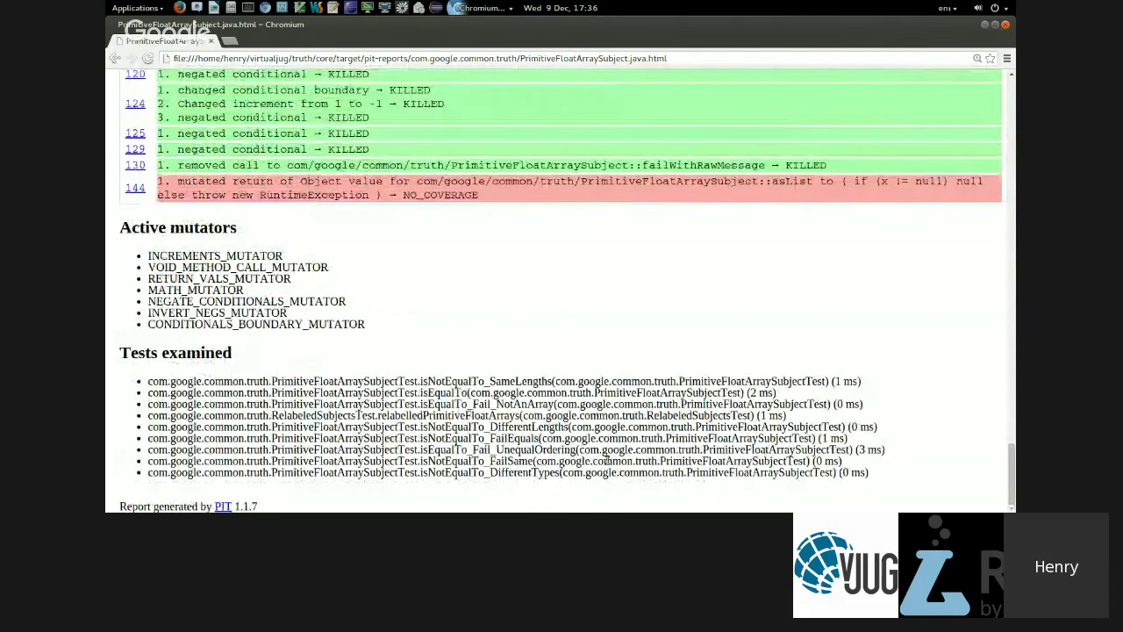
scroll(up, 3)
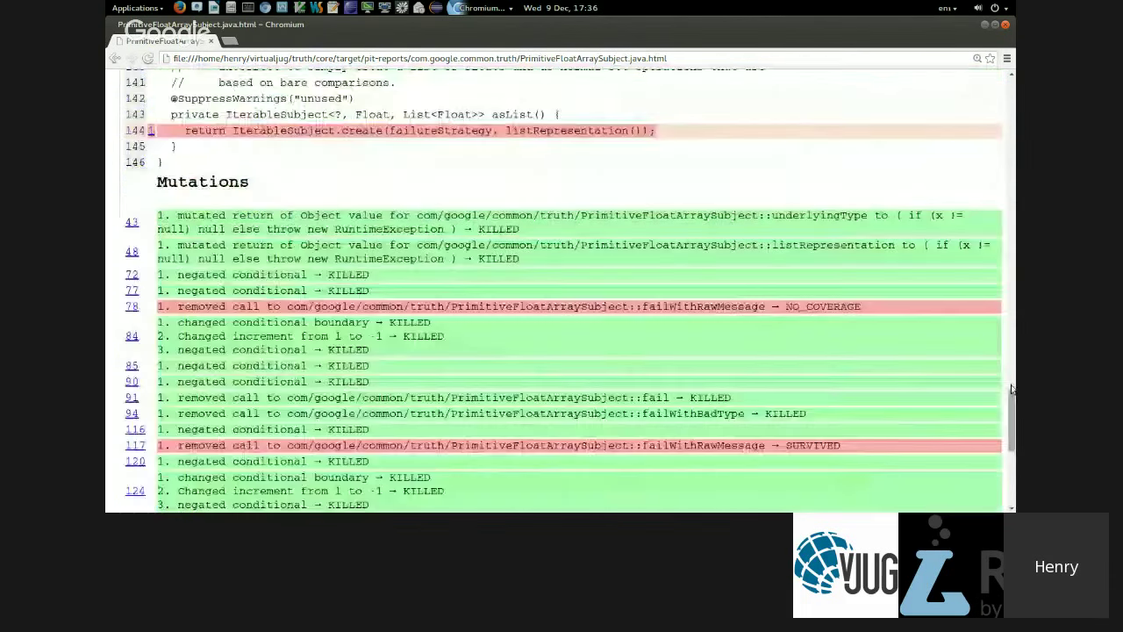
scroll(up, 3)
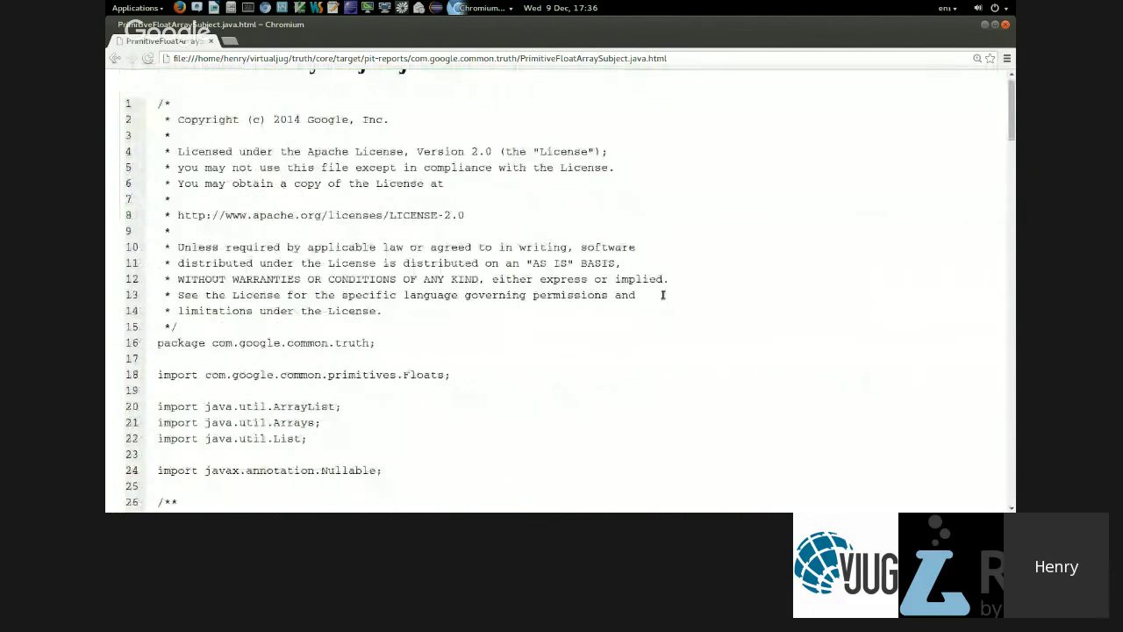
scroll(up, 3)
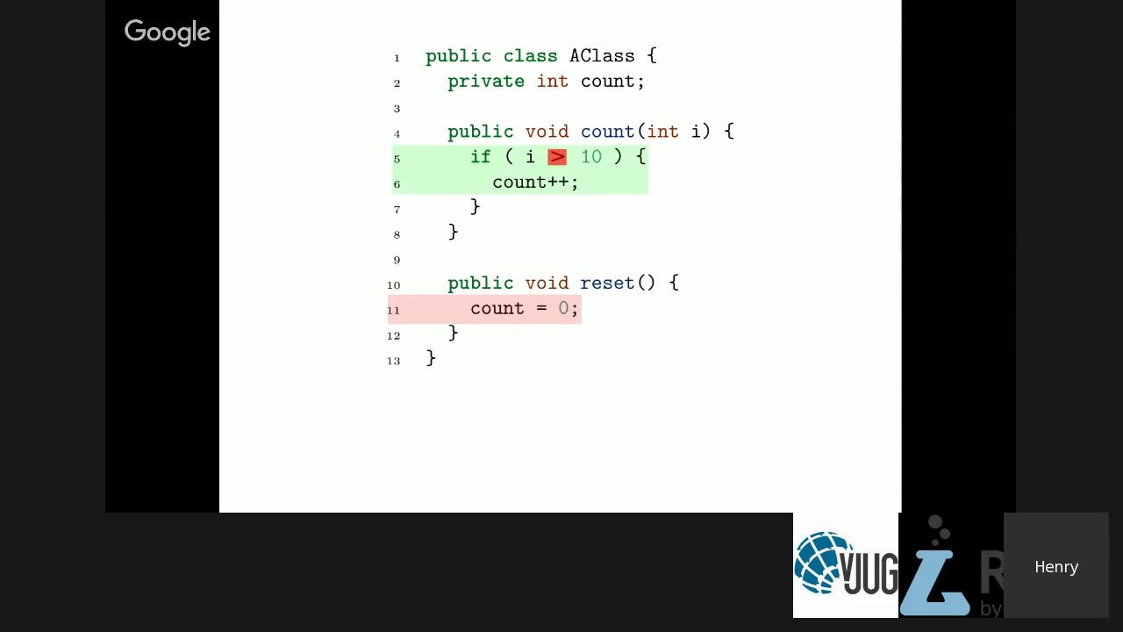
mouse_move(547, 198)
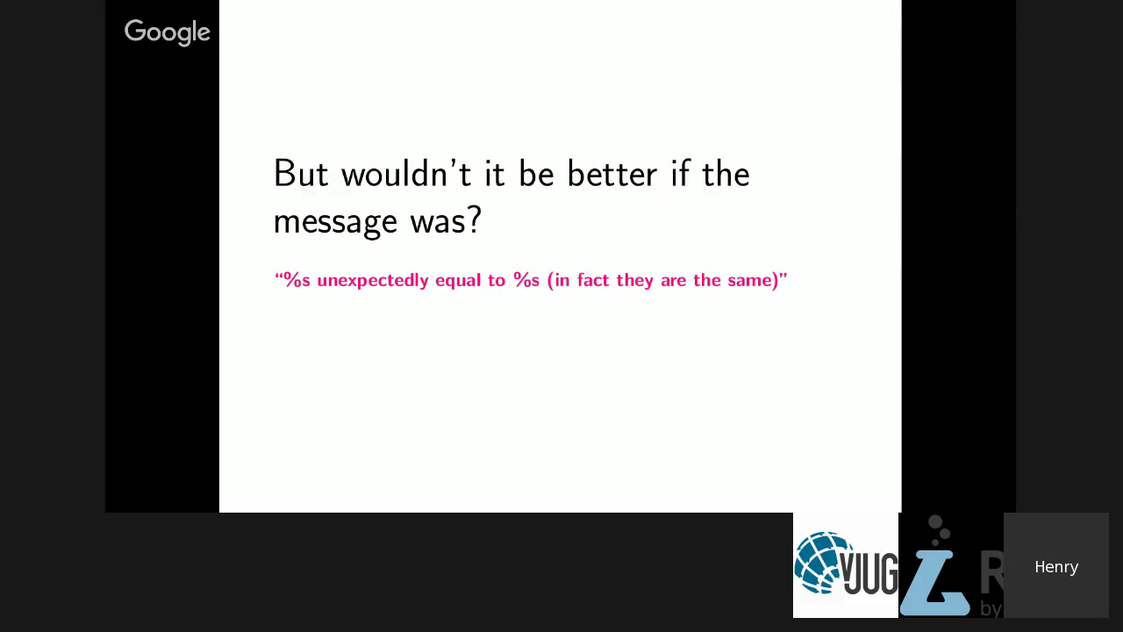
mouse_move(551, 310)
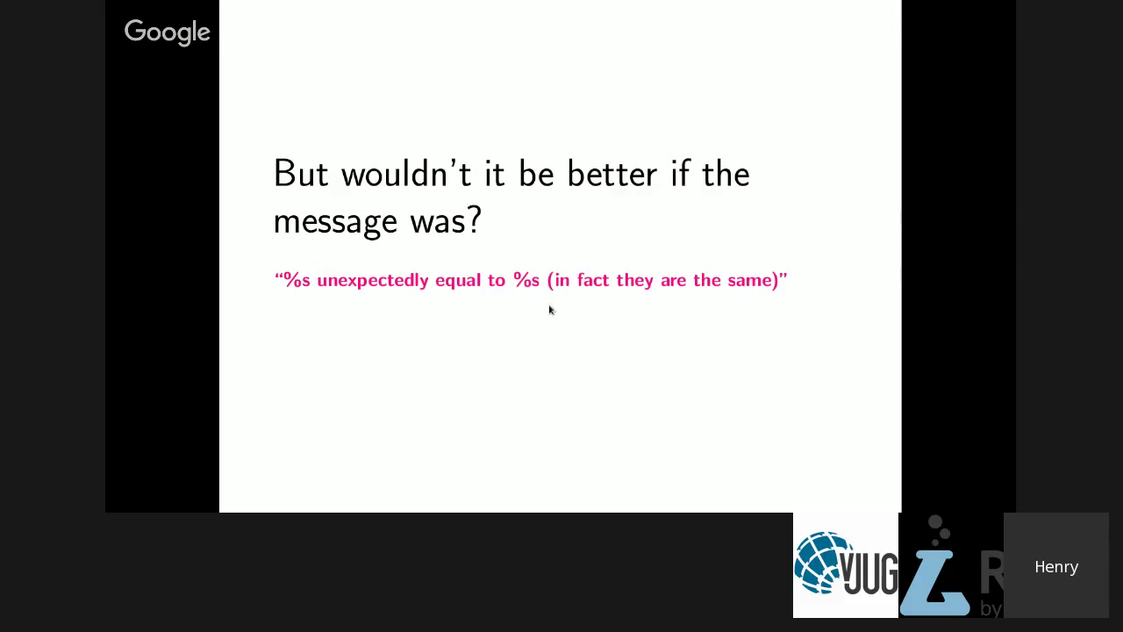
mouse_move(310, 290)
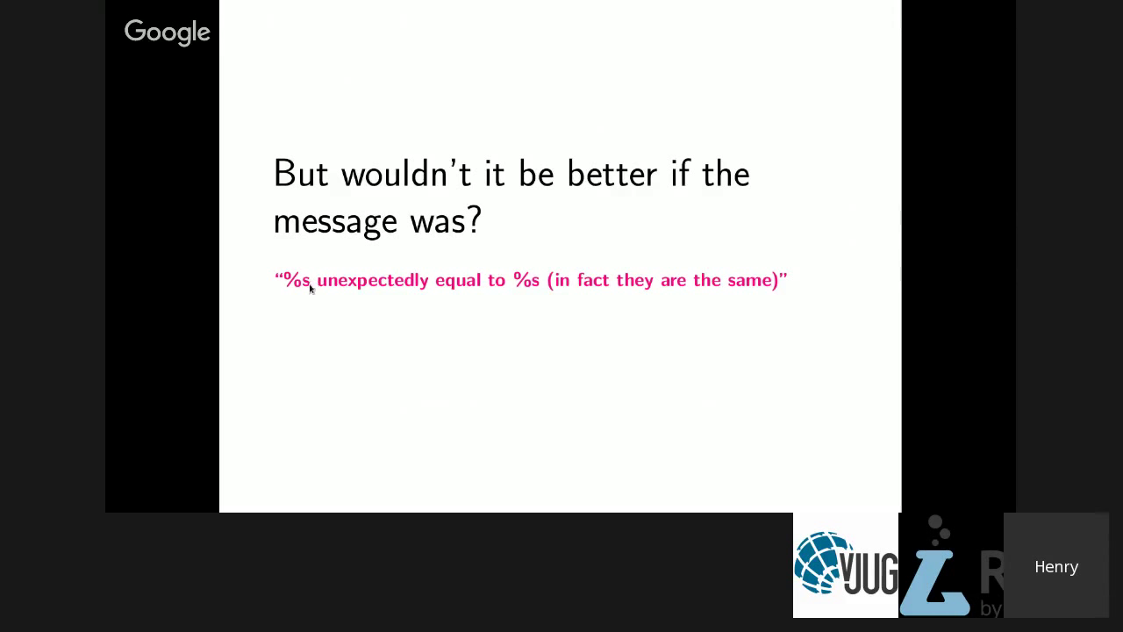
mouse_move(552, 296)
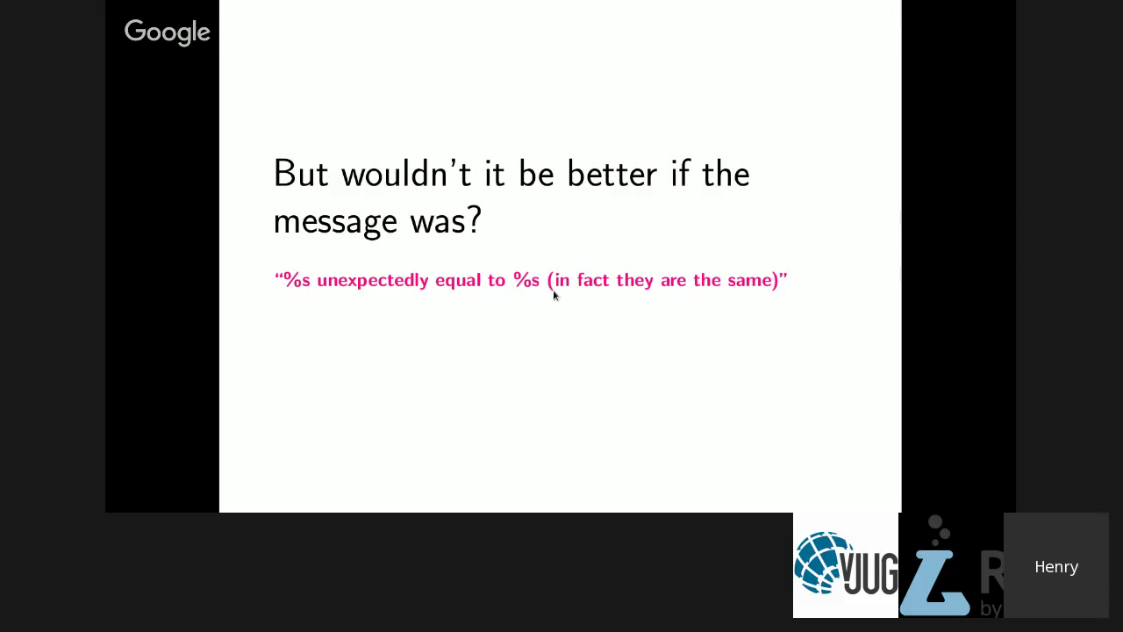
mouse_move(793, 306)
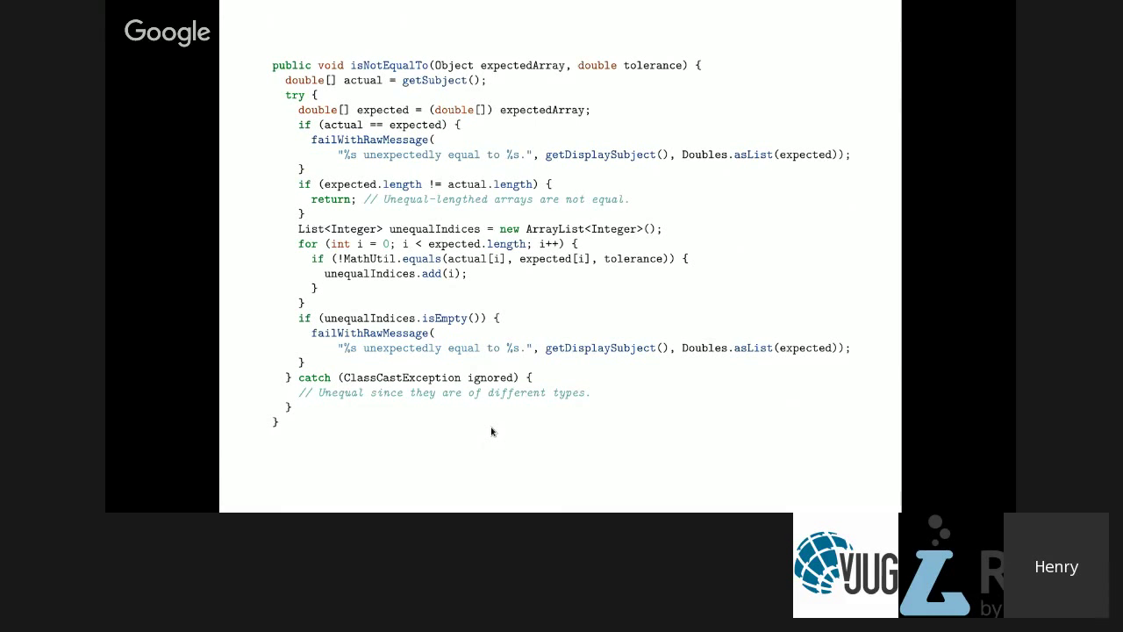
mouse_move(398, 305)
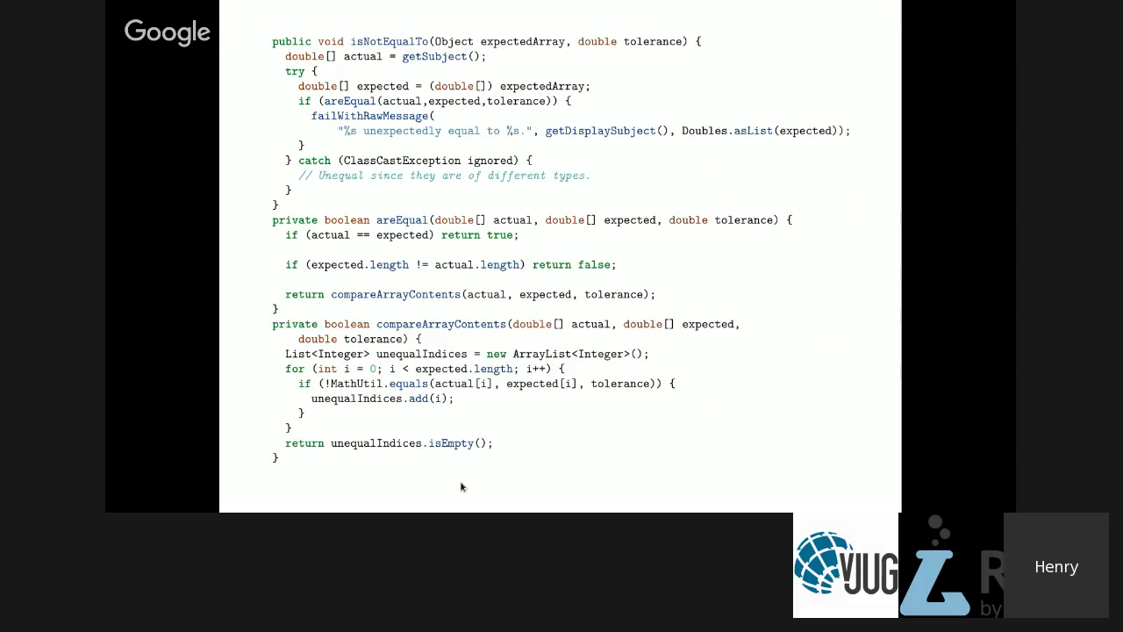
mouse_move(653, 154)
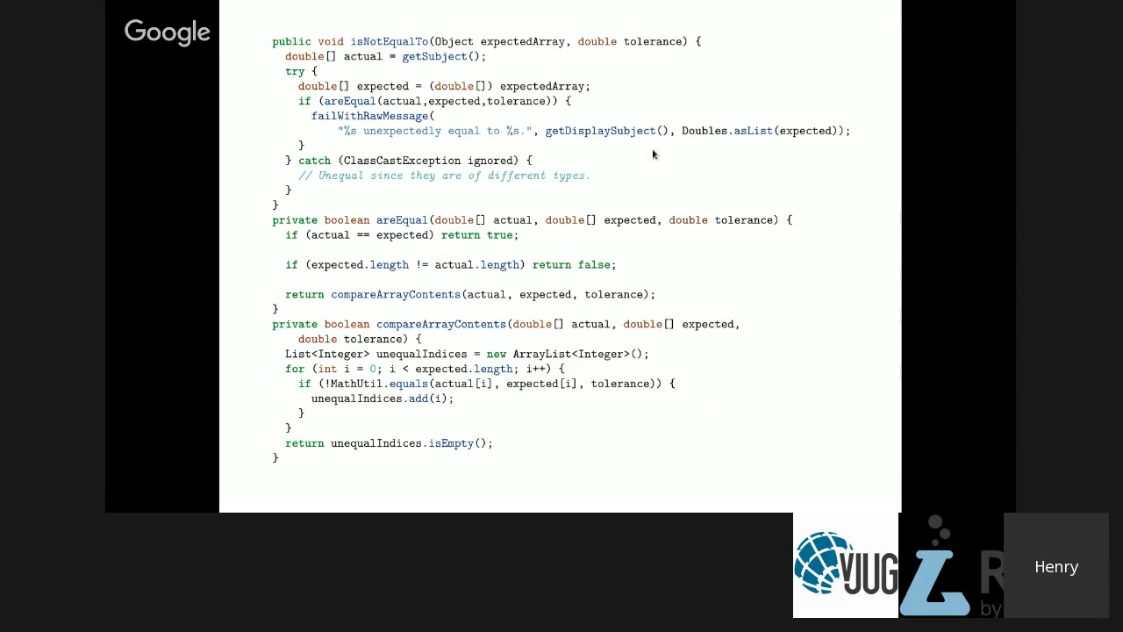
mouse_move(375, 171)
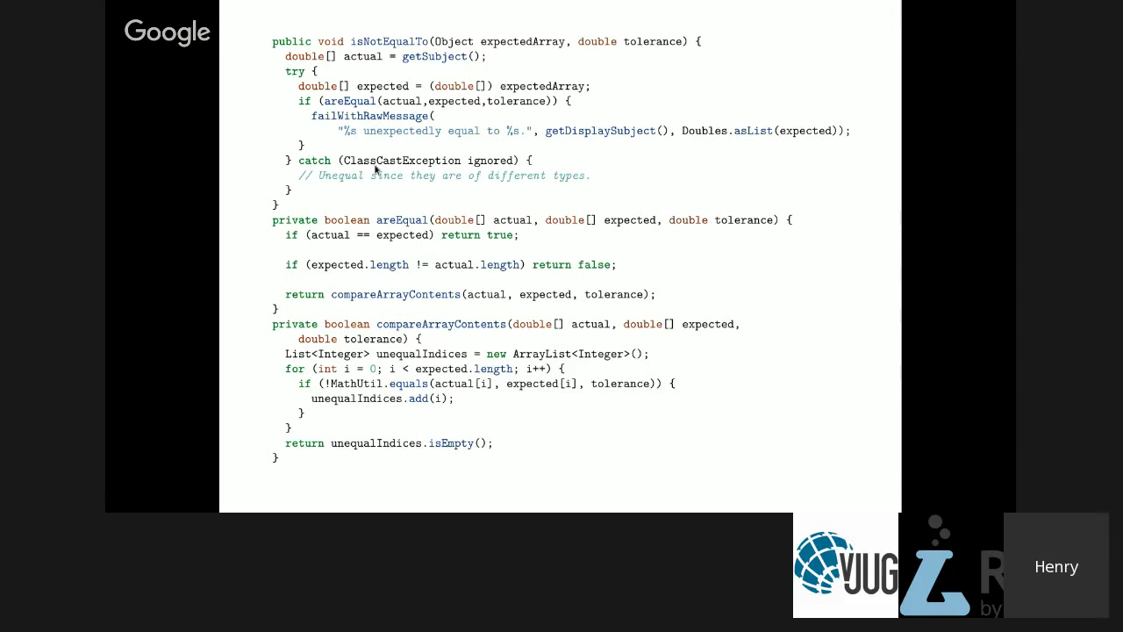
mouse_move(307, 297)
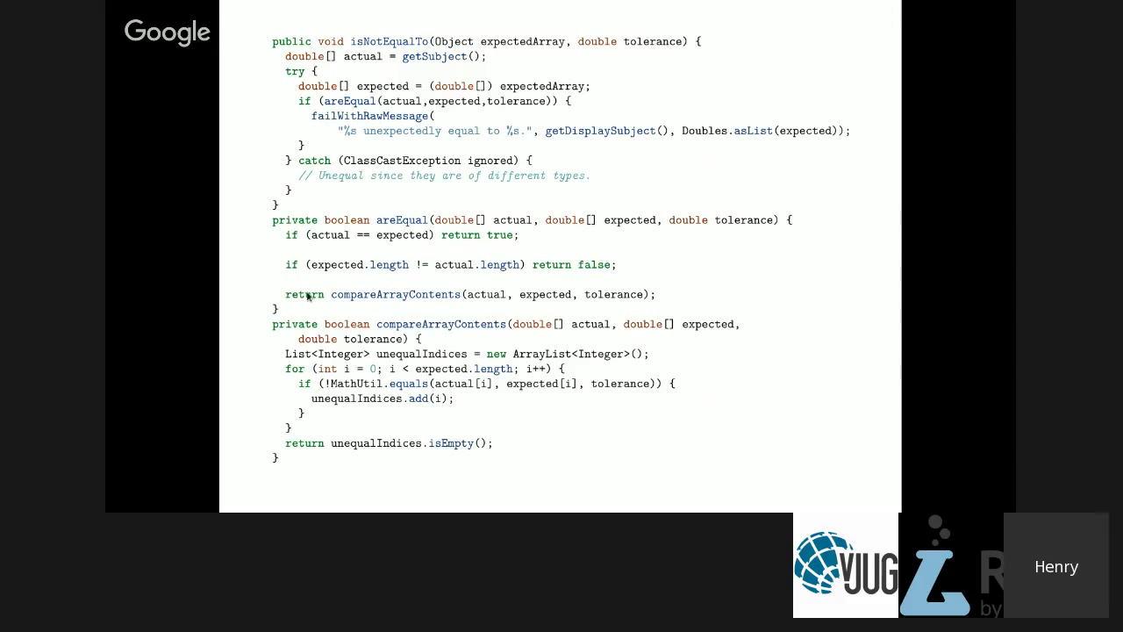
mouse_move(287, 240)
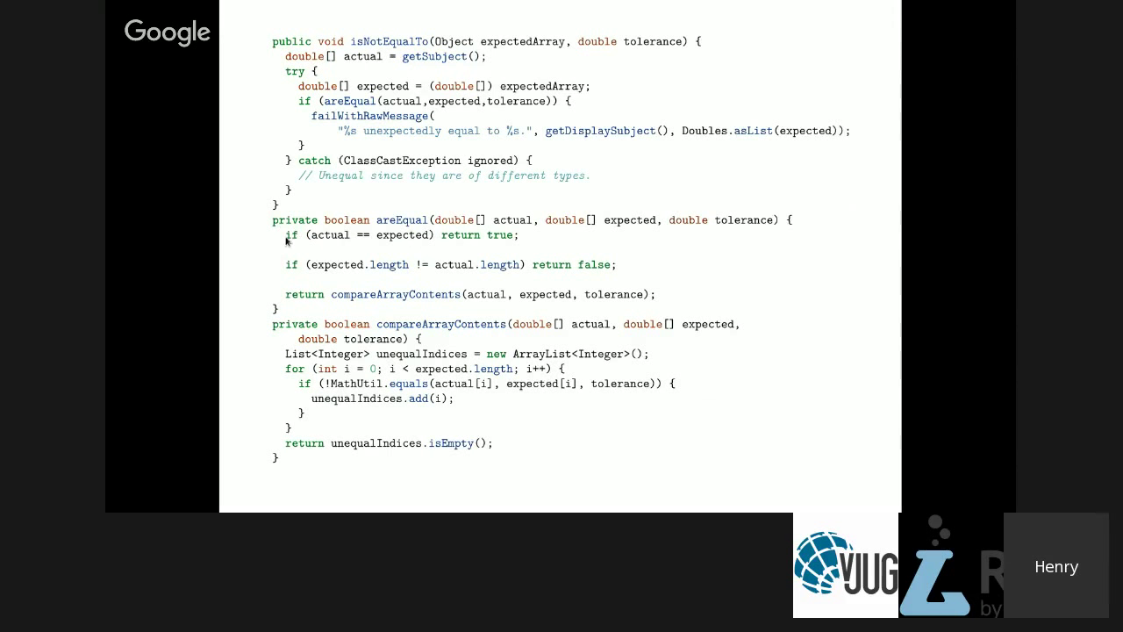
mouse_move(279, 239)
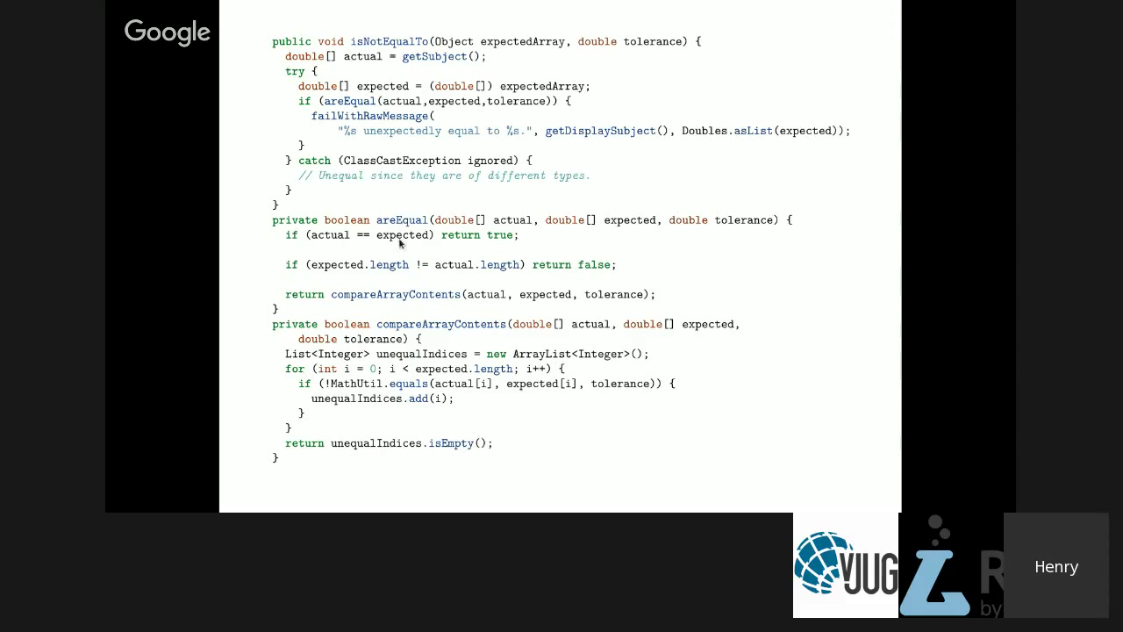
mouse_move(408, 322)
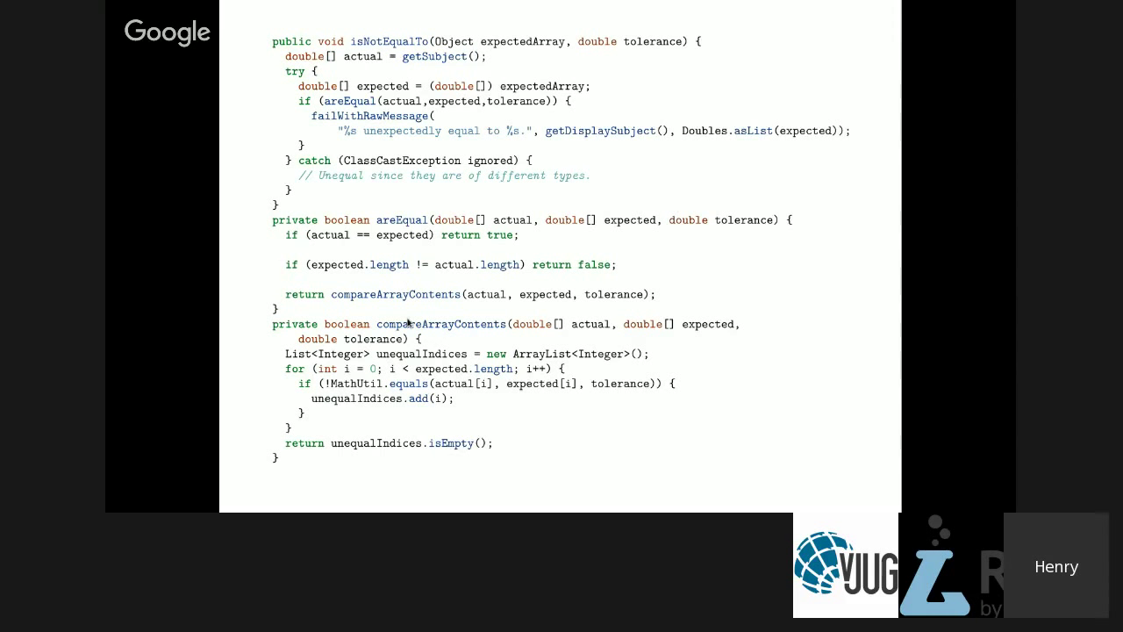
mouse_move(408, 320)
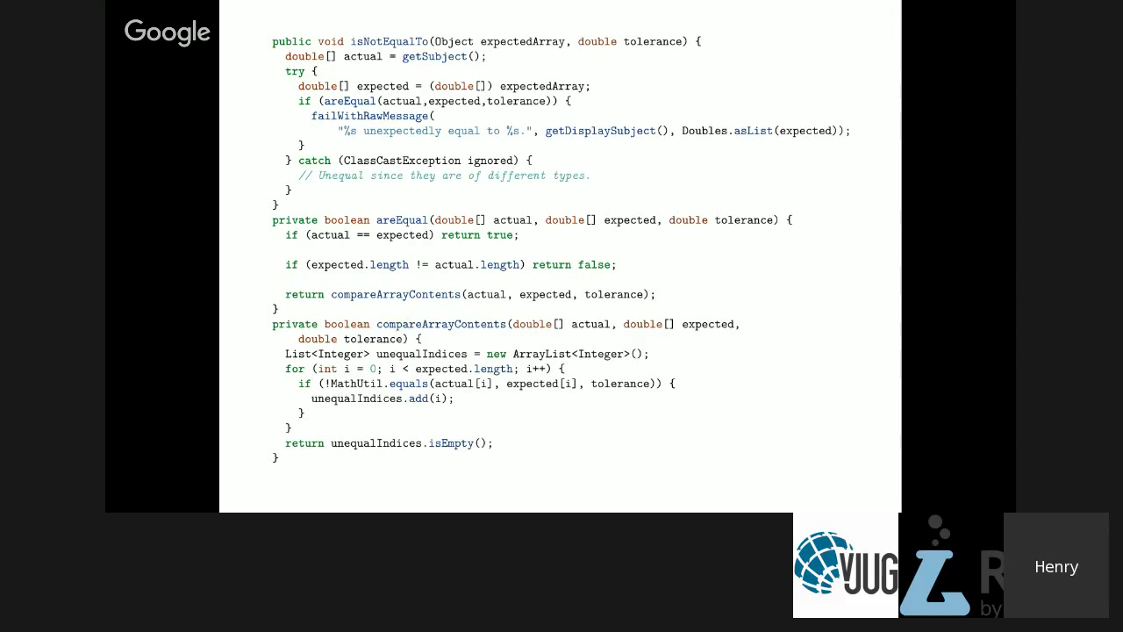